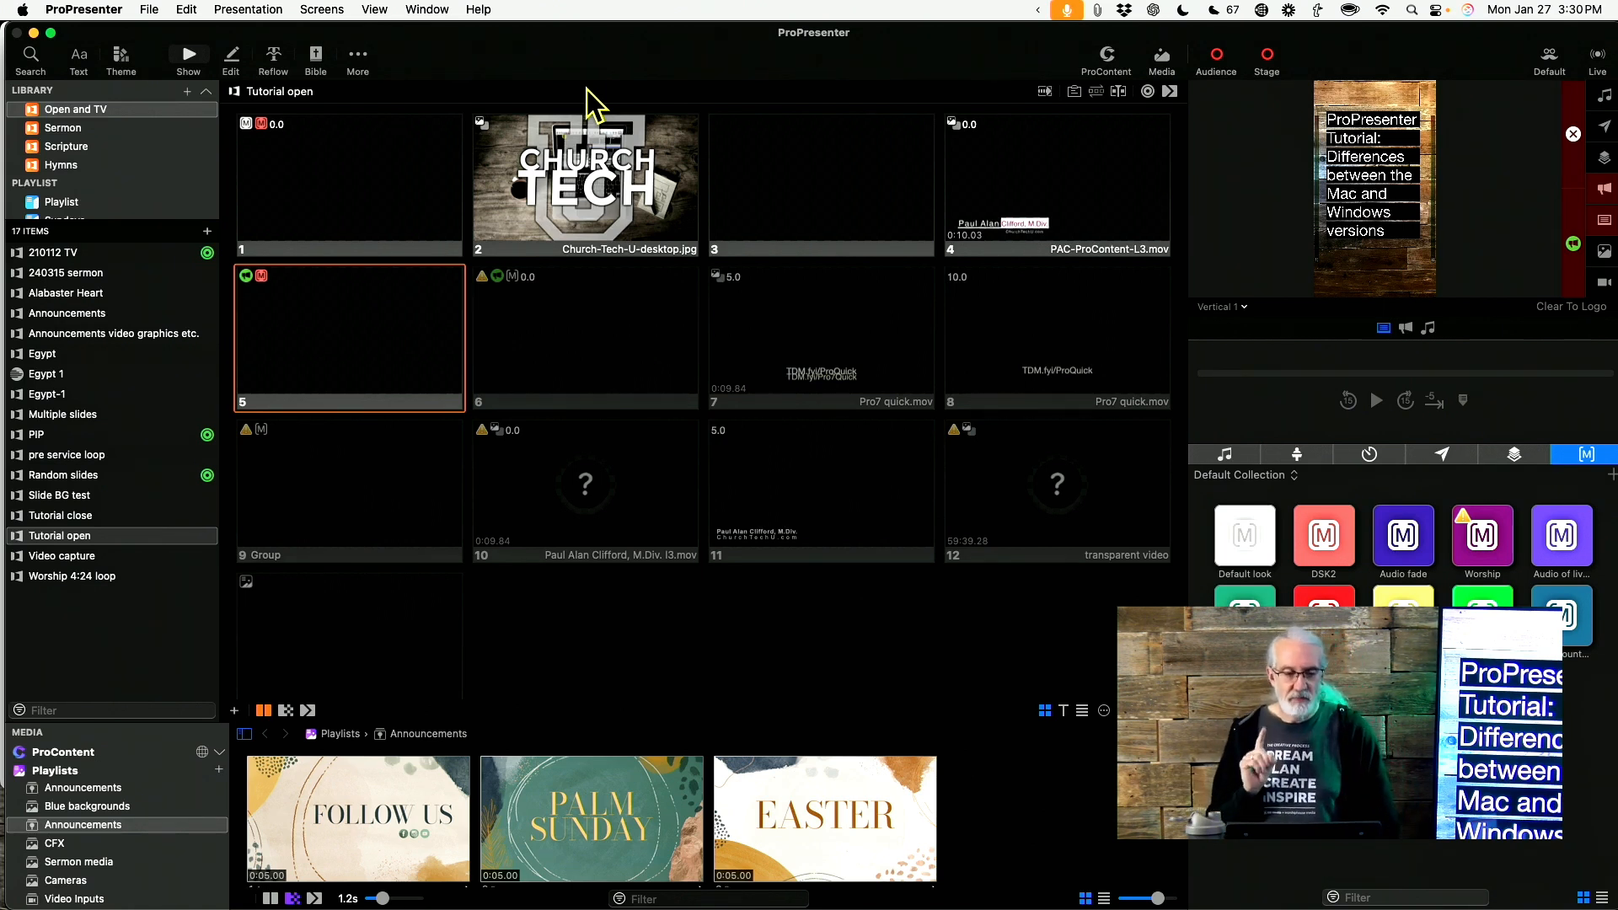
mouse_move(635, 52)
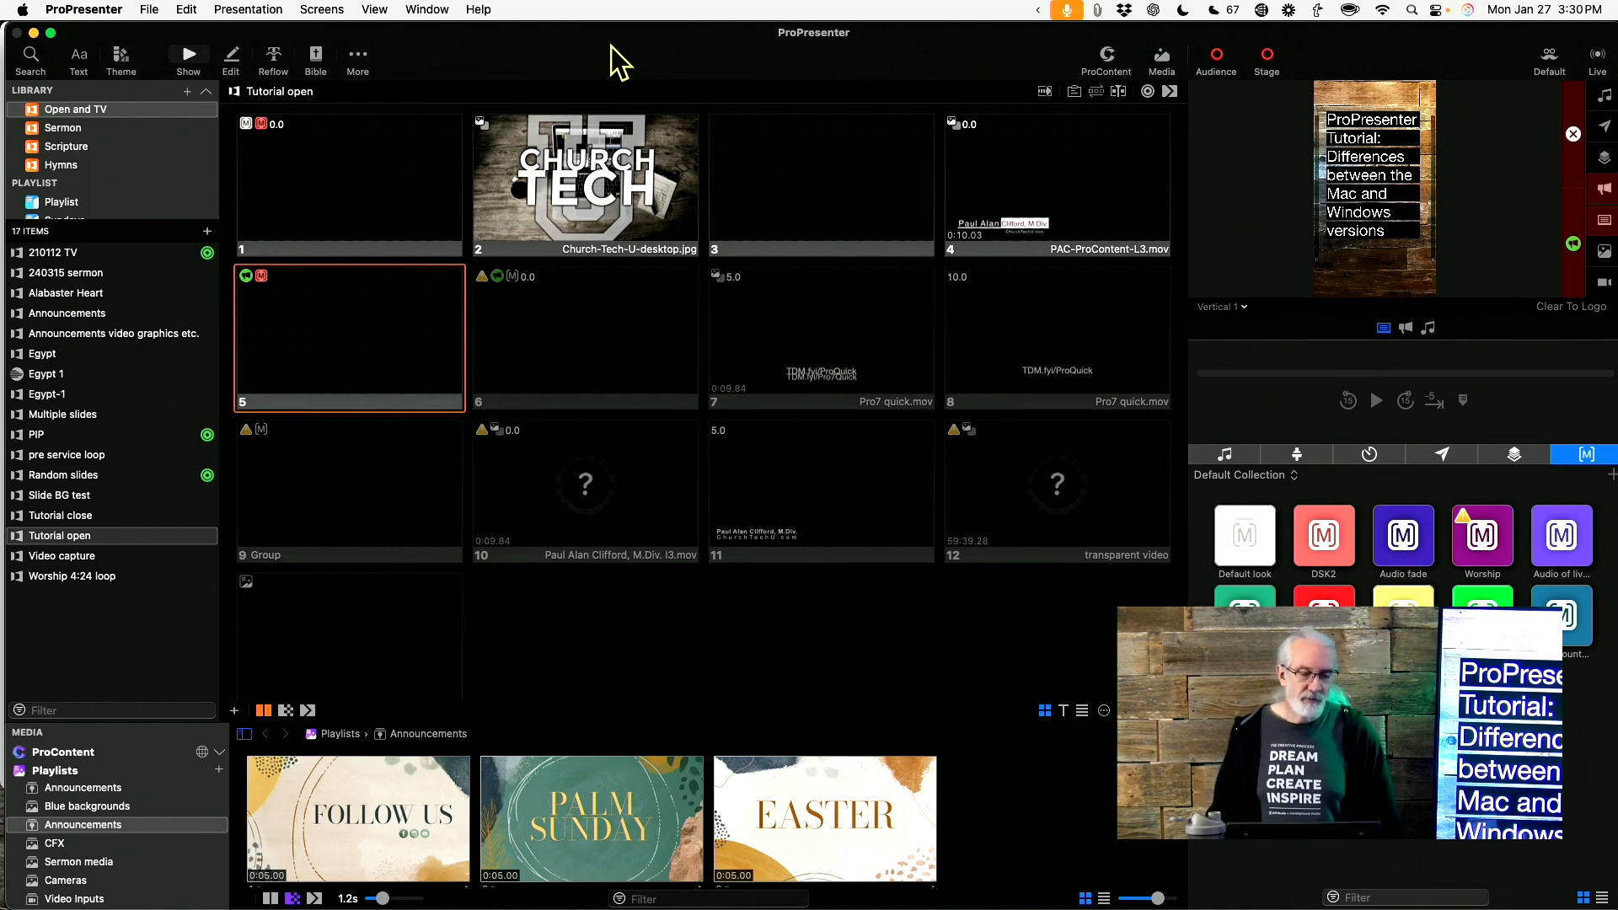
mouse_move(606, 57)
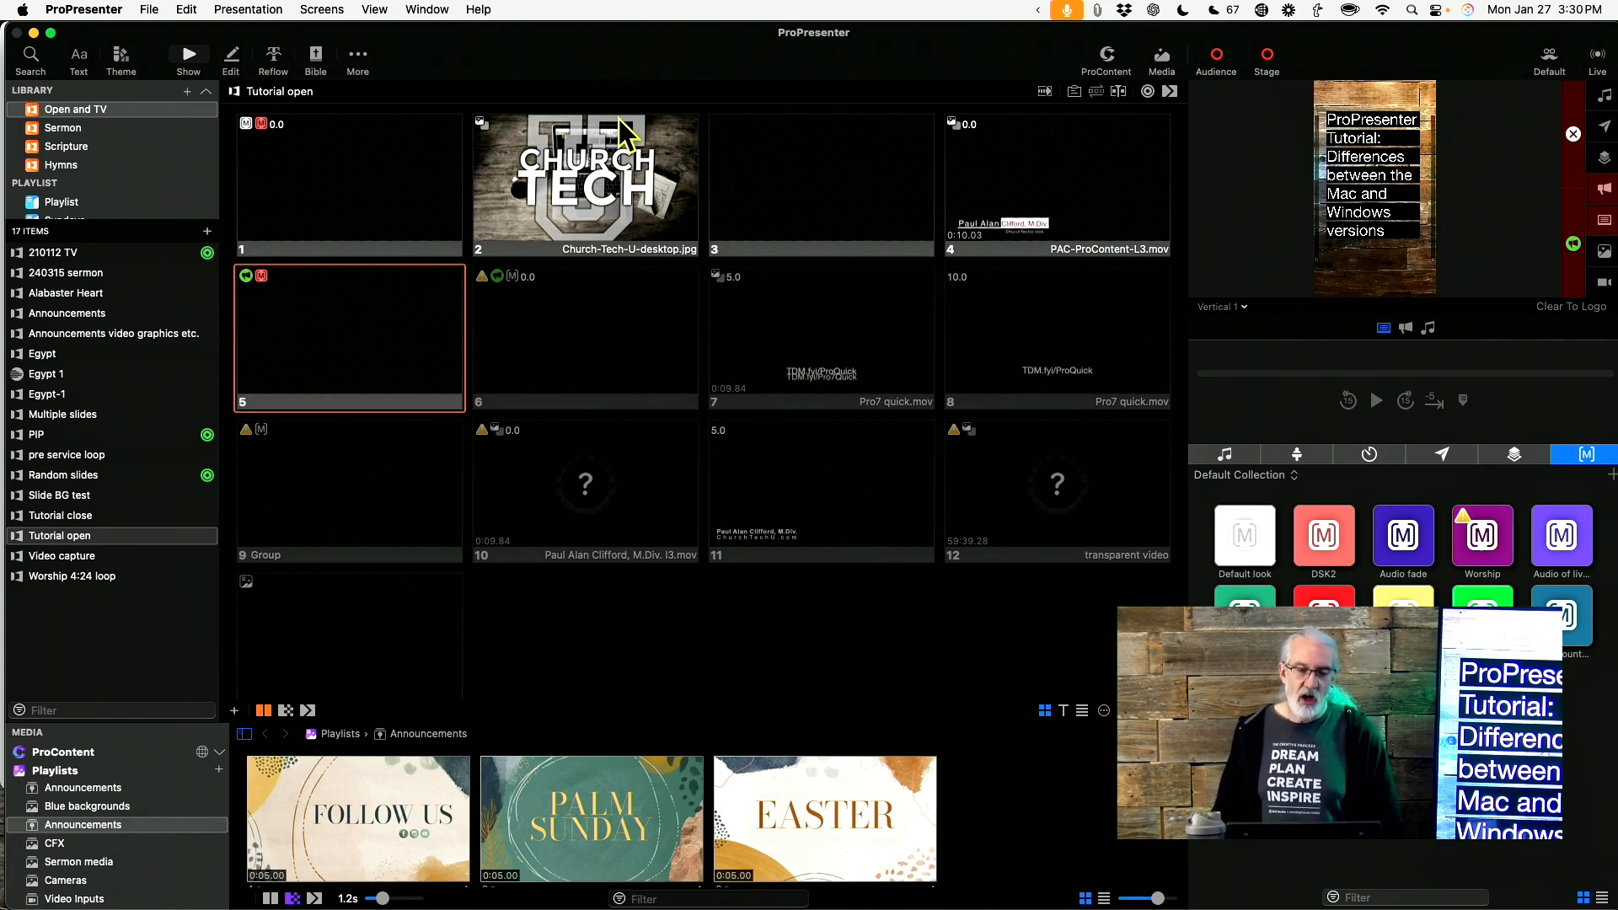
mouse_move(631, 114)
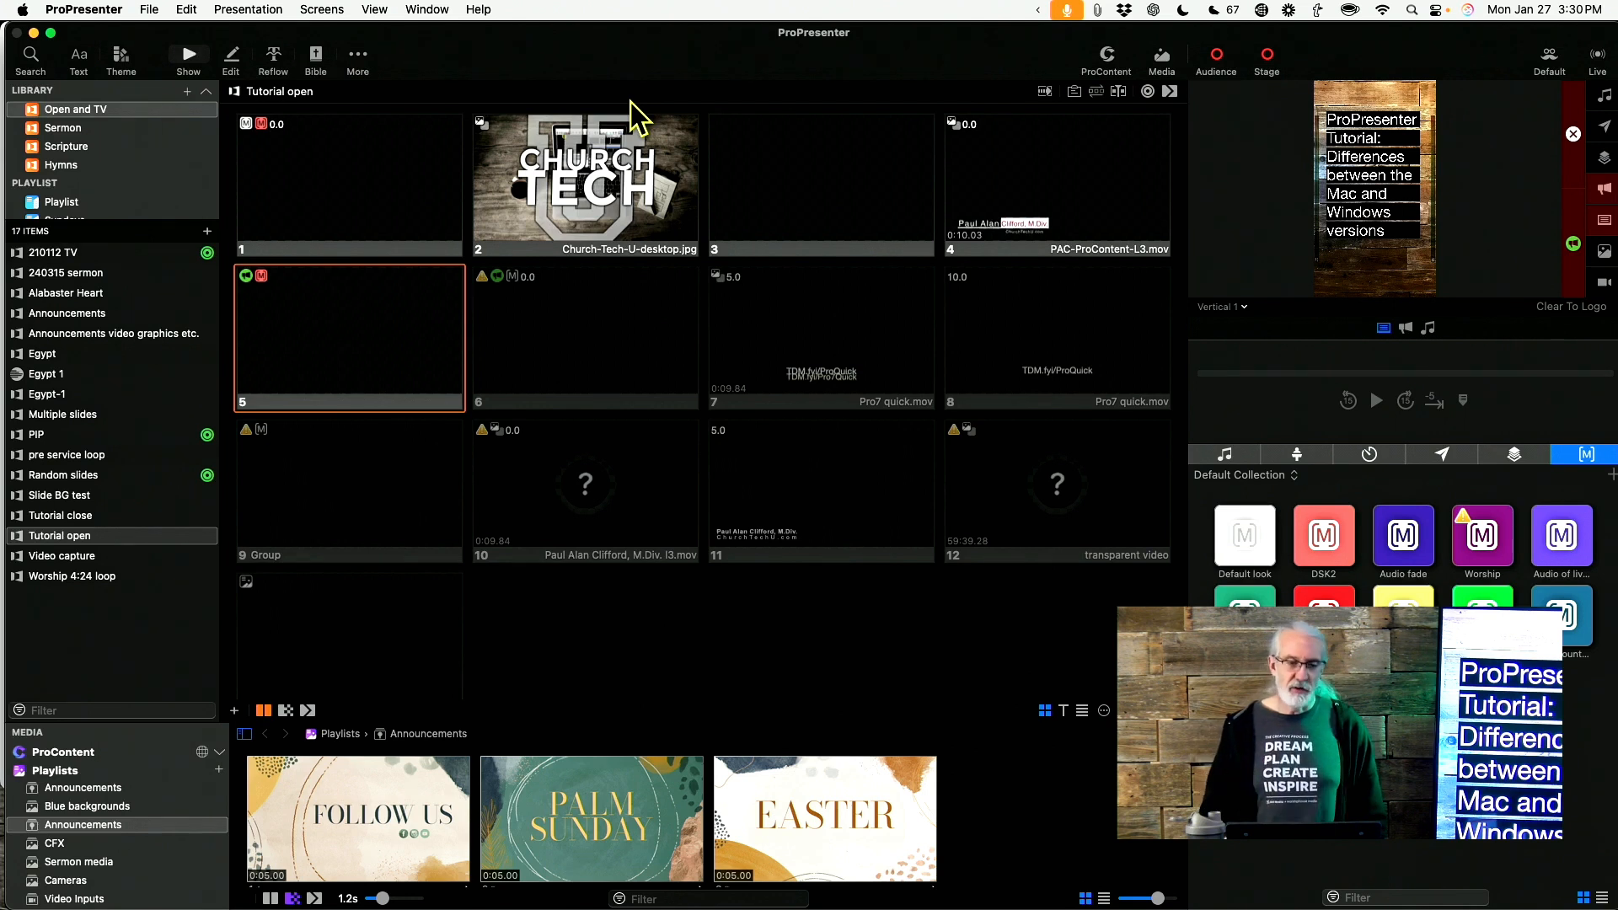
mouse_move(590, 103)
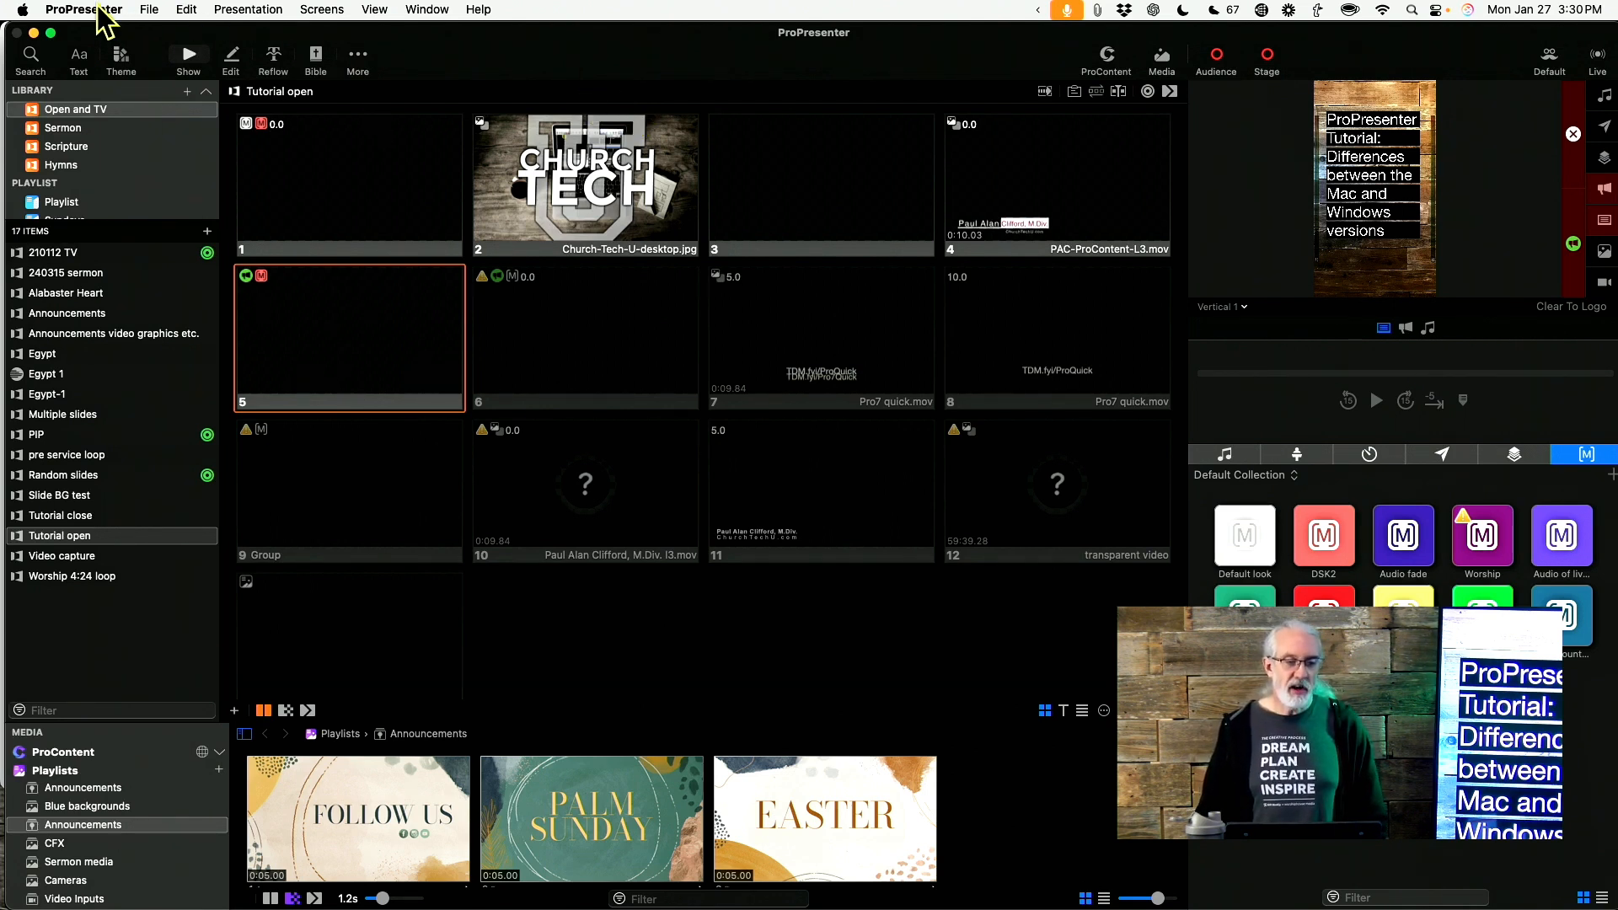
Step: Browse the app menu, key mappings and editing commands, then open Egypt's Pre-Chorus slide actions
click(83, 9)
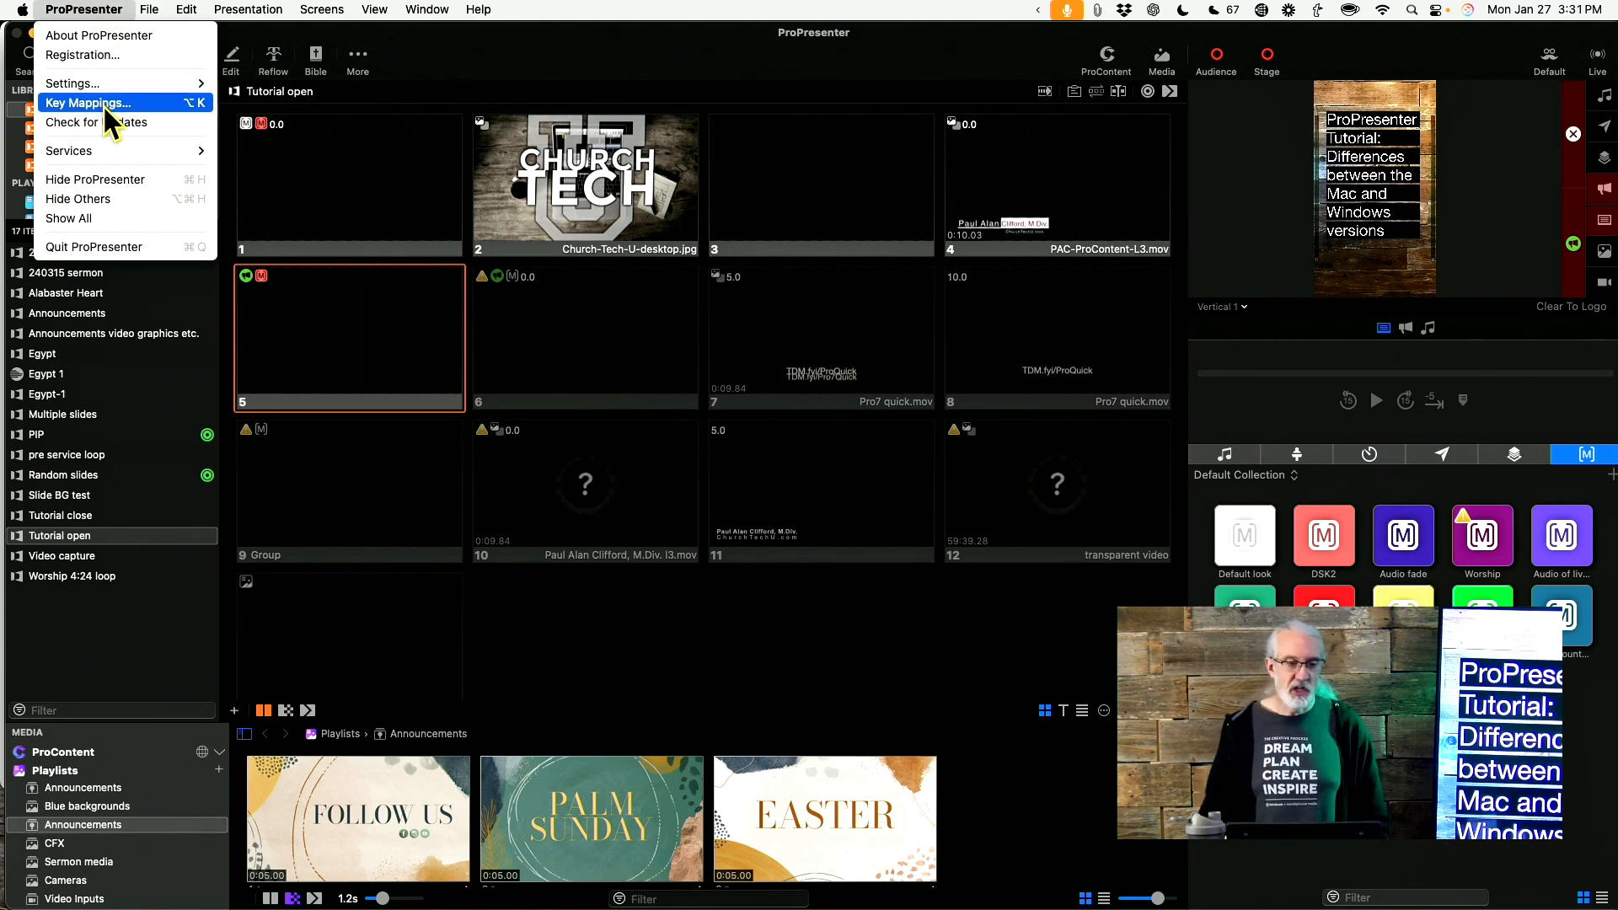
click(87, 102)
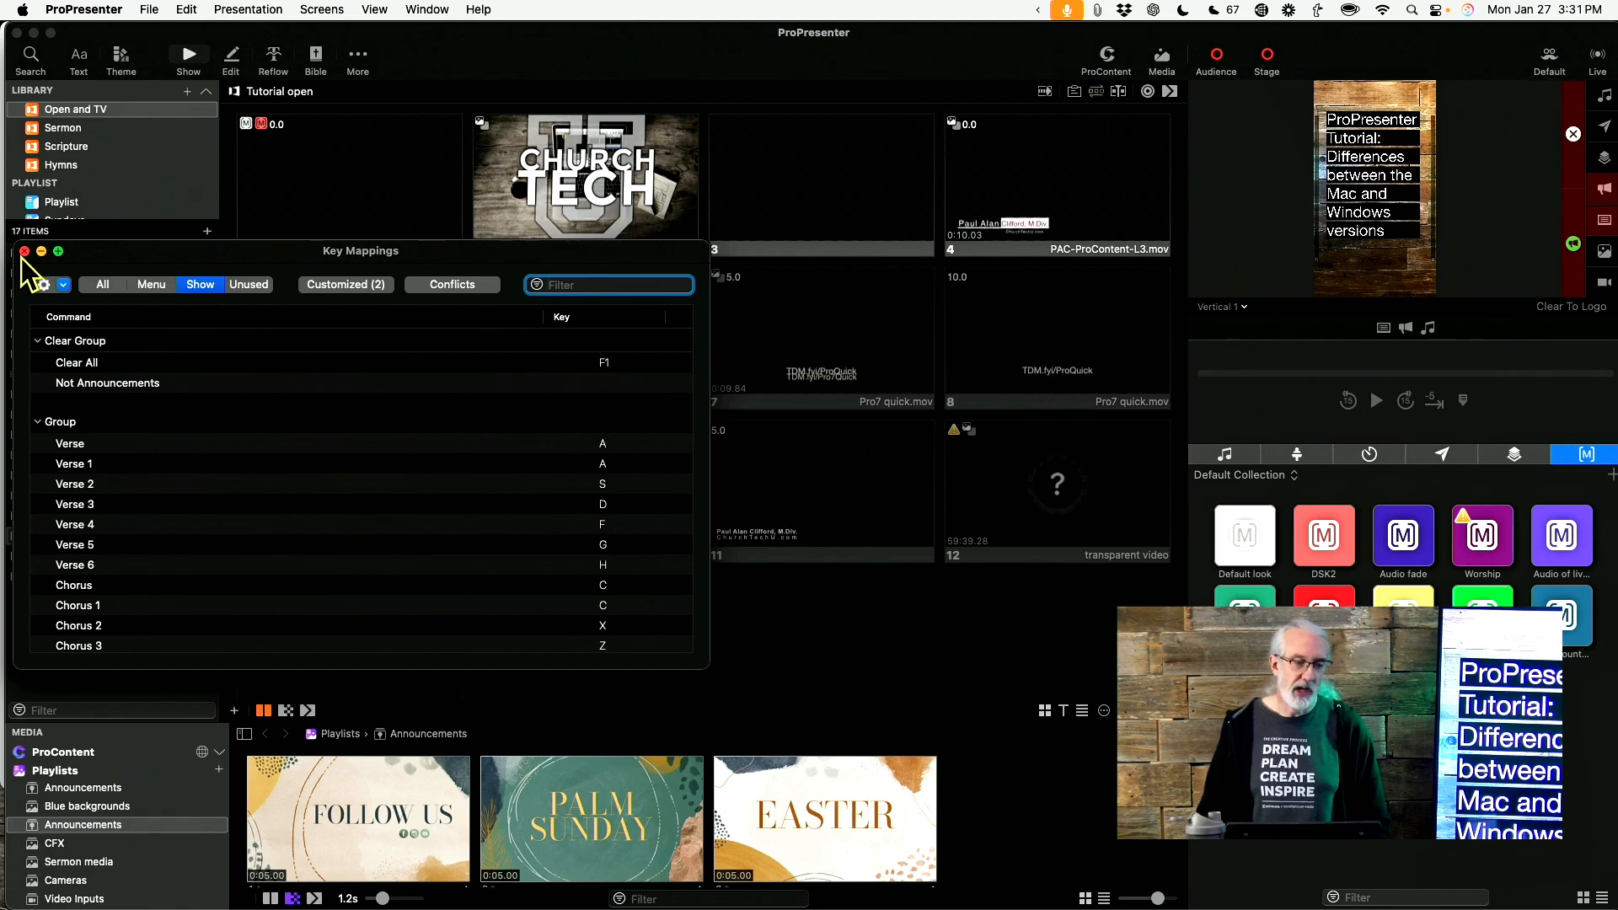
click(23, 251)
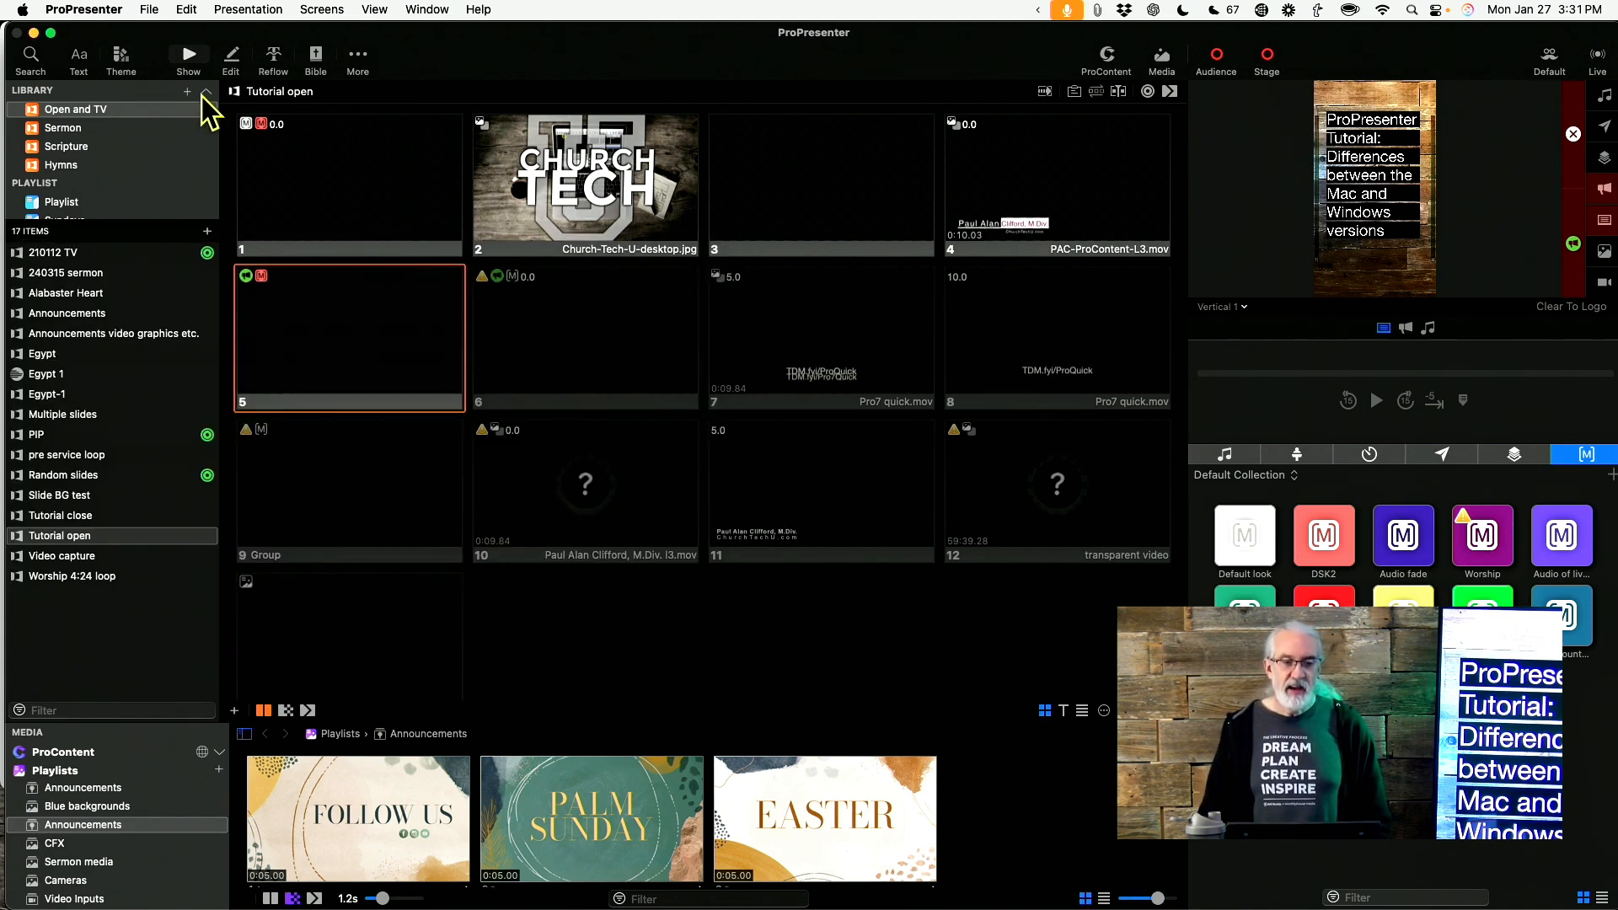
mouse_move(93, 31)
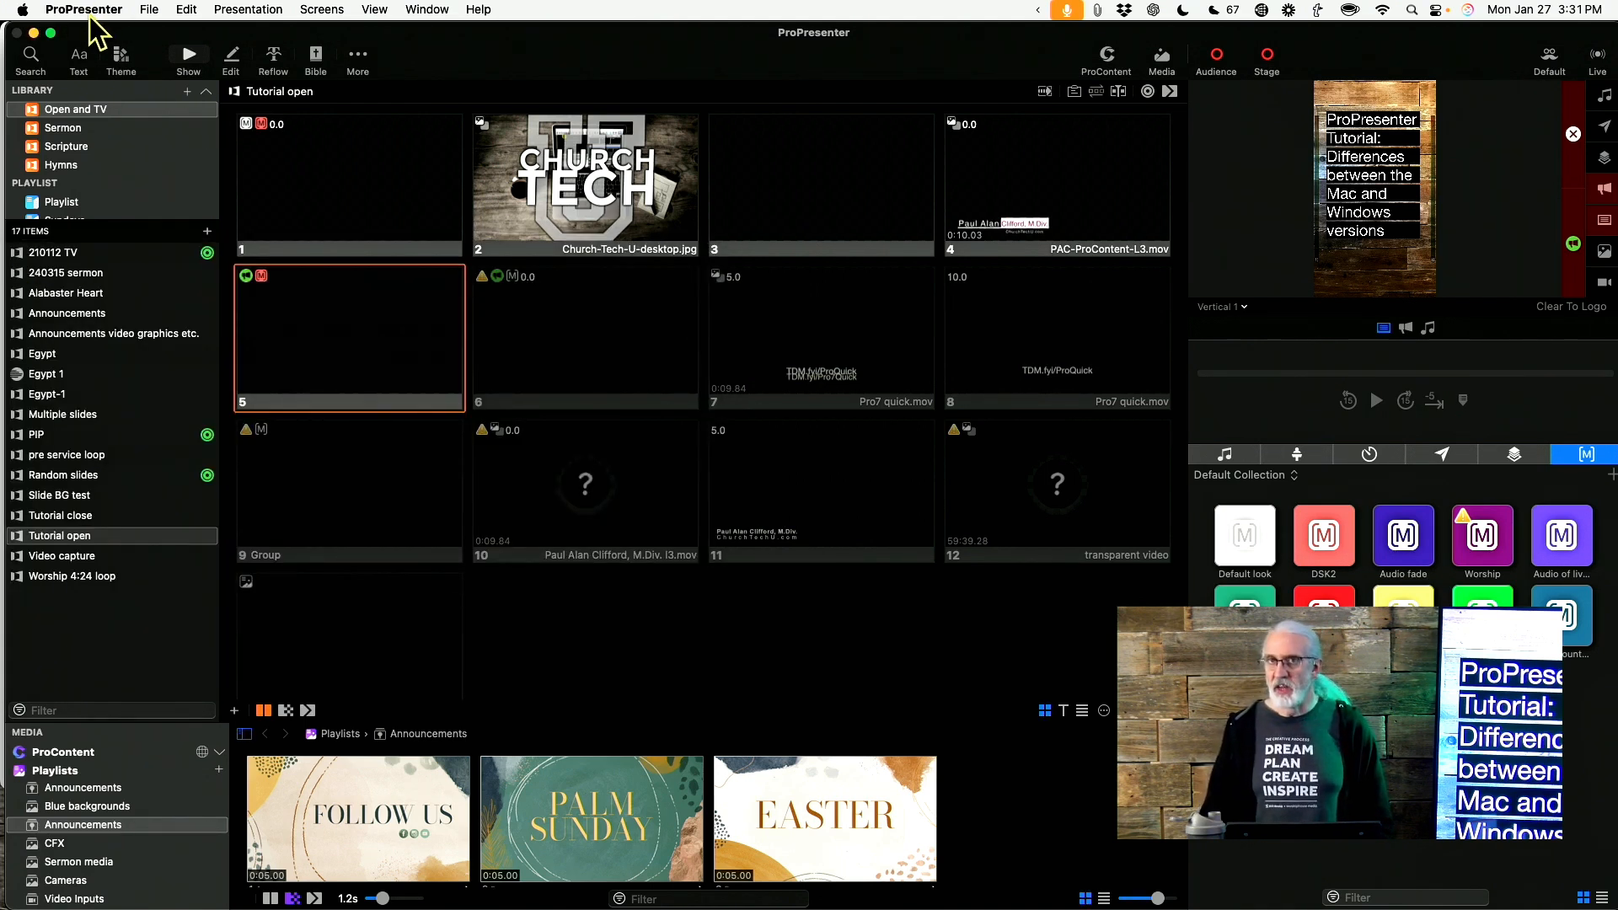
mouse_move(191, 26)
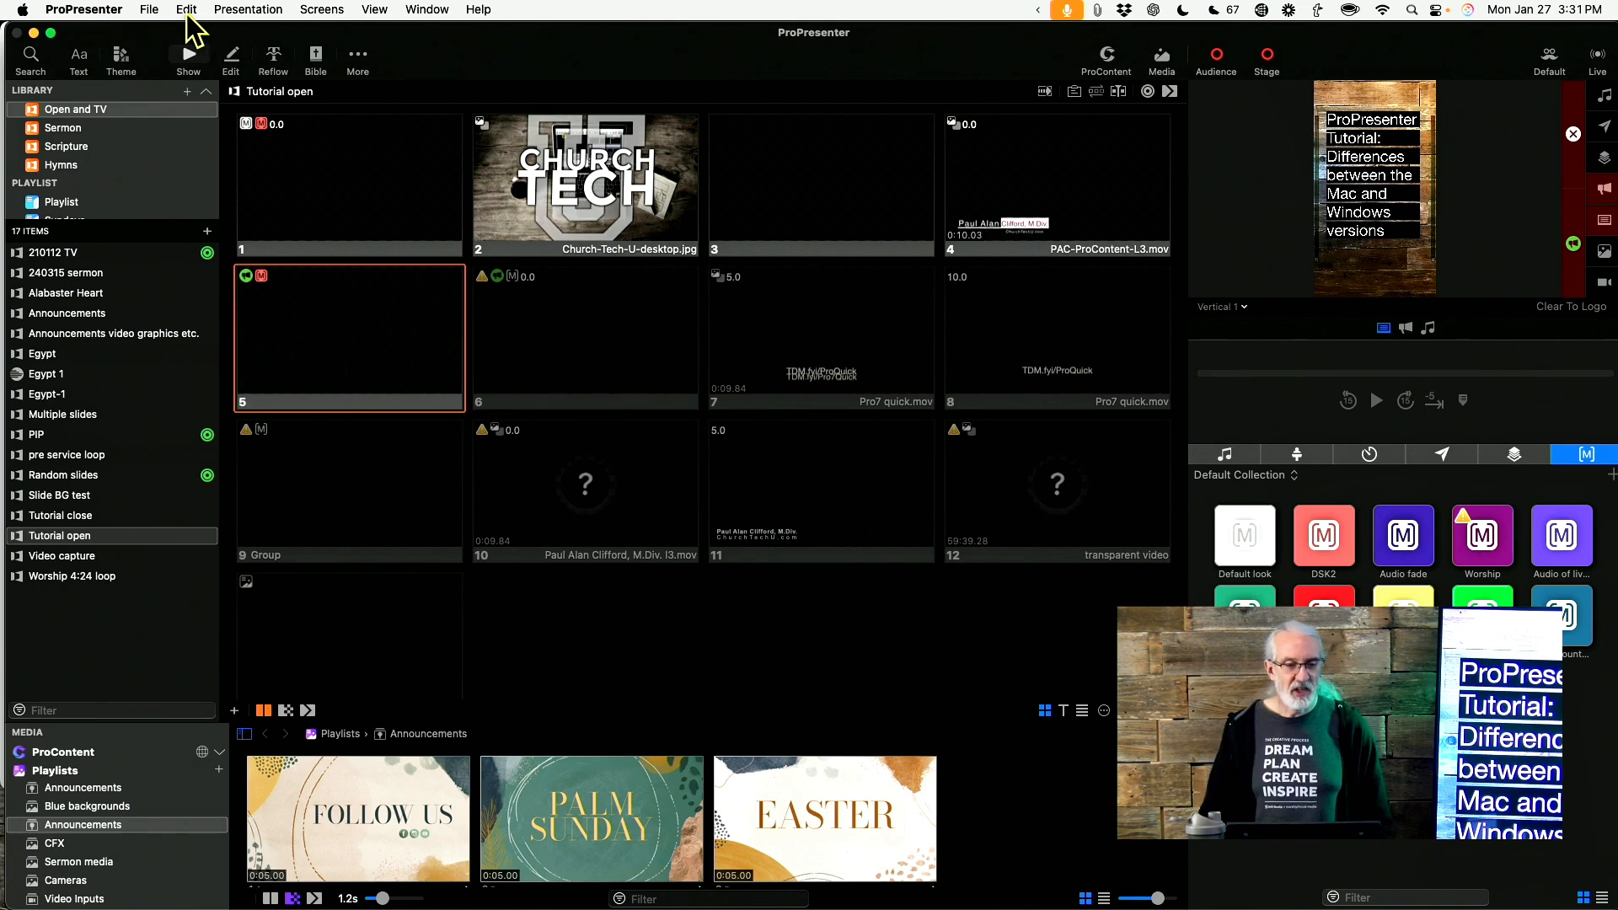
click(185, 10)
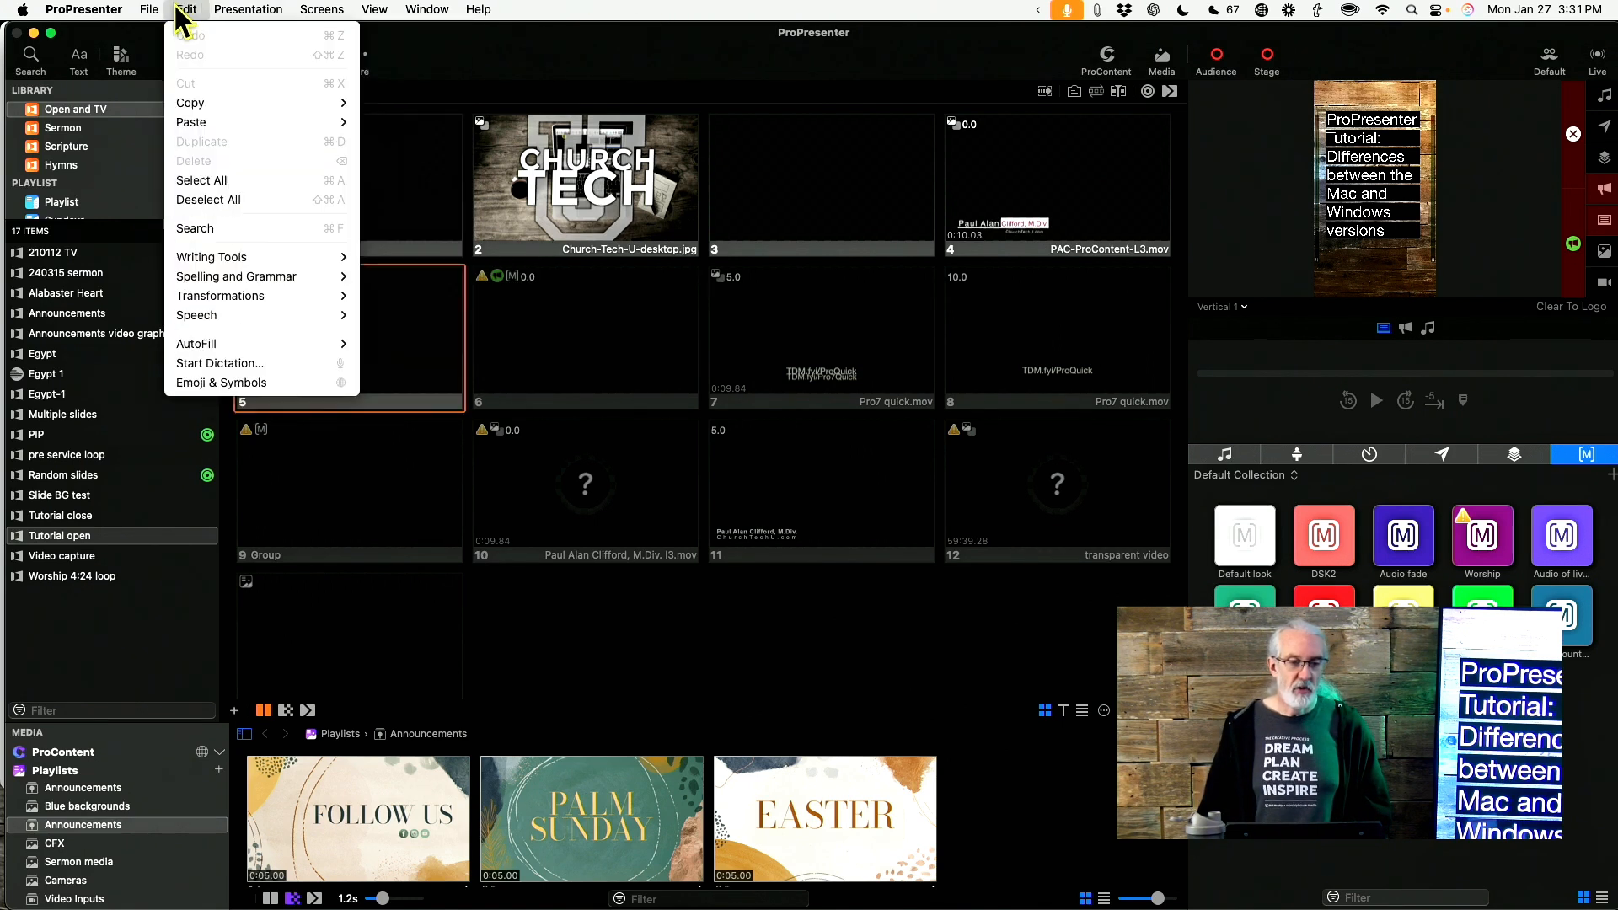
mouse_move(263, 20)
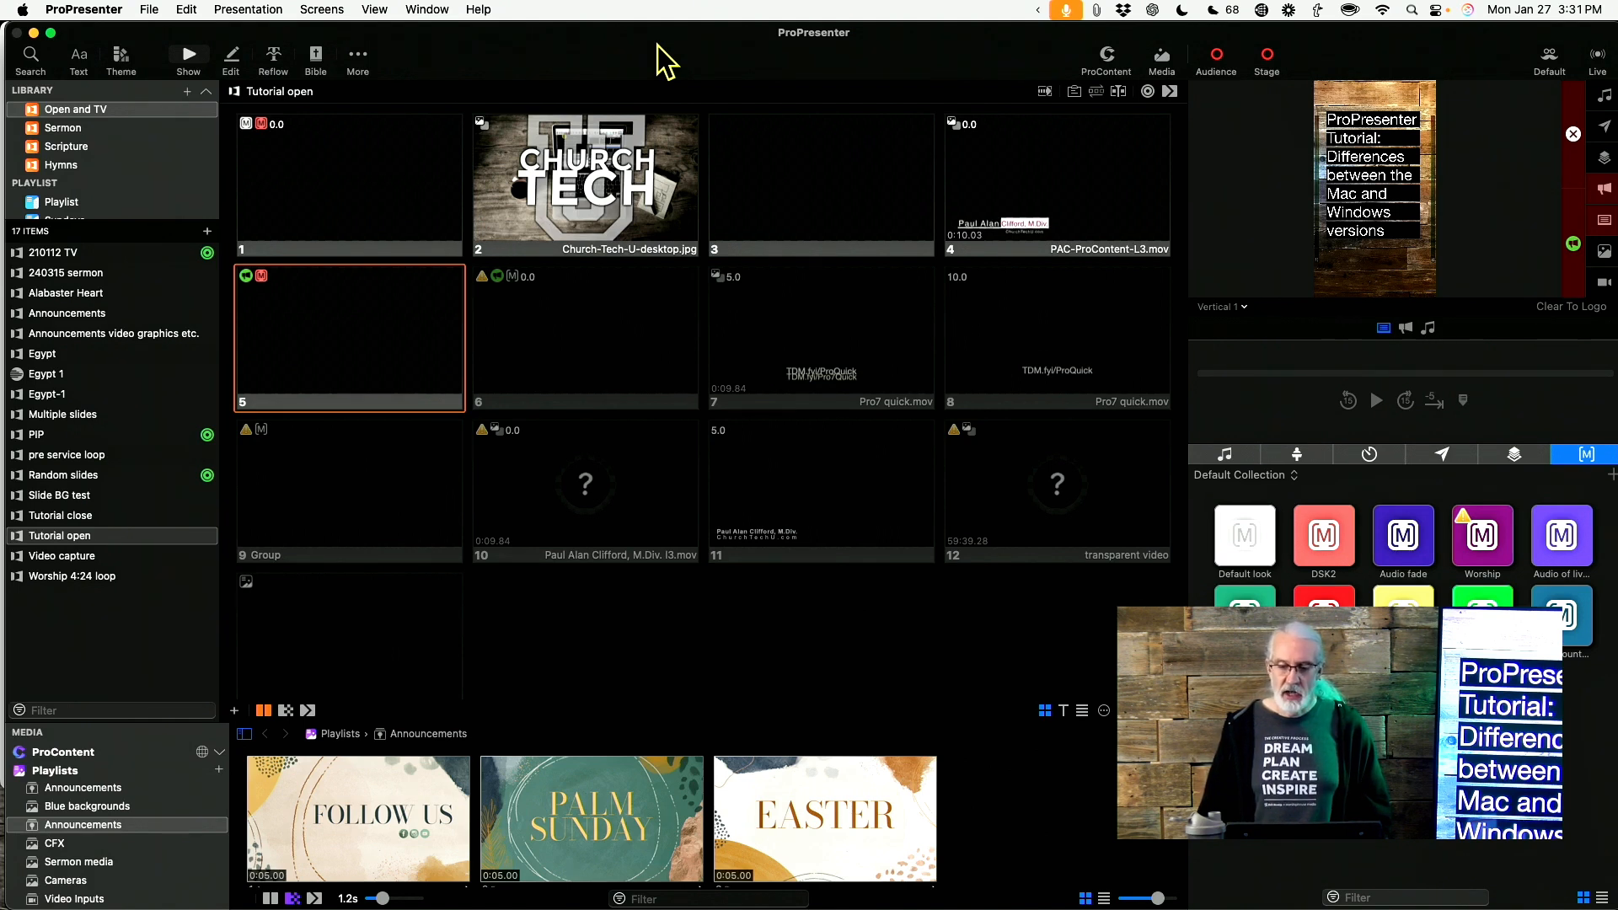
mouse_move(676, 212)
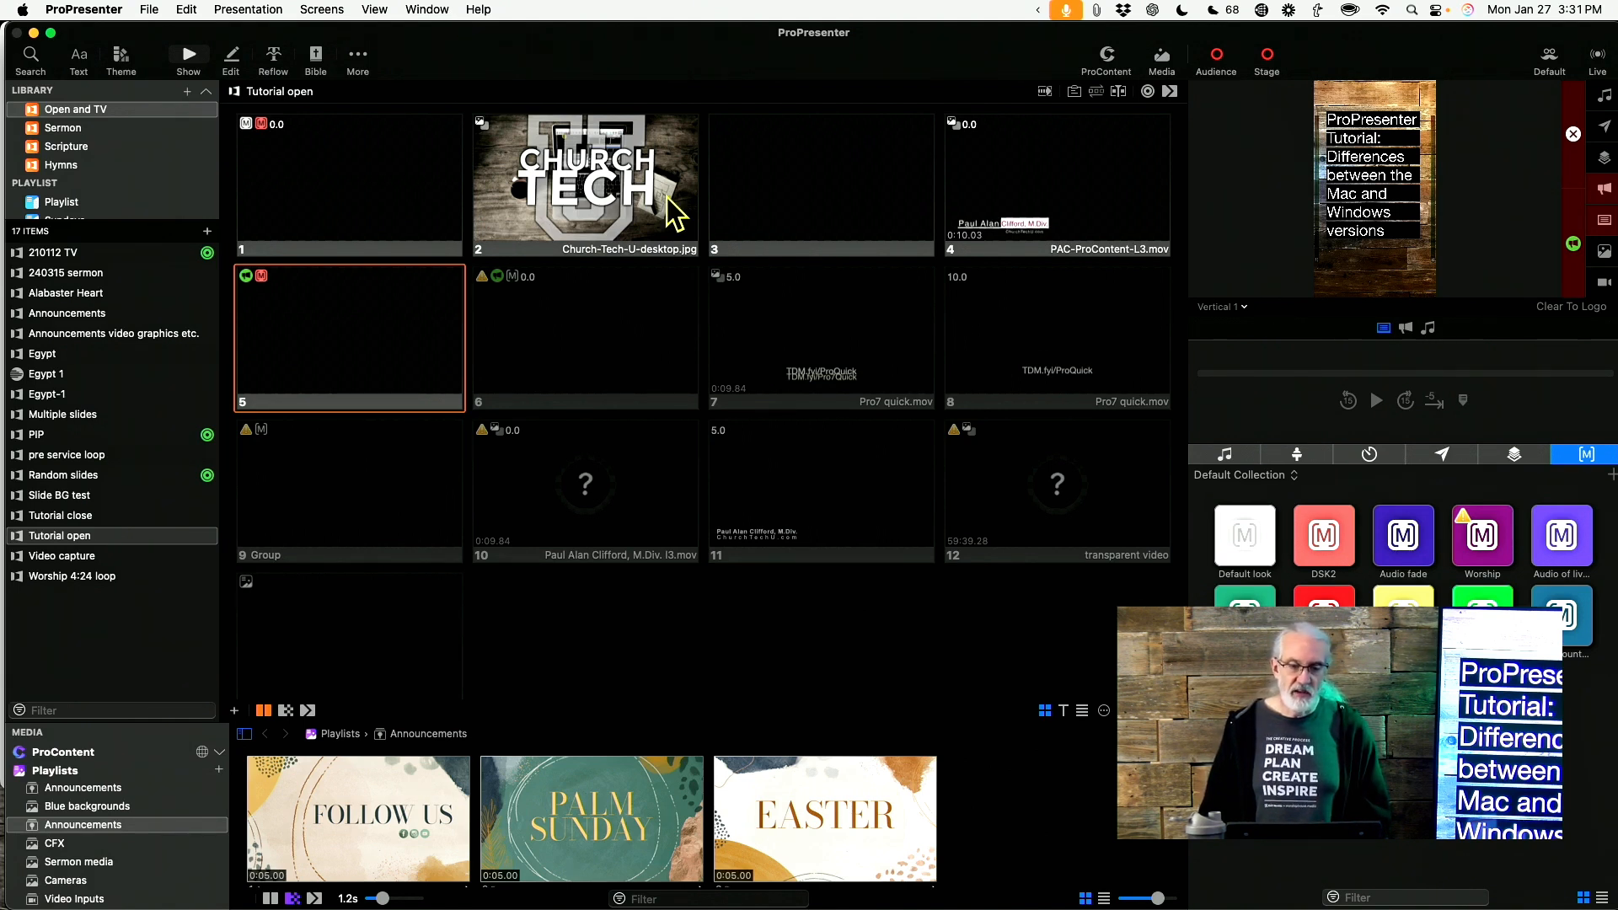
mouse_move(191, 305)
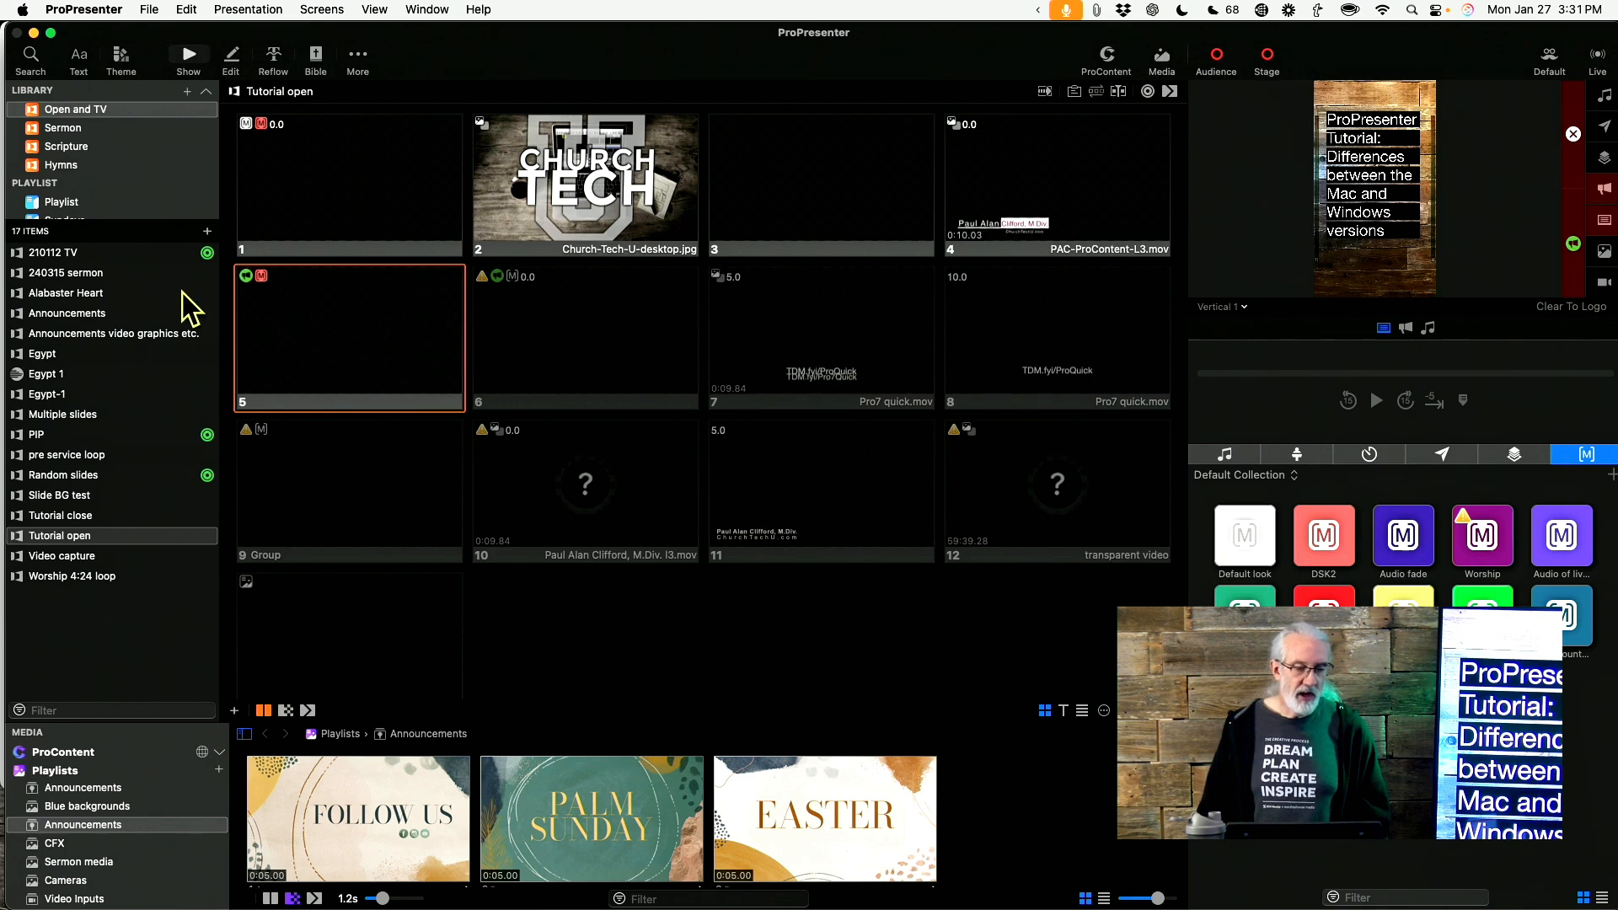
click(42, 354)
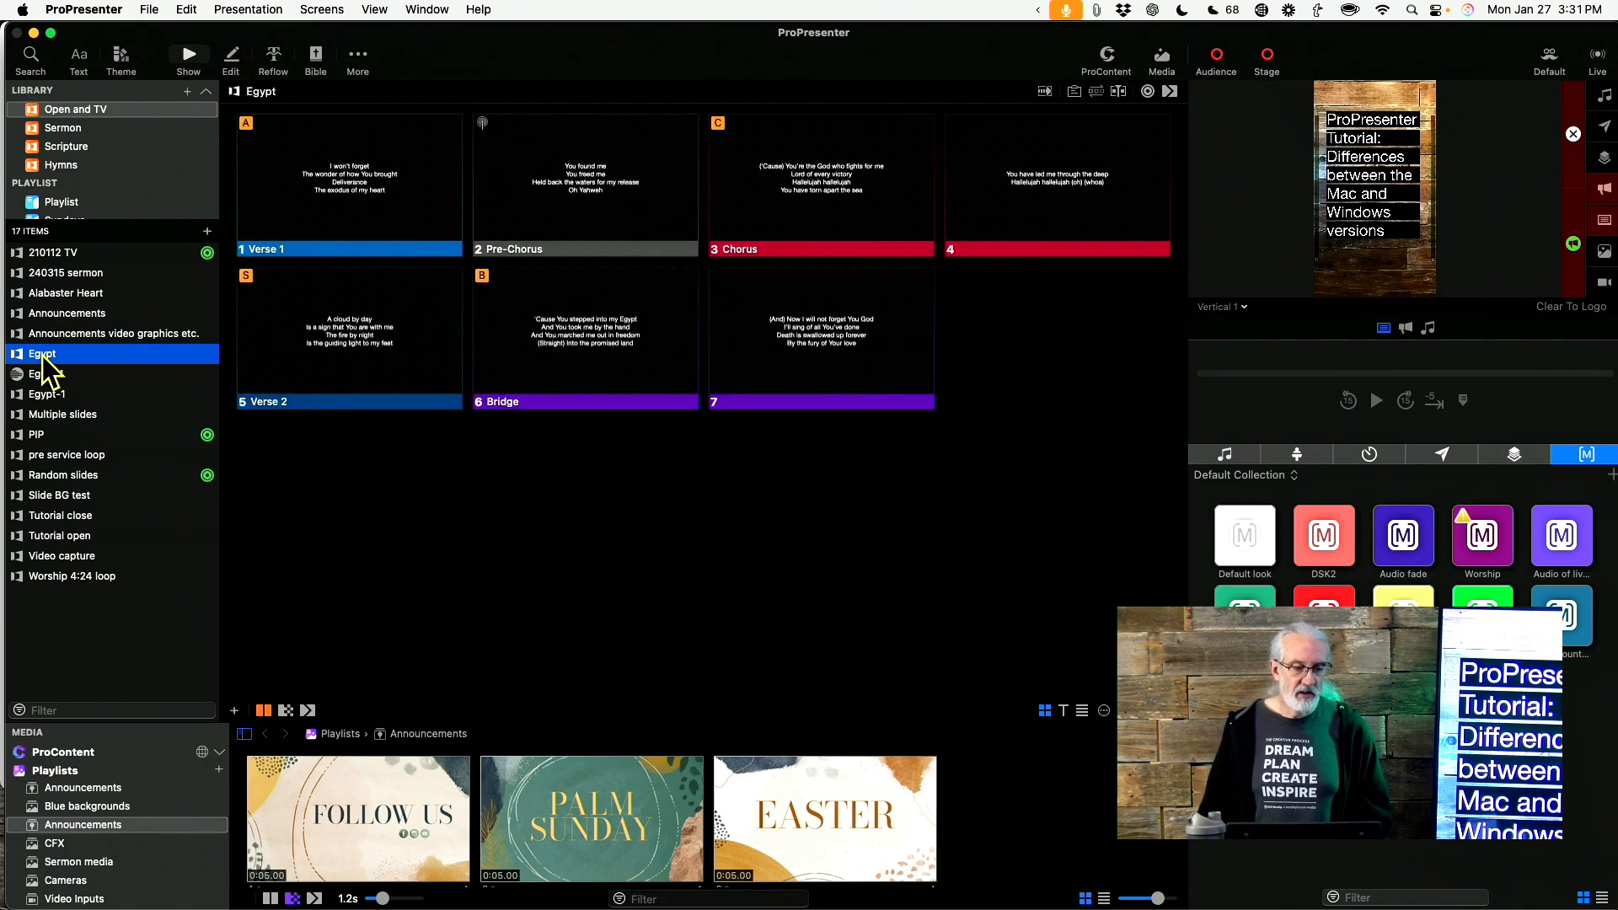
right_click(584, 181)
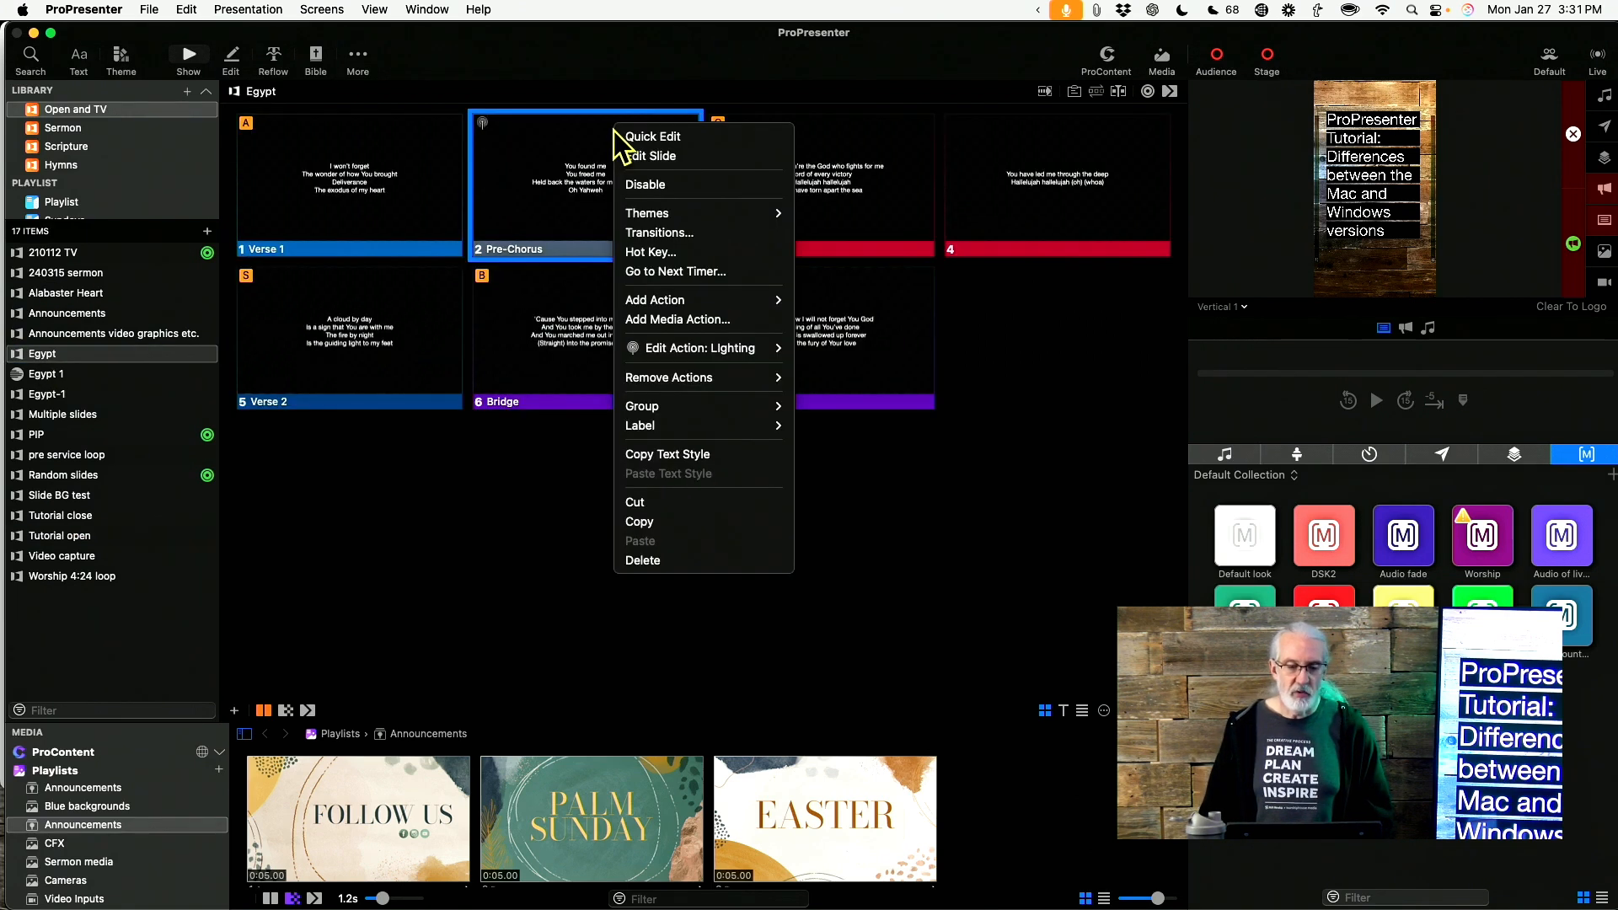
mouse_move(280, 98)
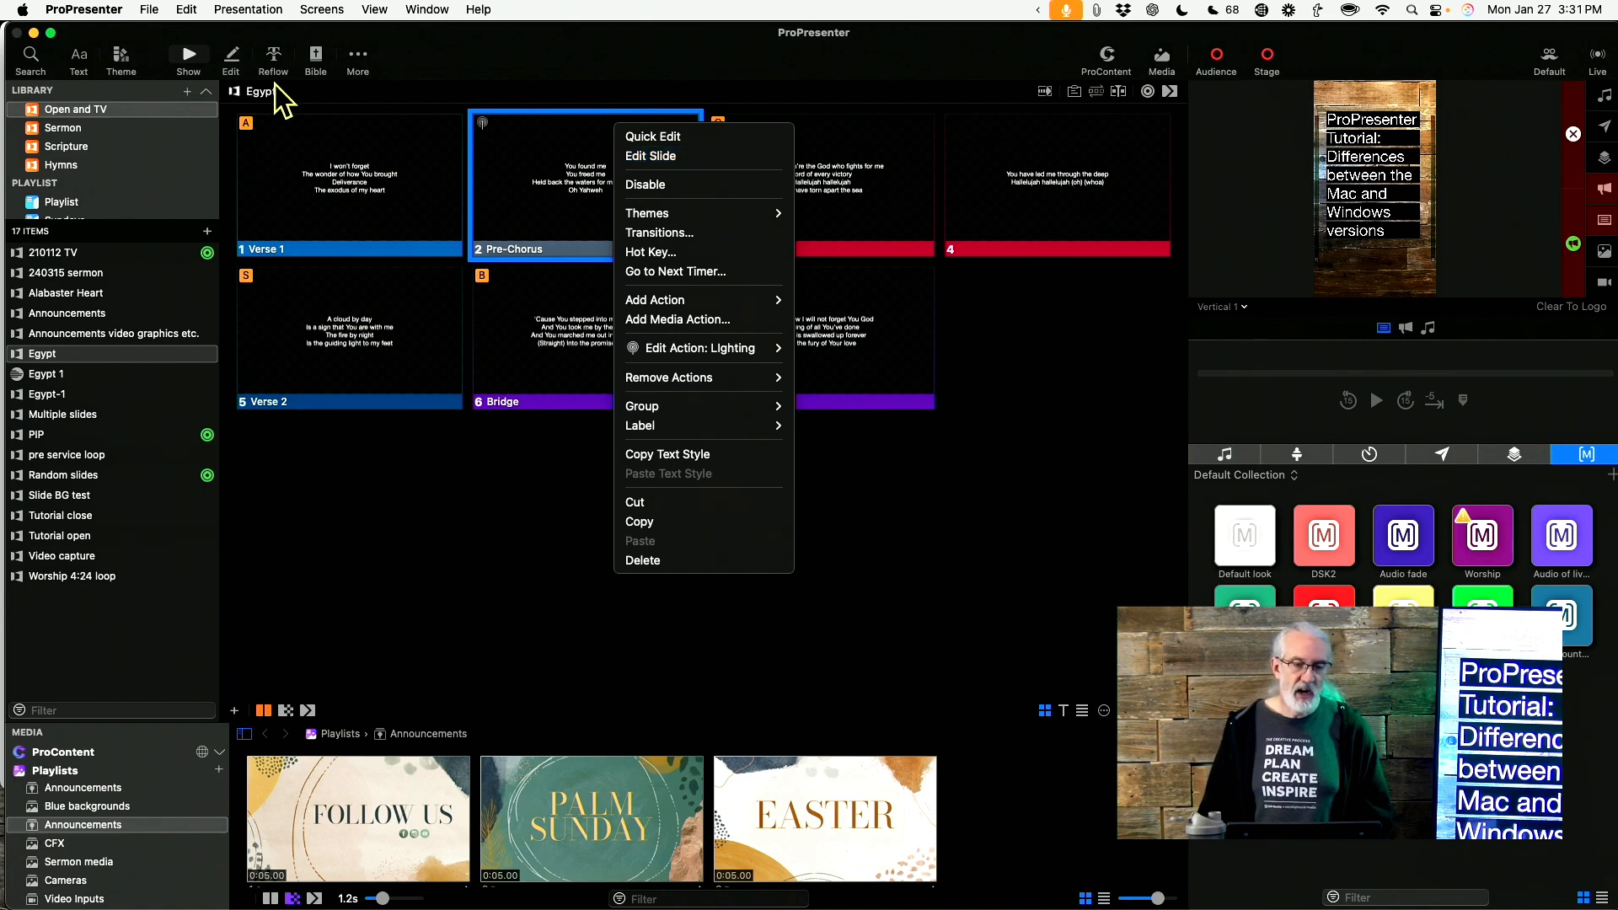
mouse_move(238, 64)
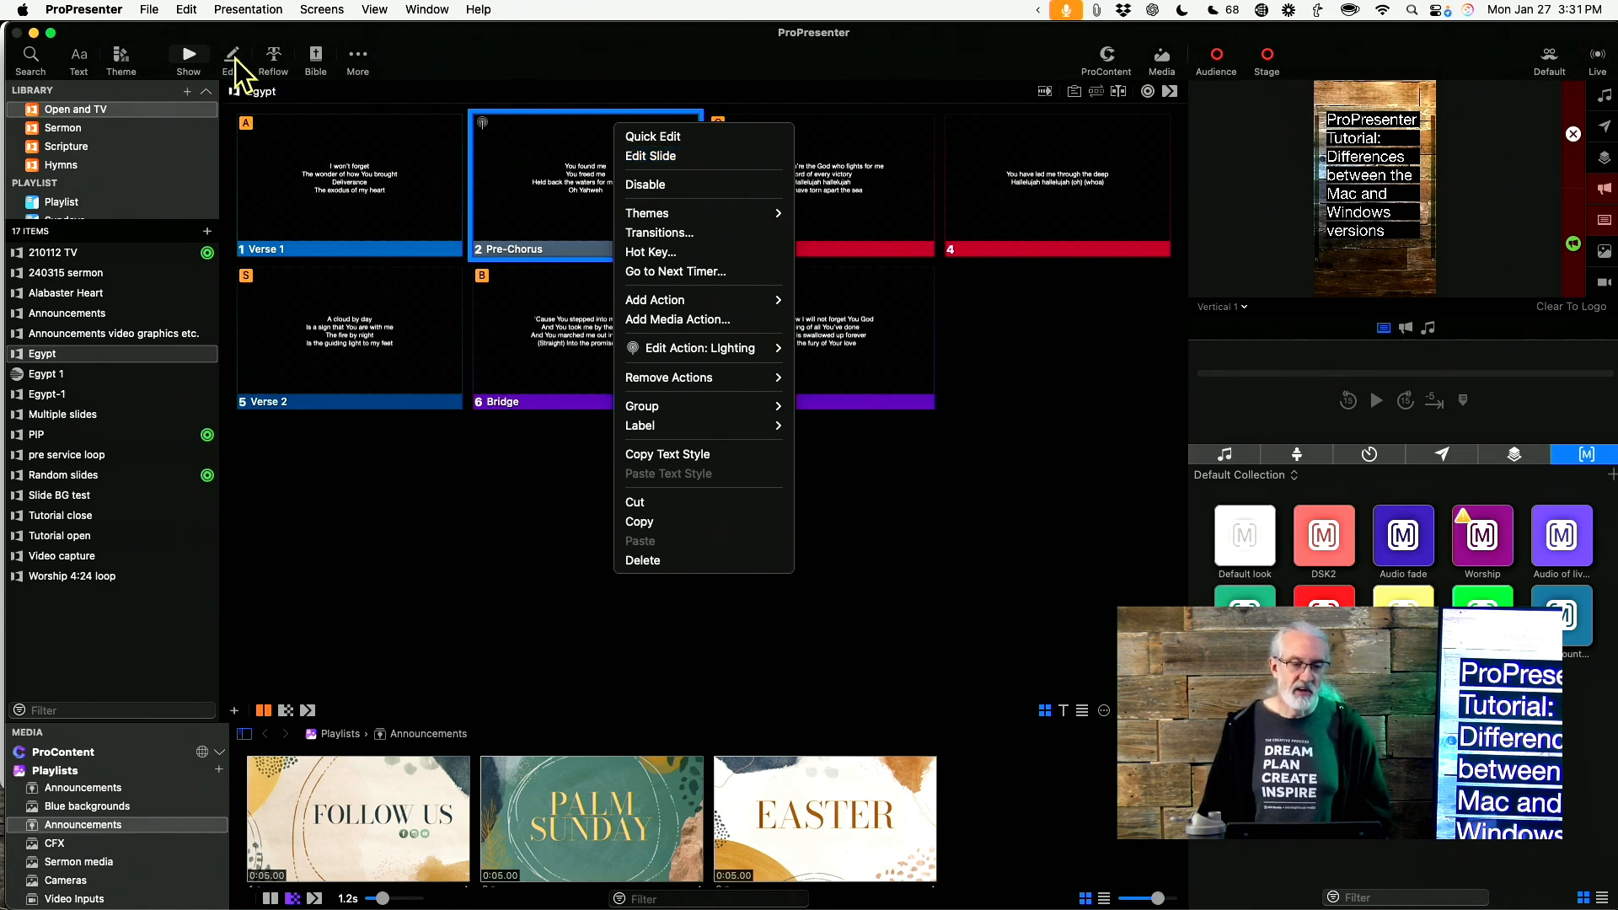
mouse_move(733, 108)
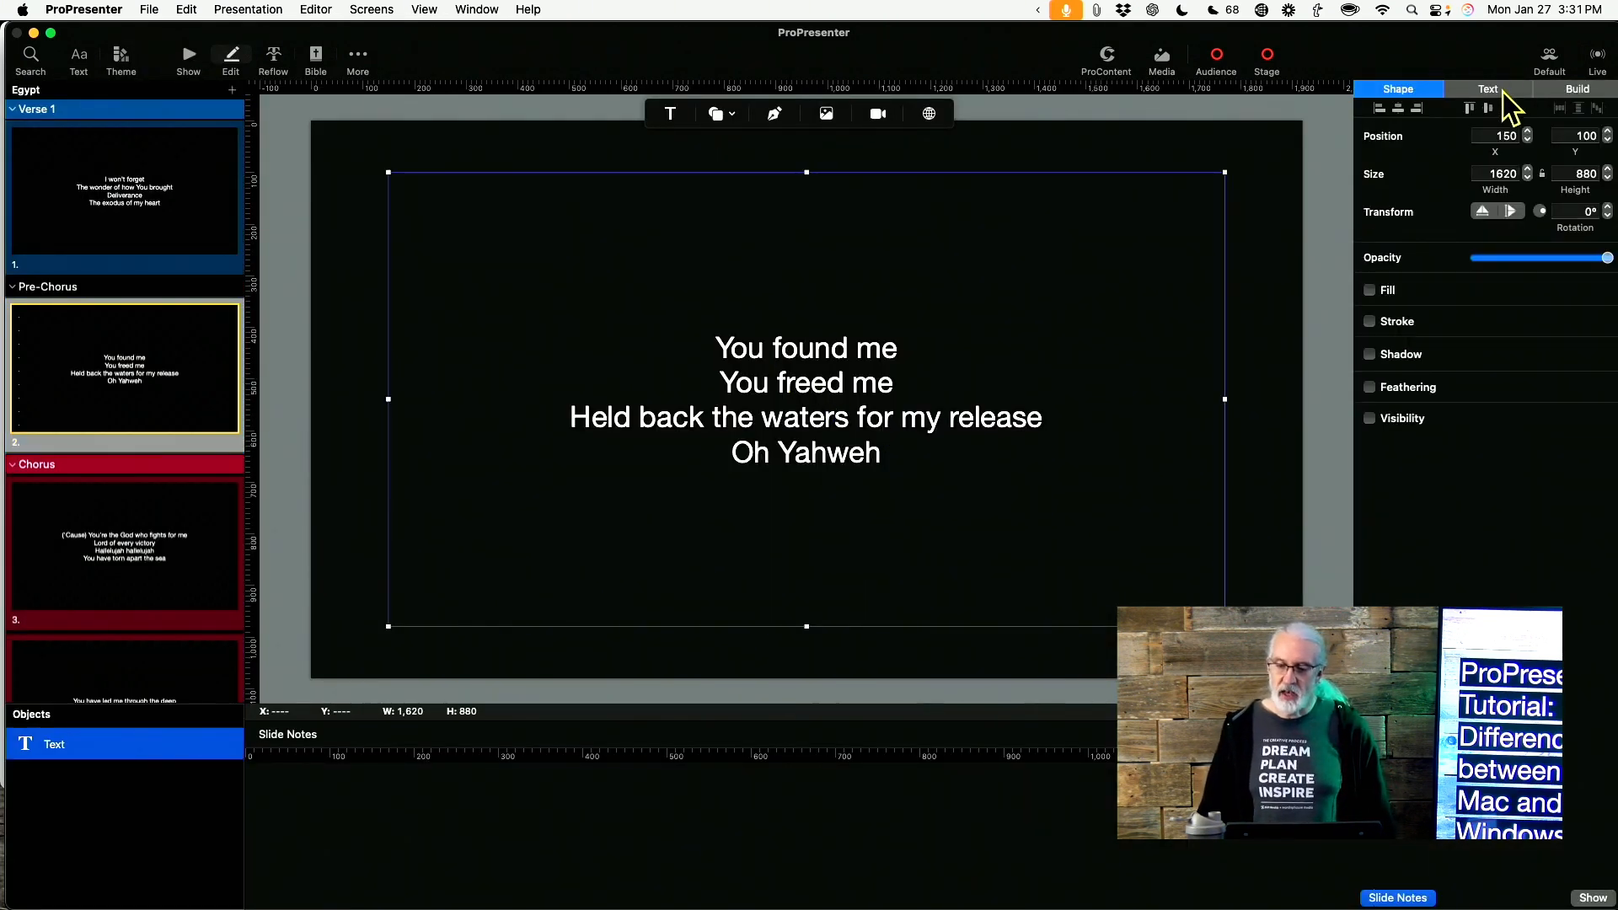
Step: Show the Pre-Chorus text formatting (Helvetica Neue, size 57, stroke) and its Text Color swatch
click(1489, 89)
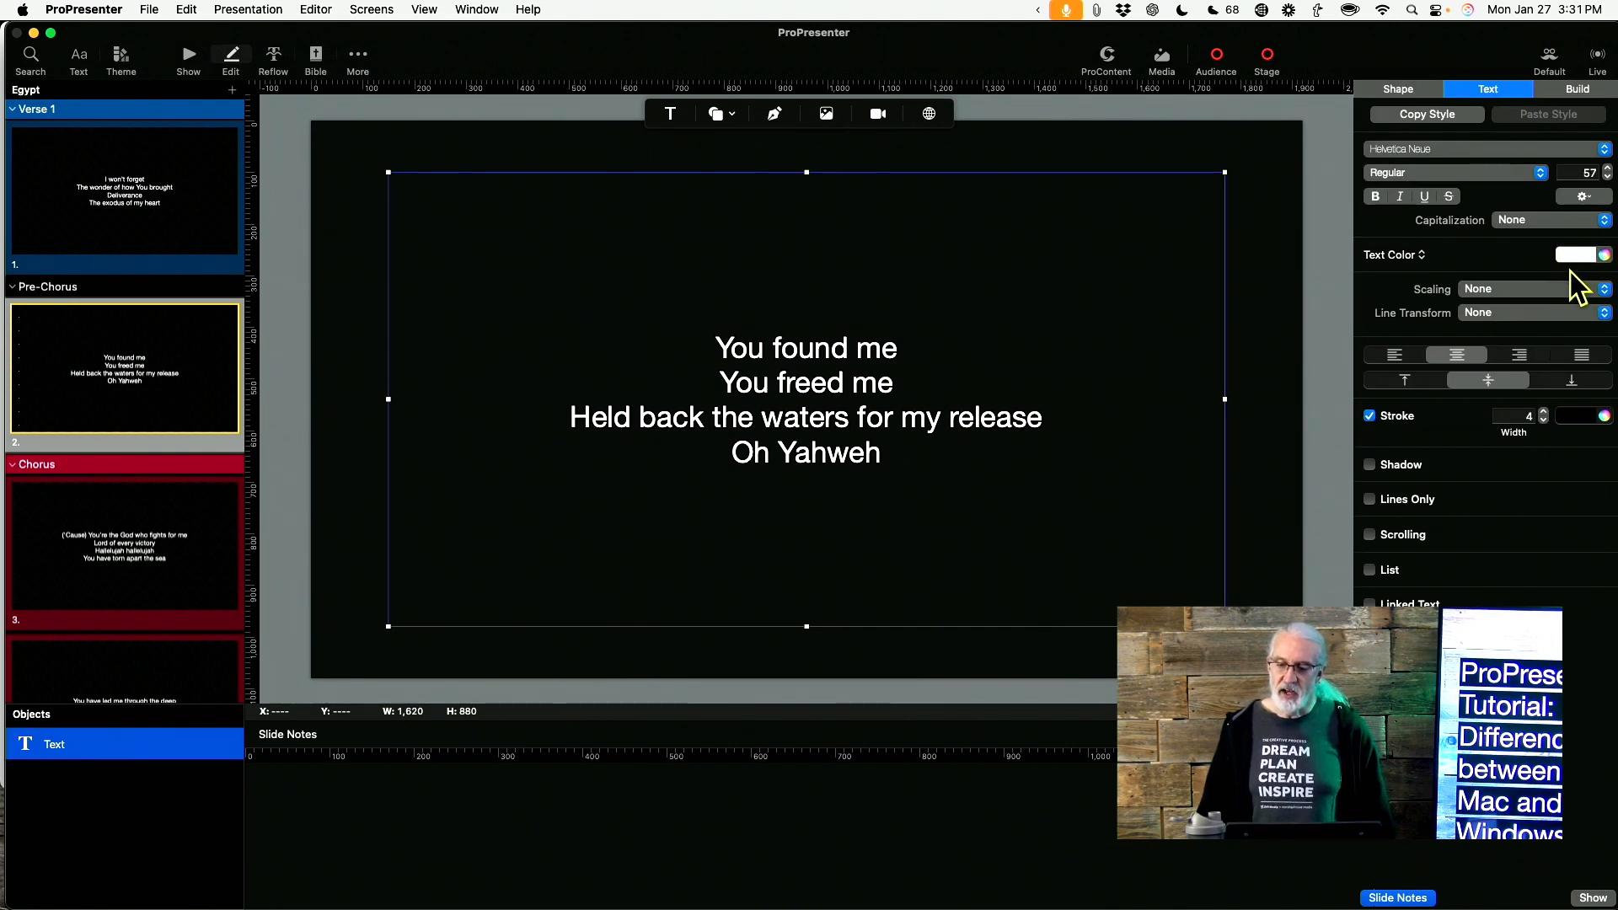
click(1577, 255)
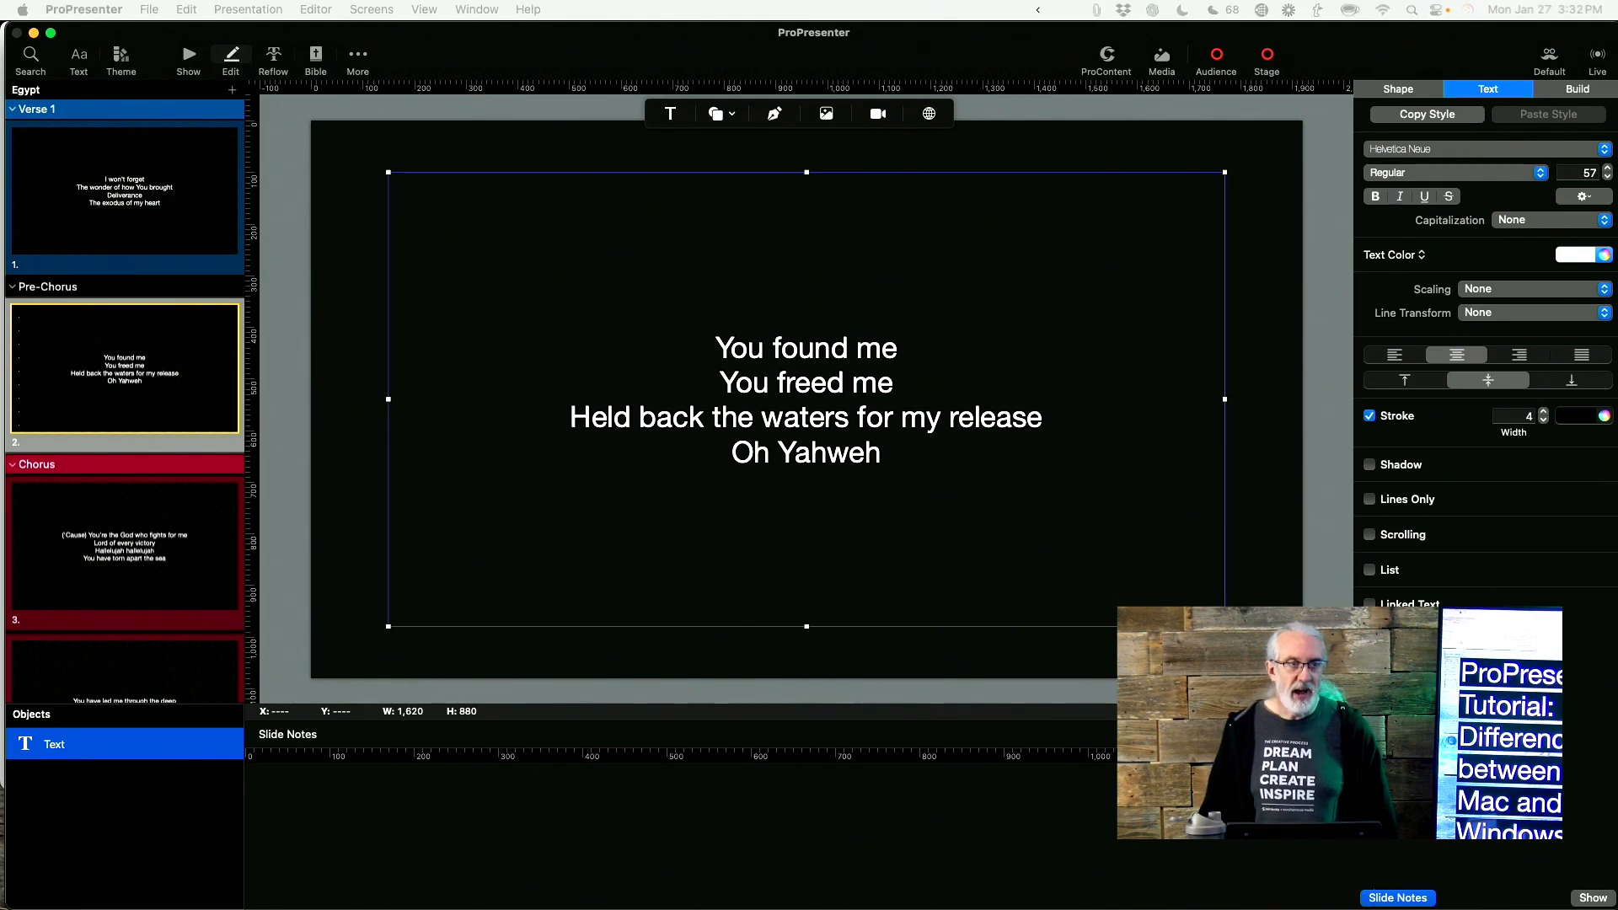
click(1577, 254)
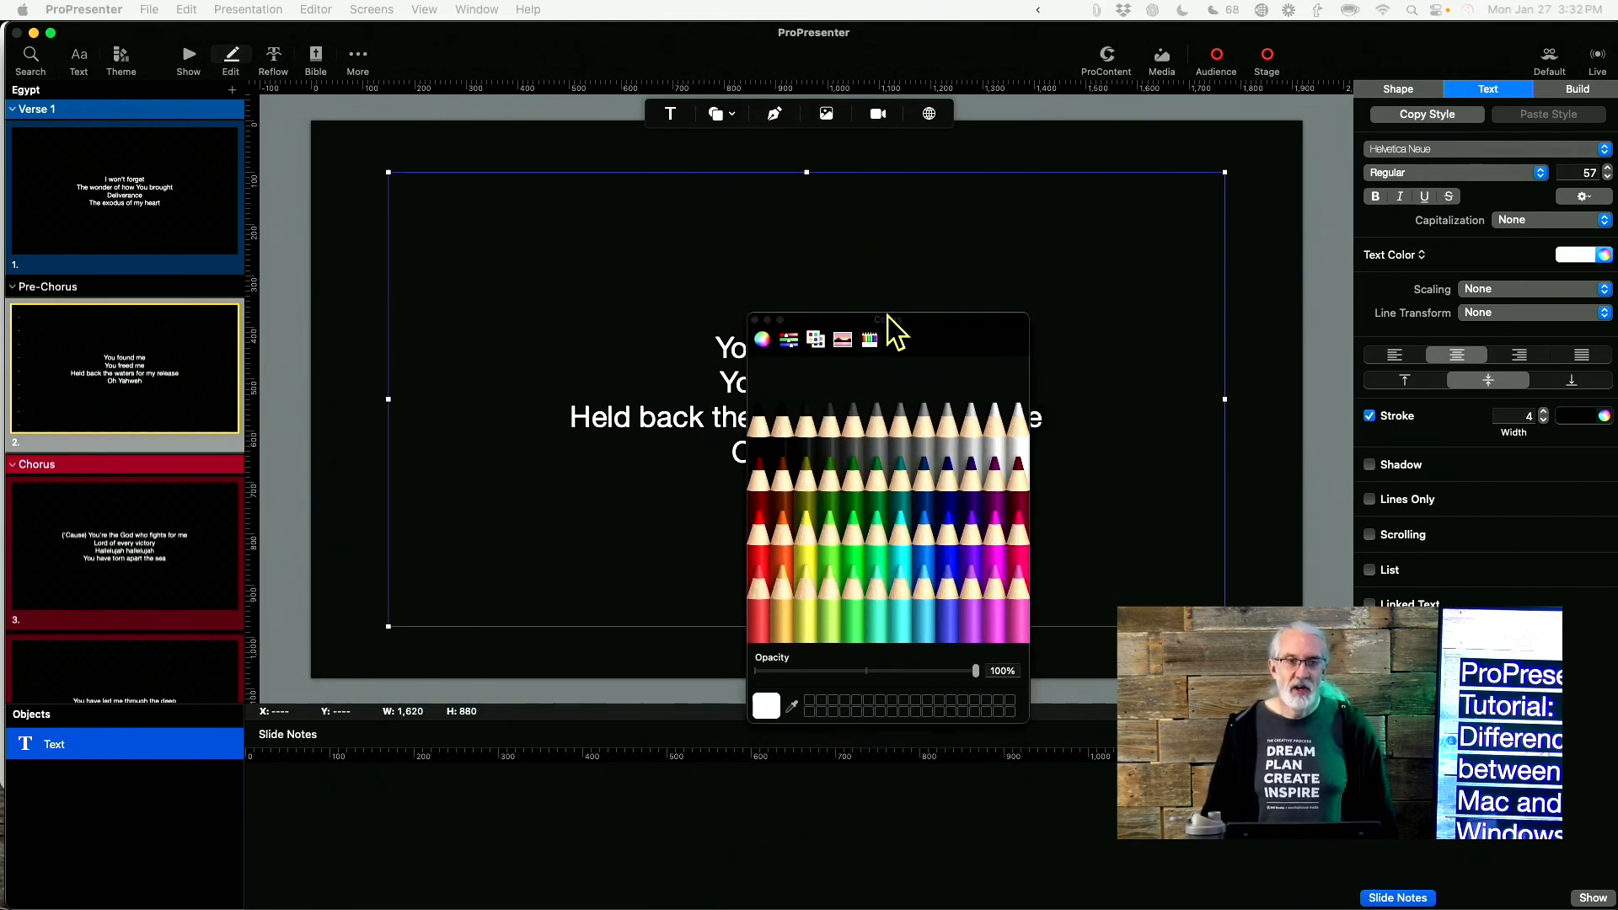
drag(888, 318, 800, 311)
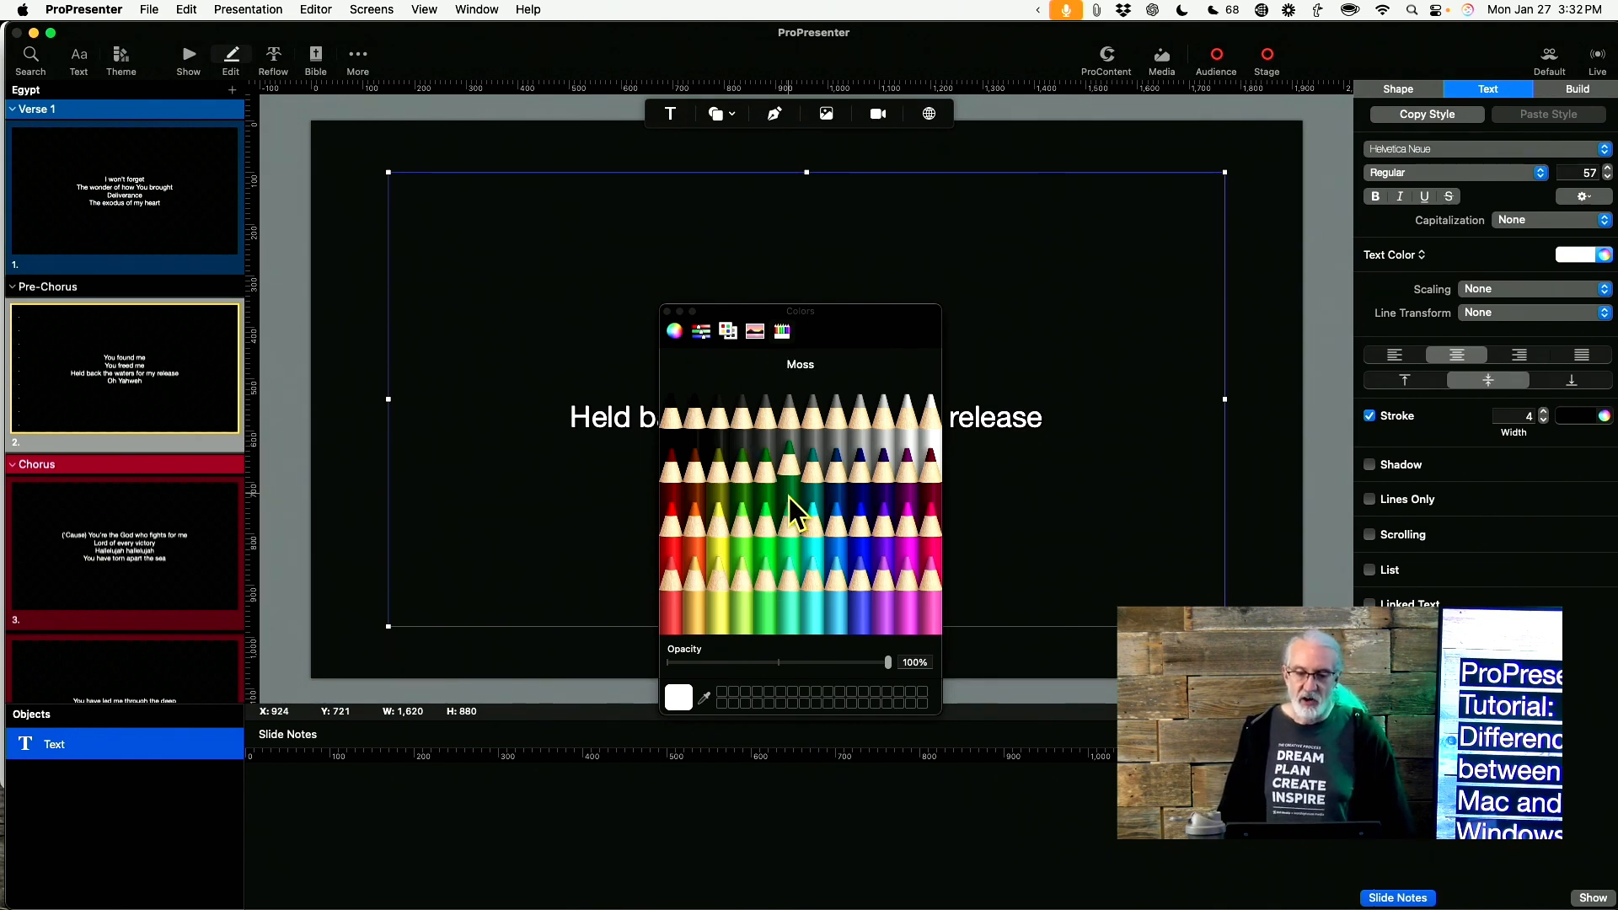
mouse_move(800, 614)
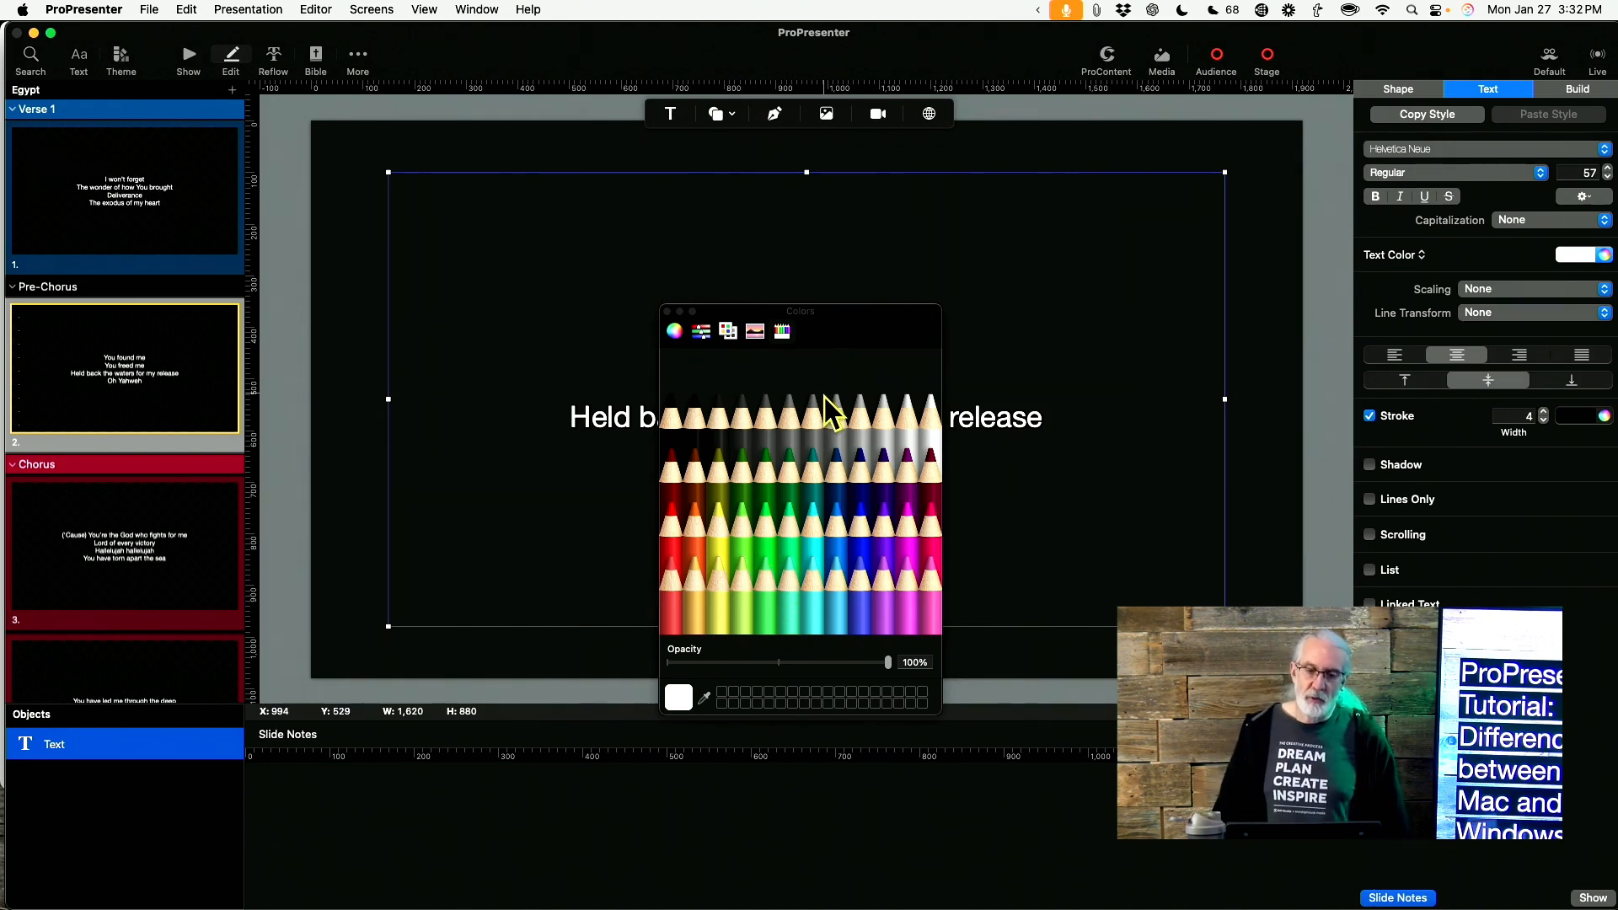
mouse_move(648, 521)
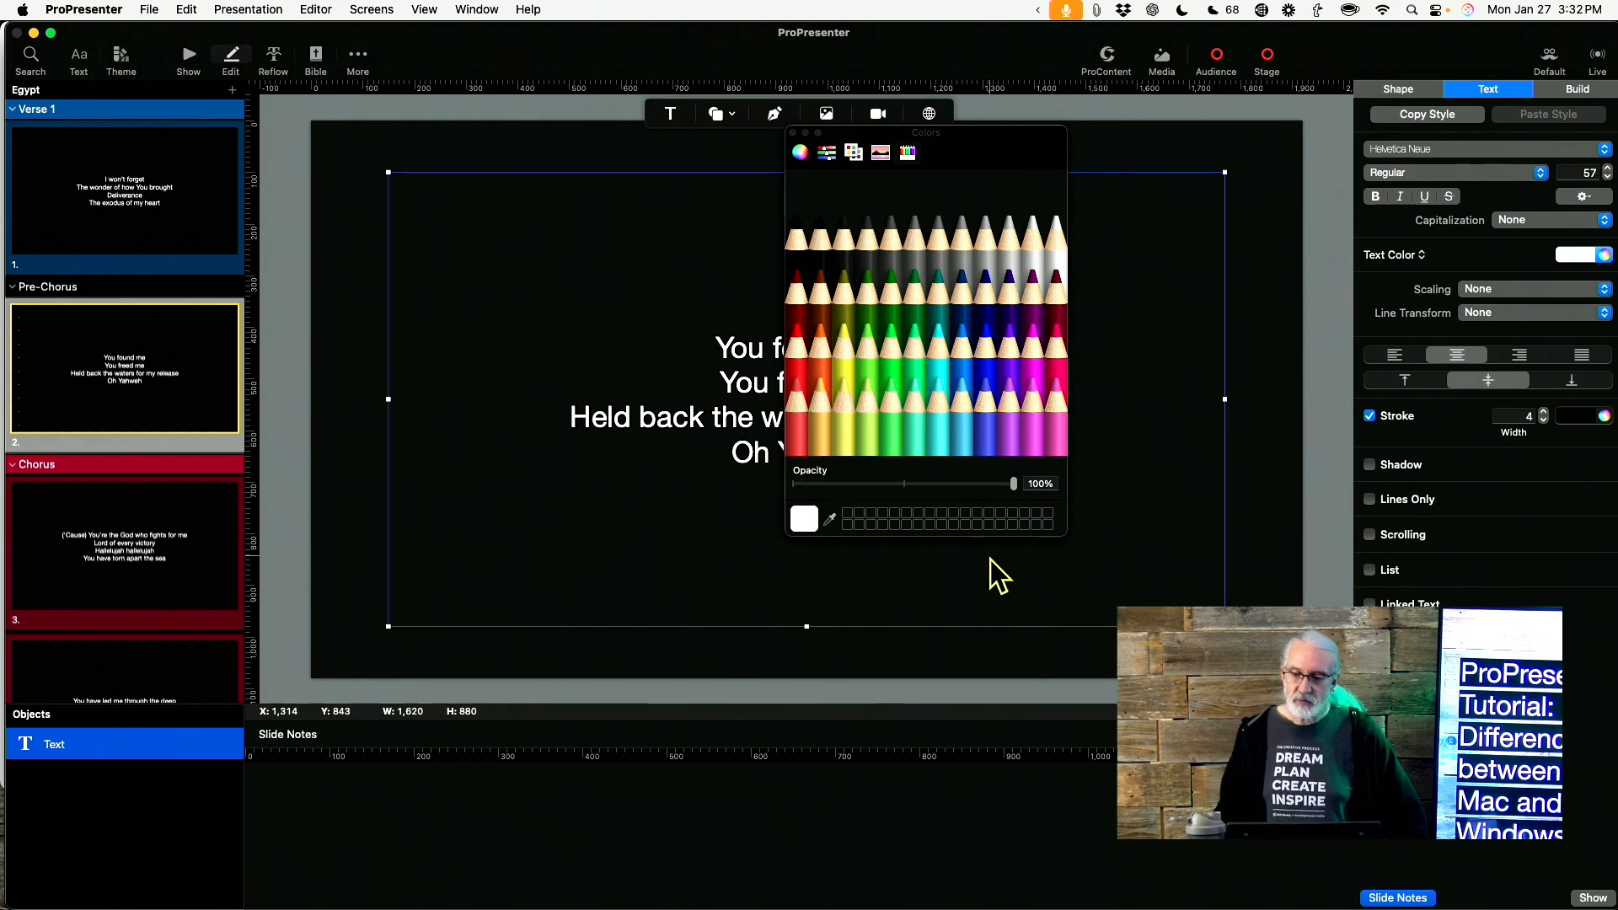
mouse_move(888, 496)
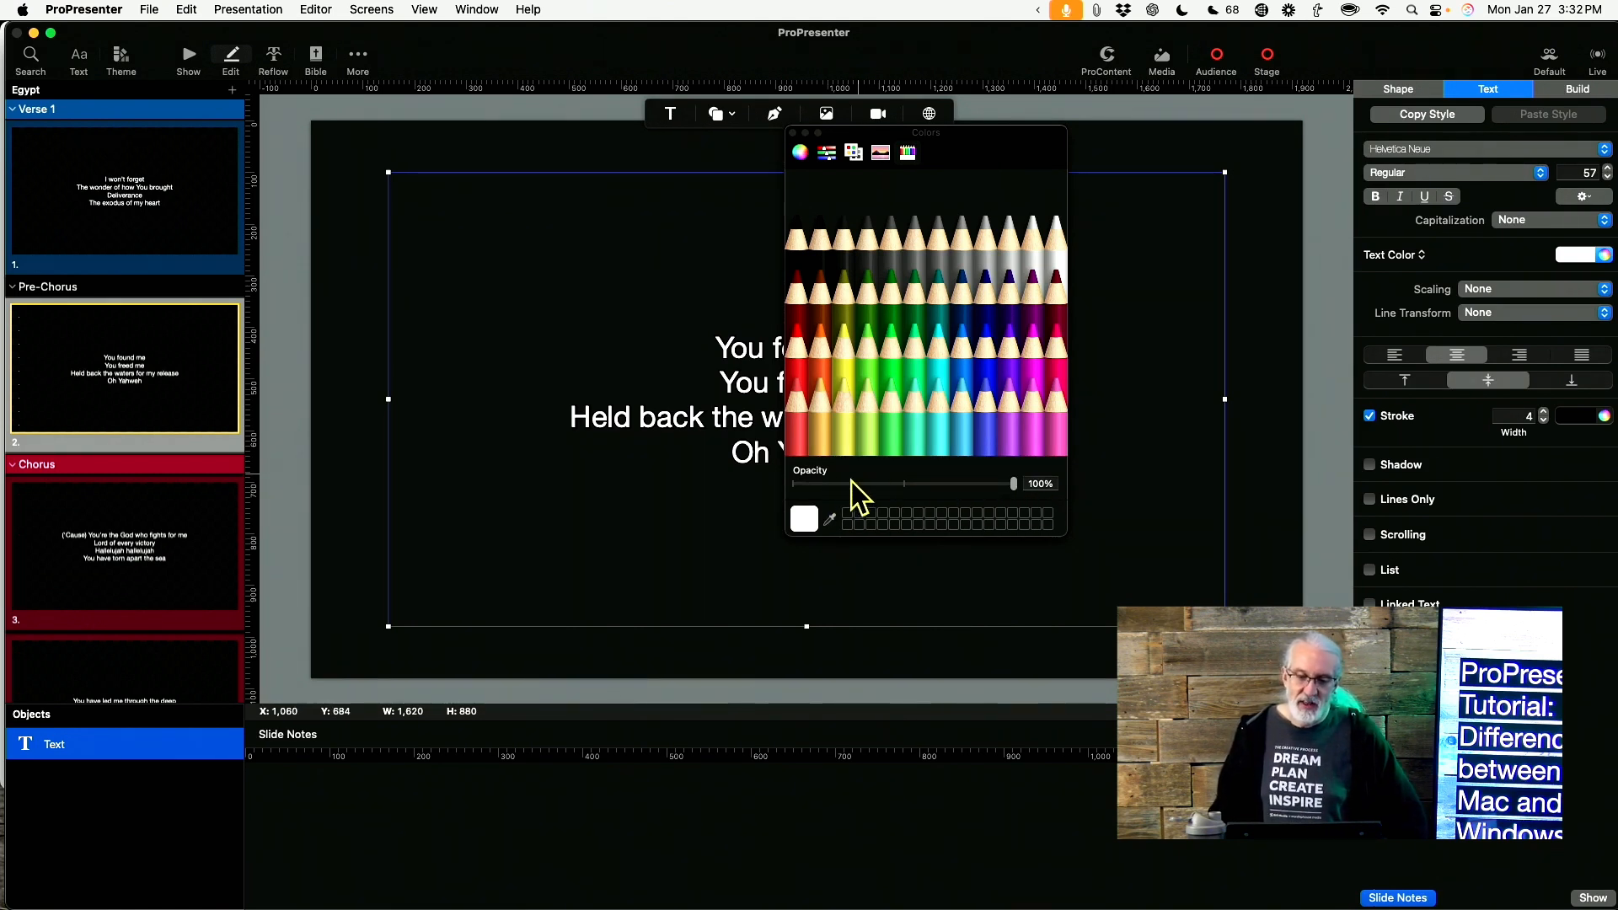
mouse_move(1021, 475)
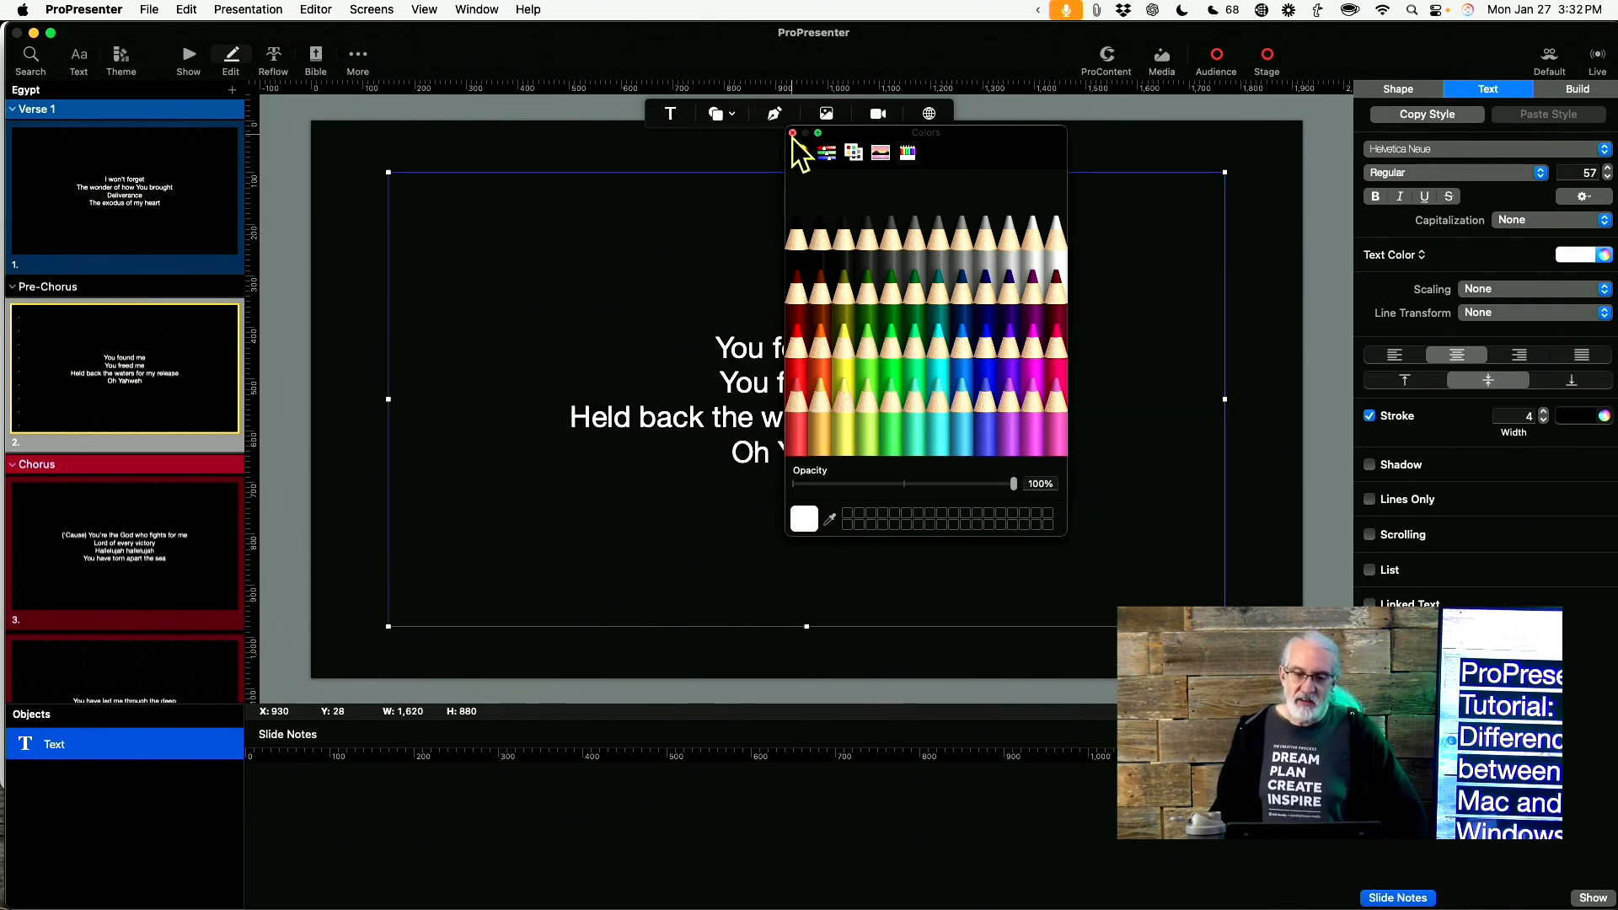
click(792, 133)
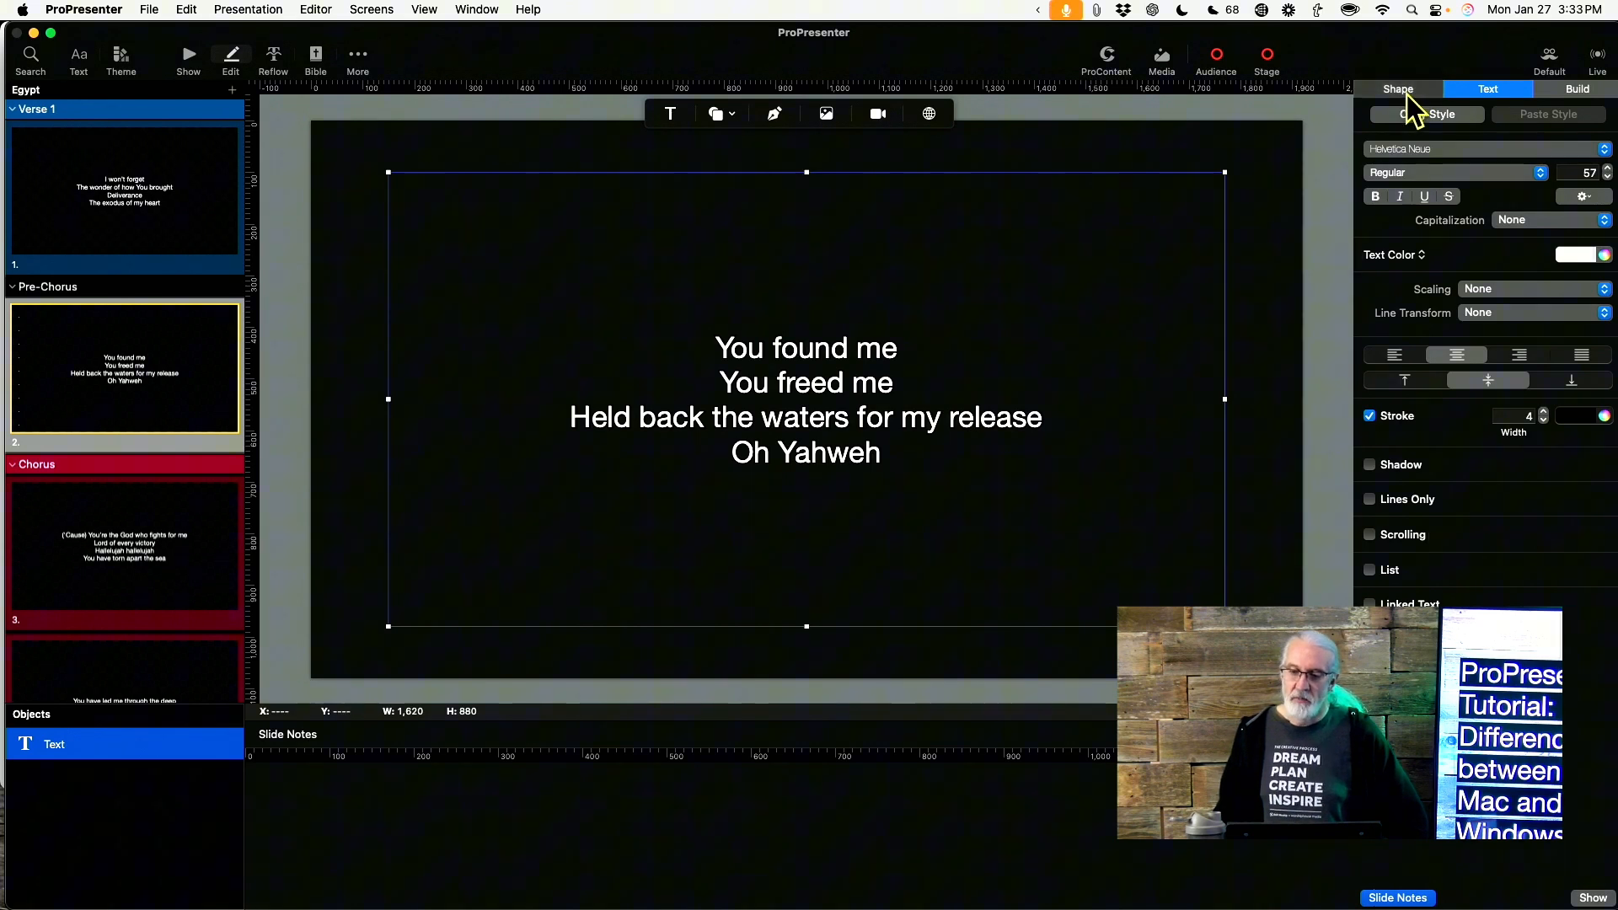
Step: Enable the Shape inspector's Fill with a blue colour lowered to 82% opacity
click(1398, 88)
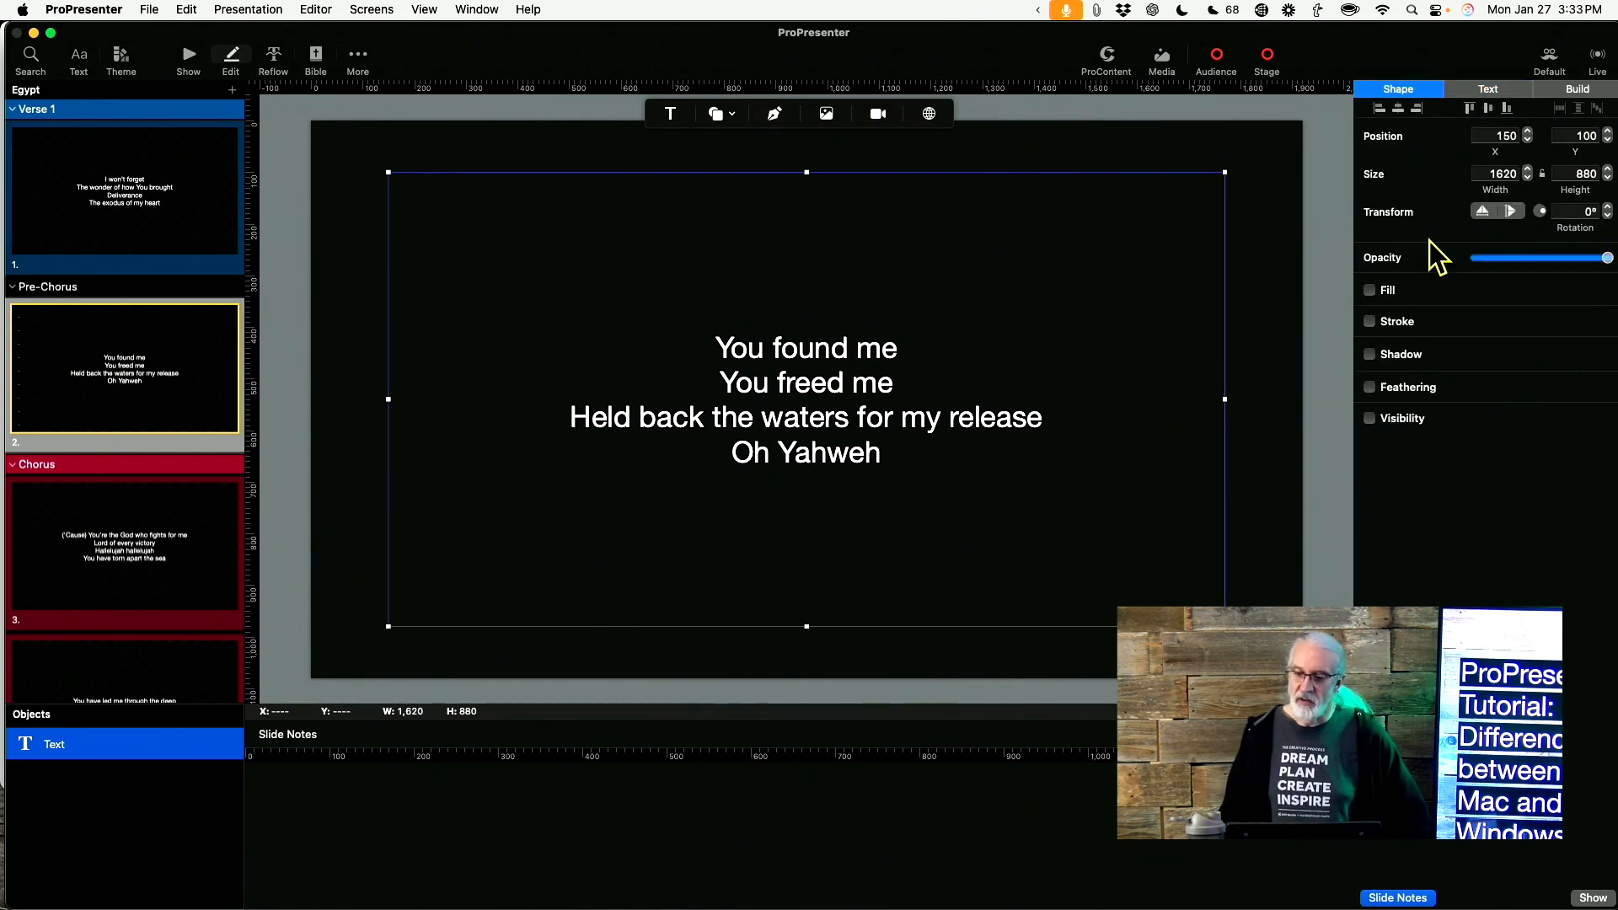
click(1370, 290)
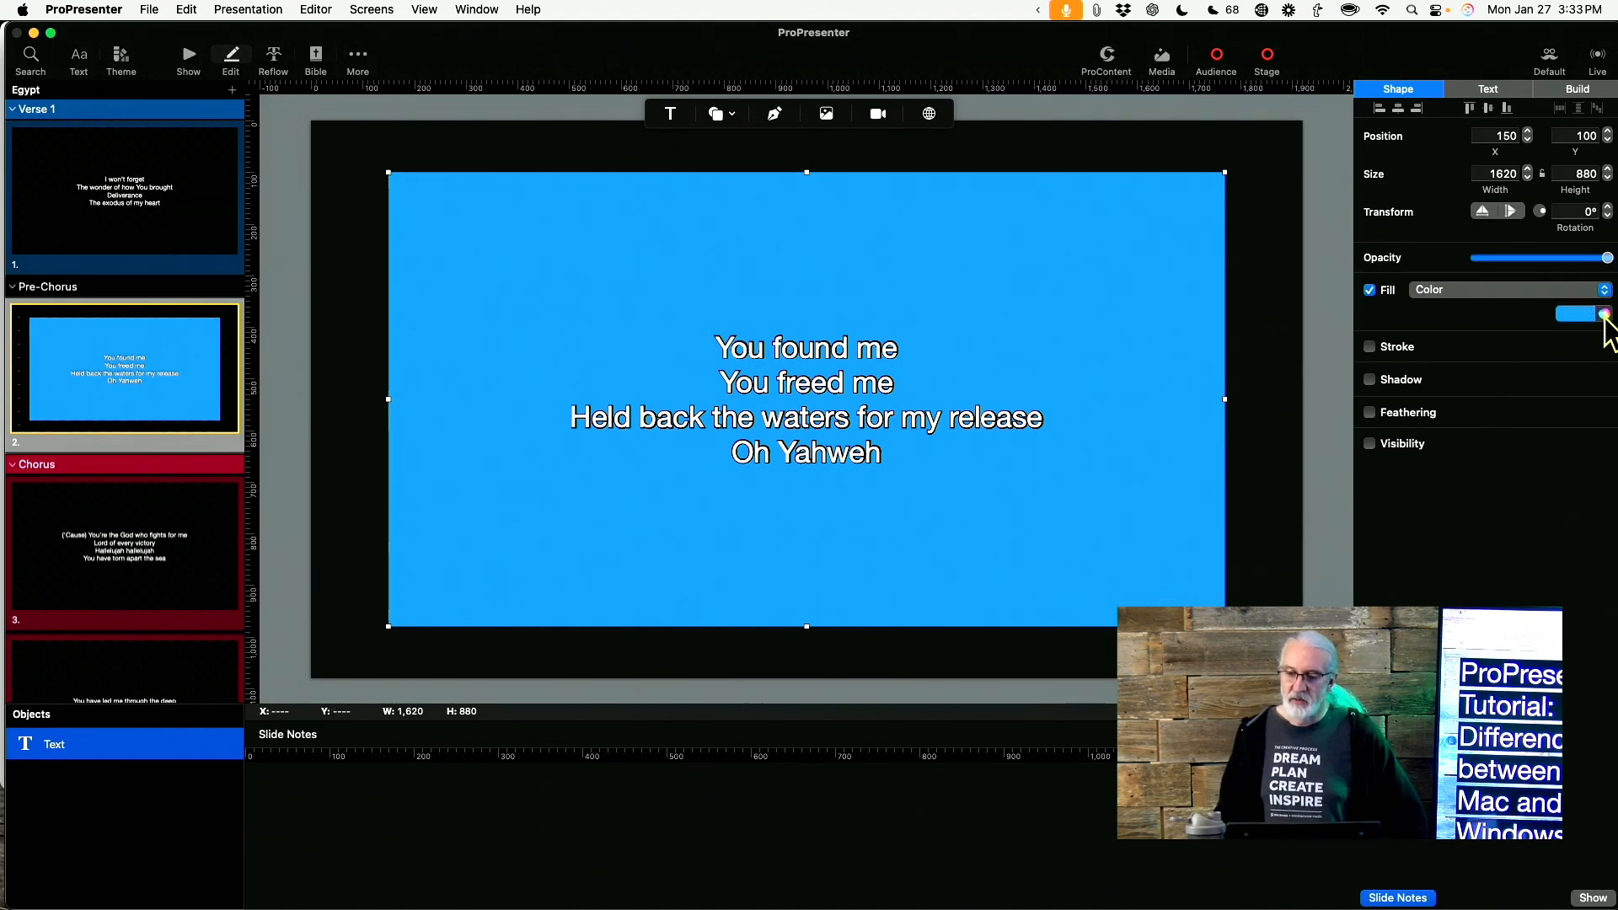
click(1576, 314)
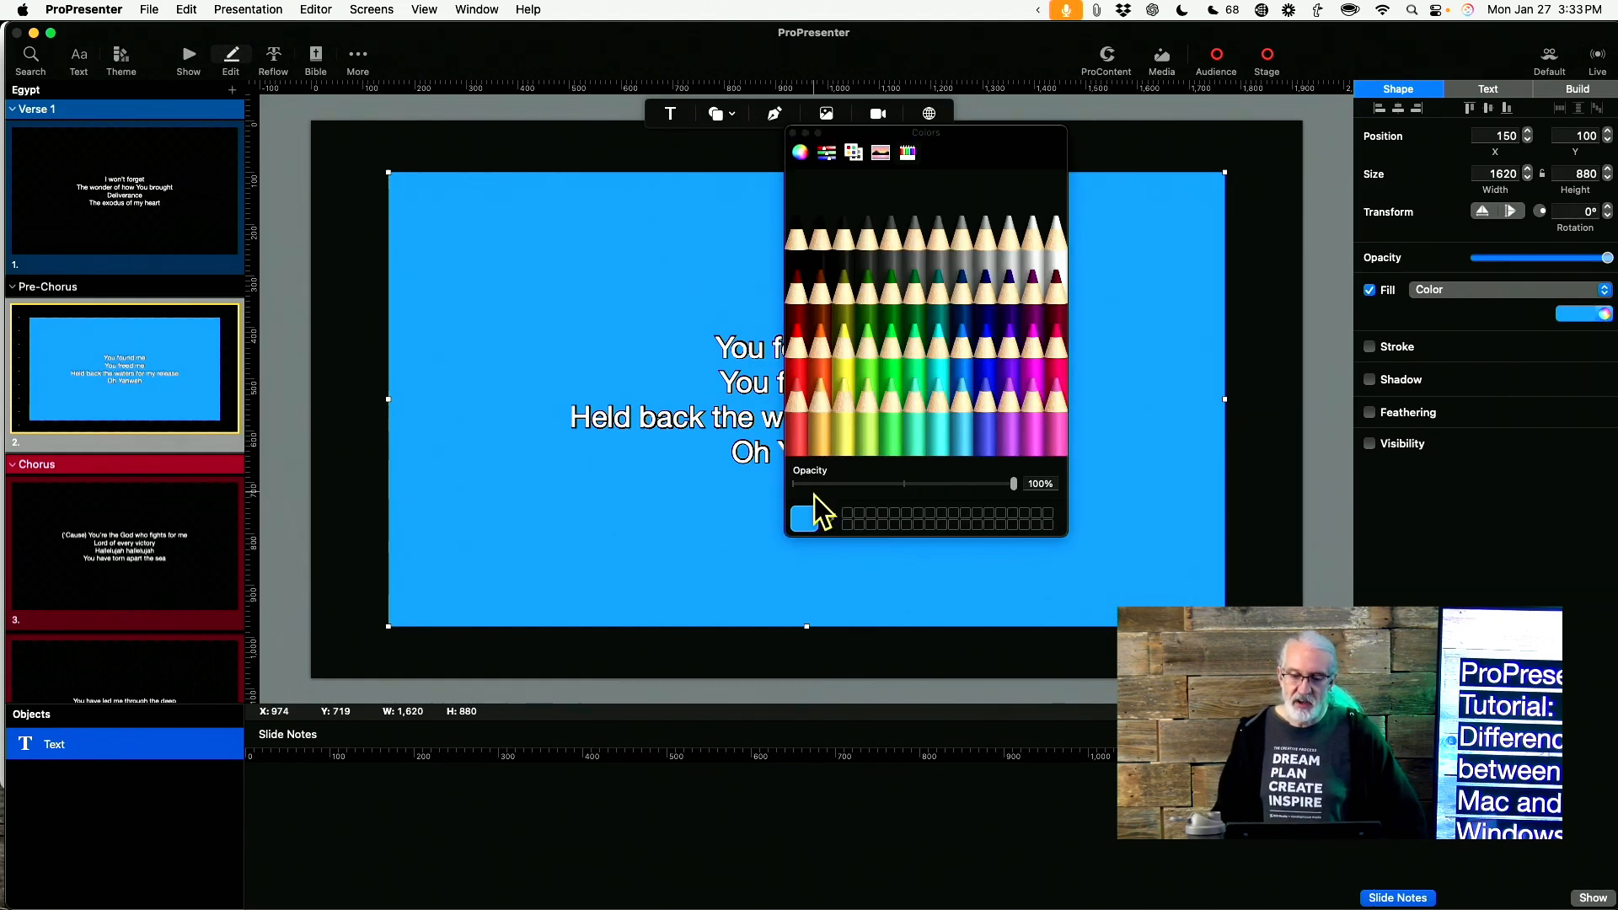
drag(1013, 483, 972, 483)
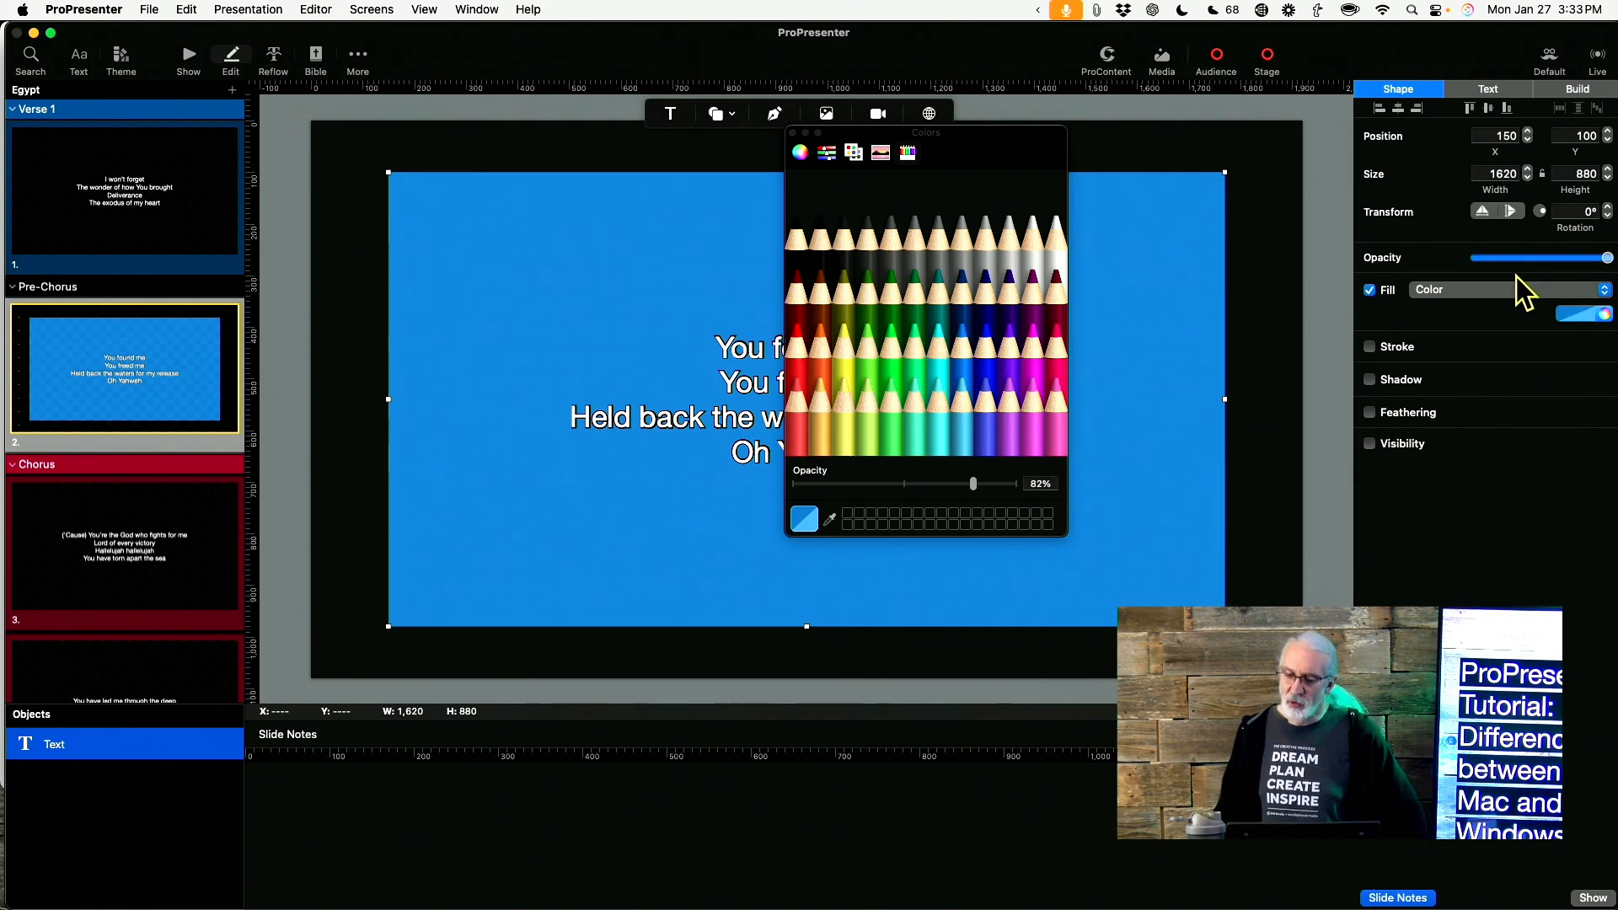
mouse_move(970, 501)
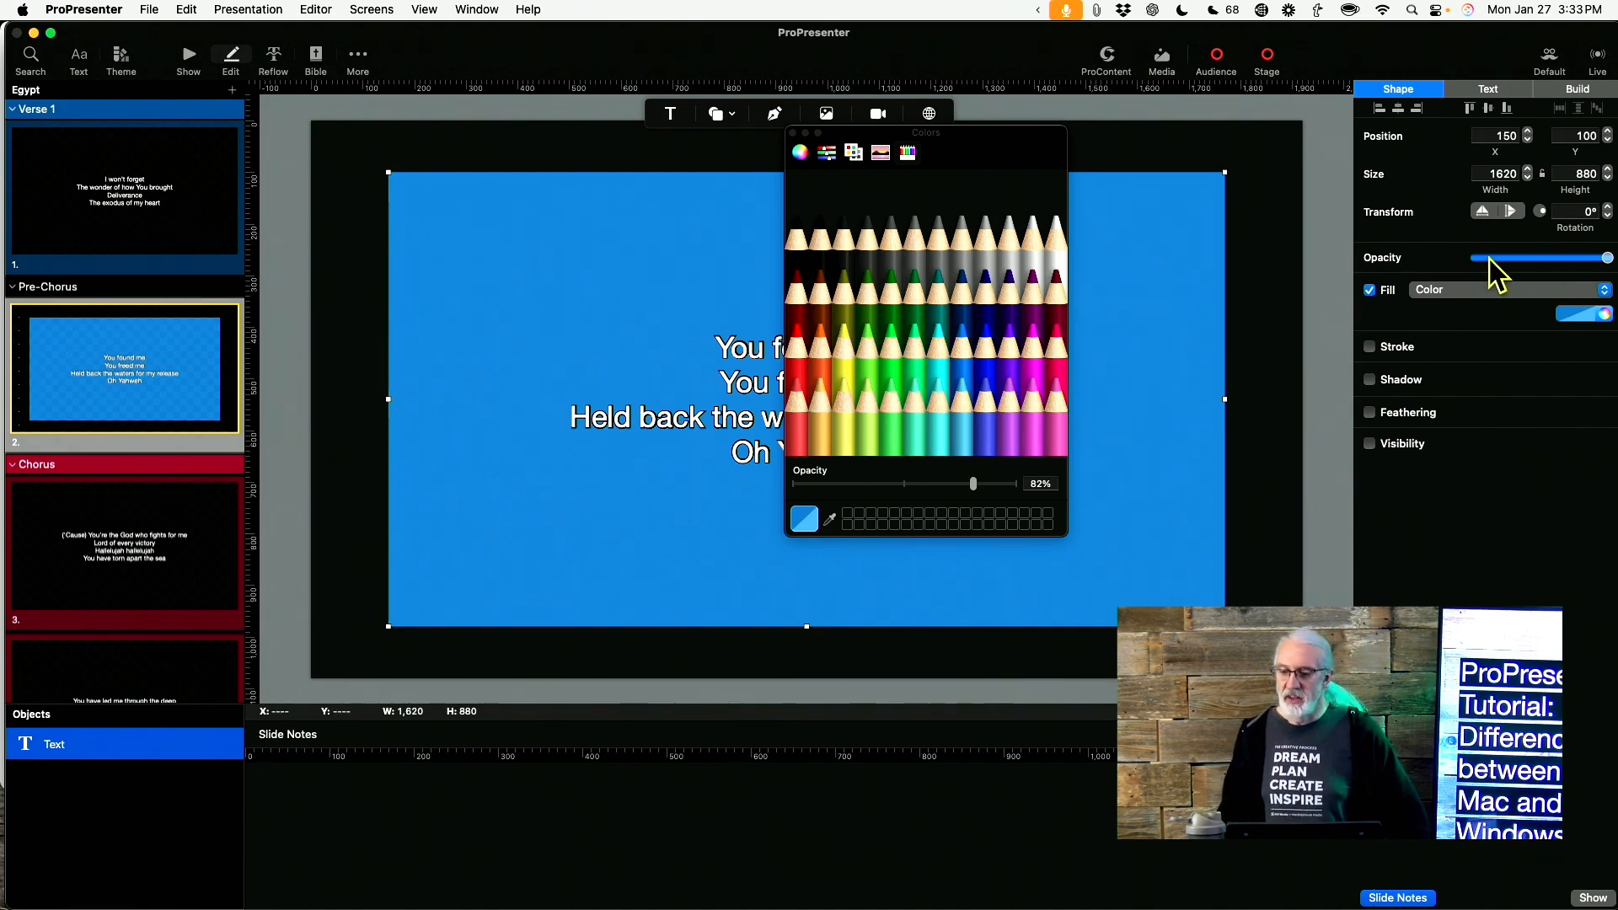
mouse_move(938, 258)
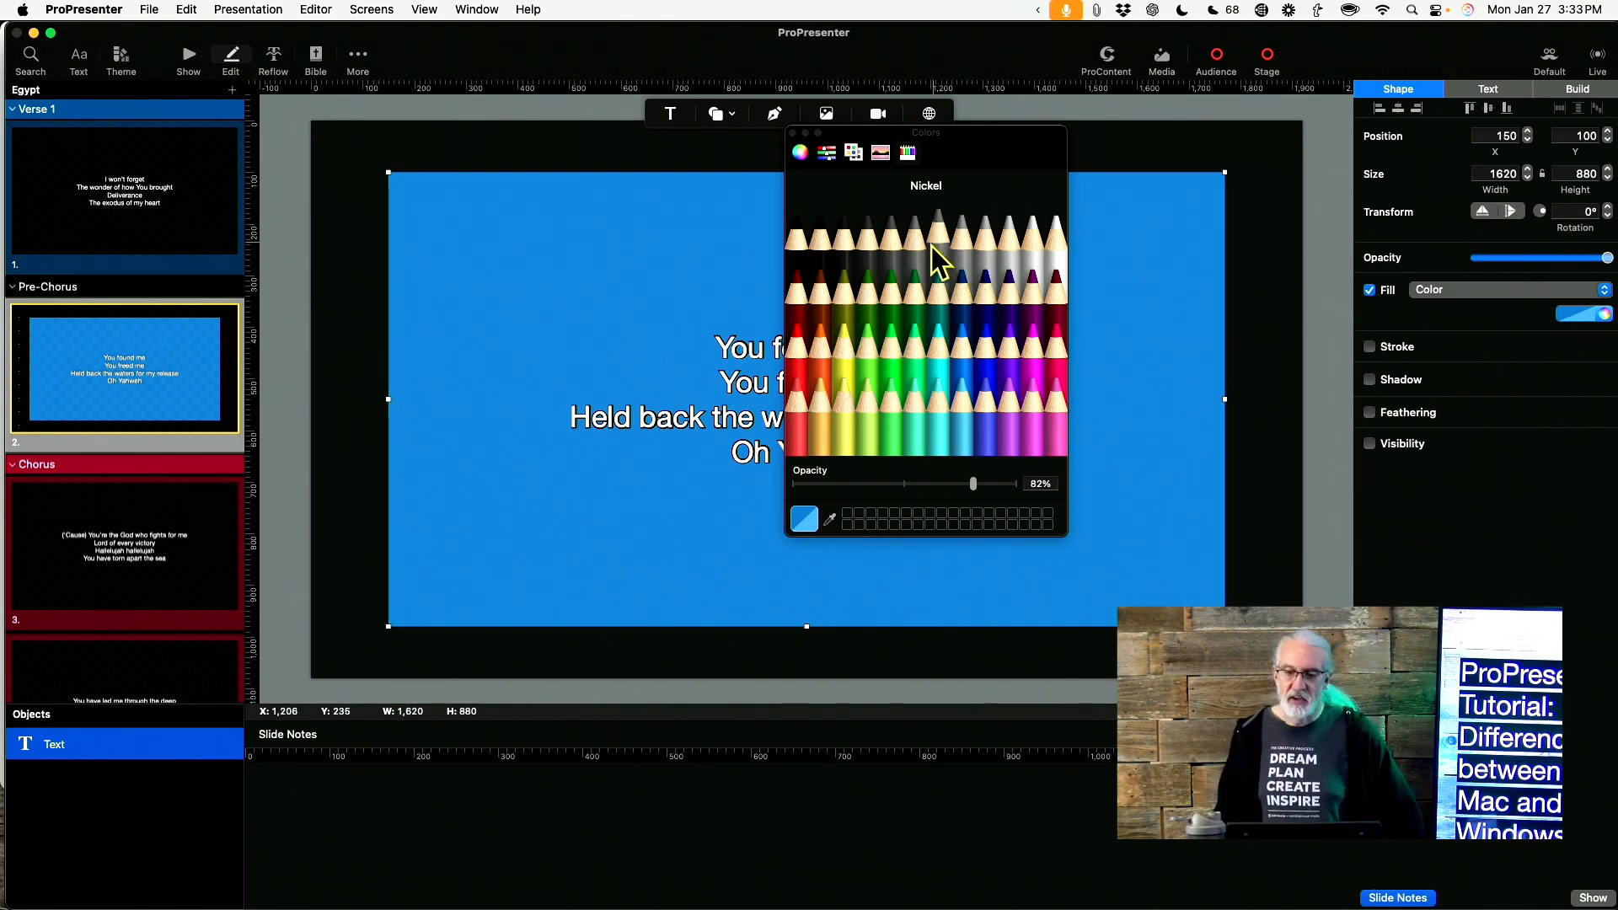
mouse_move(576, 325)
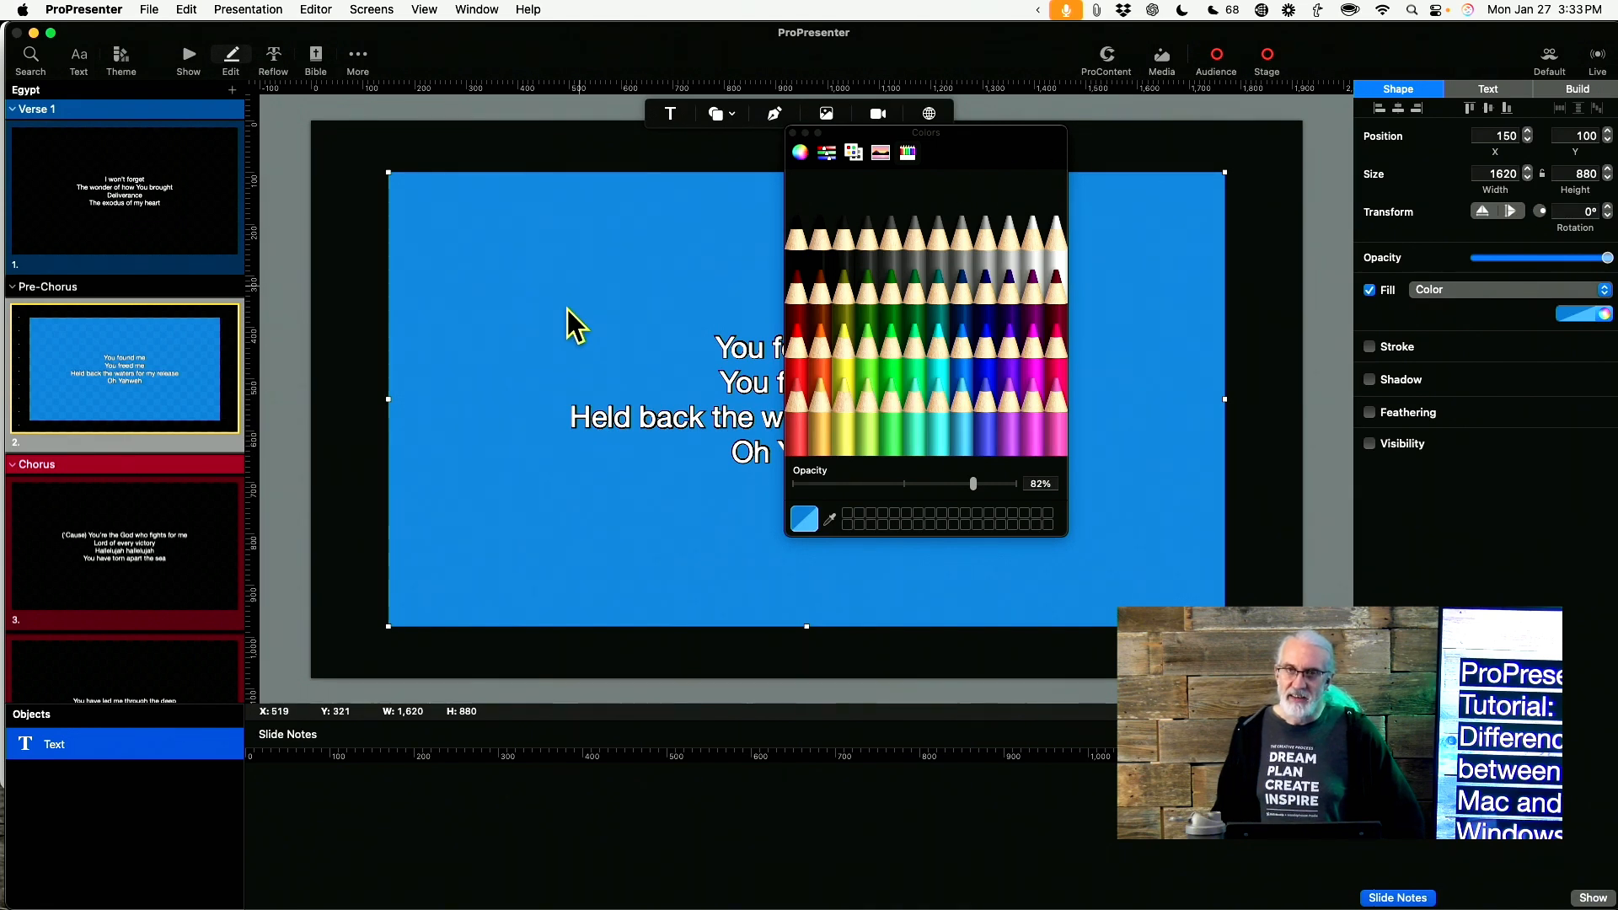
mouse_move(1132, 589)
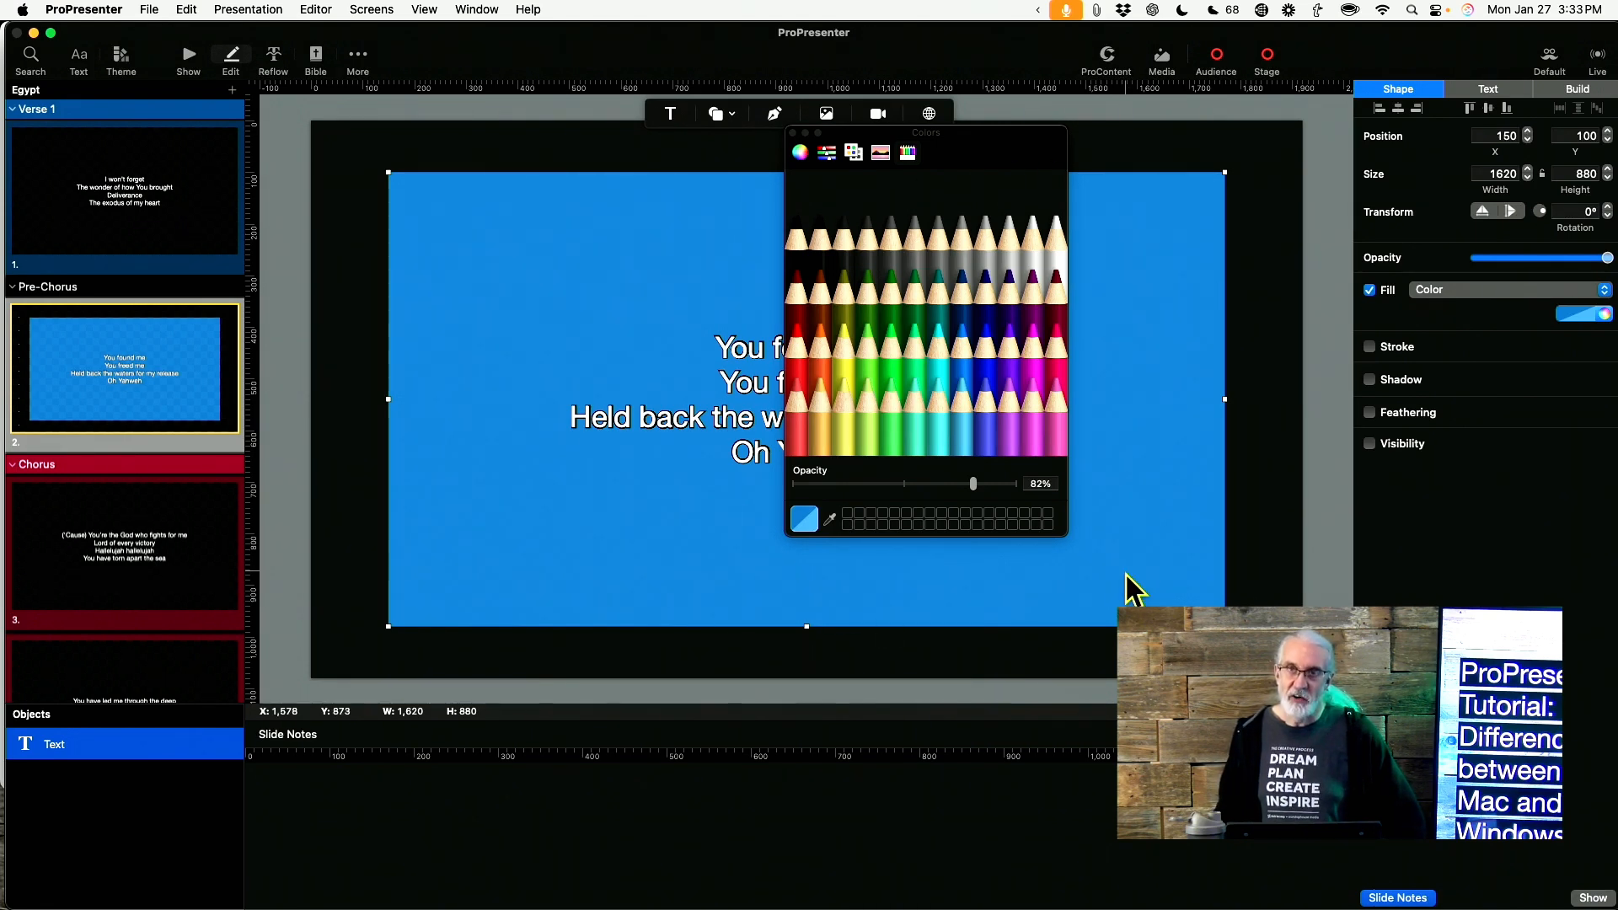
mouse_move(676, 444)
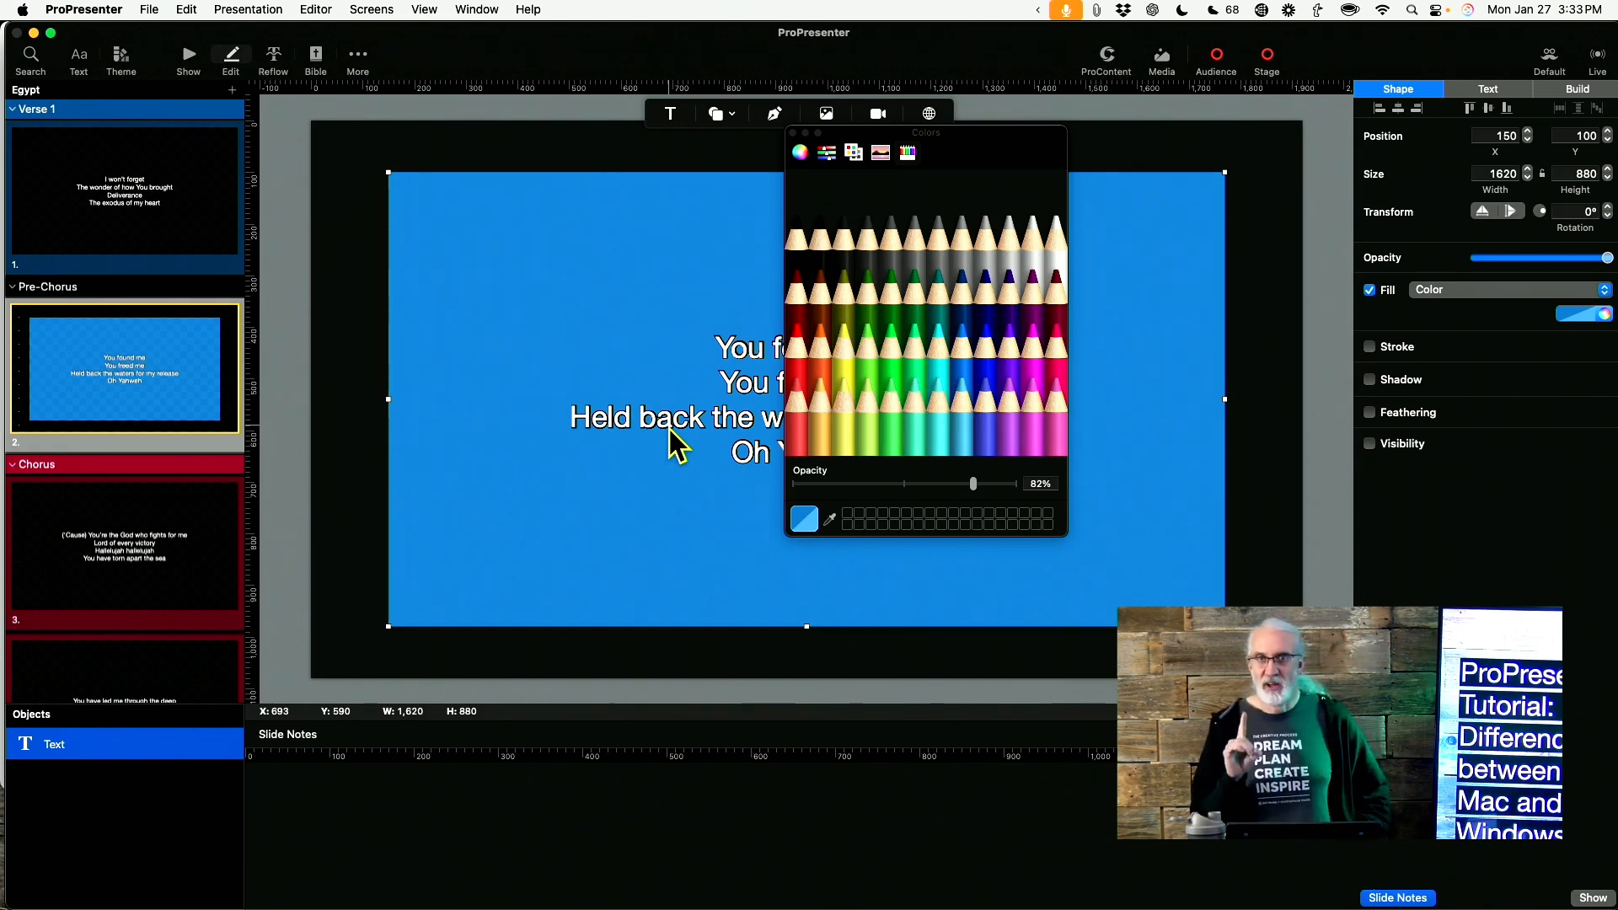
mouse_move(785, 321)
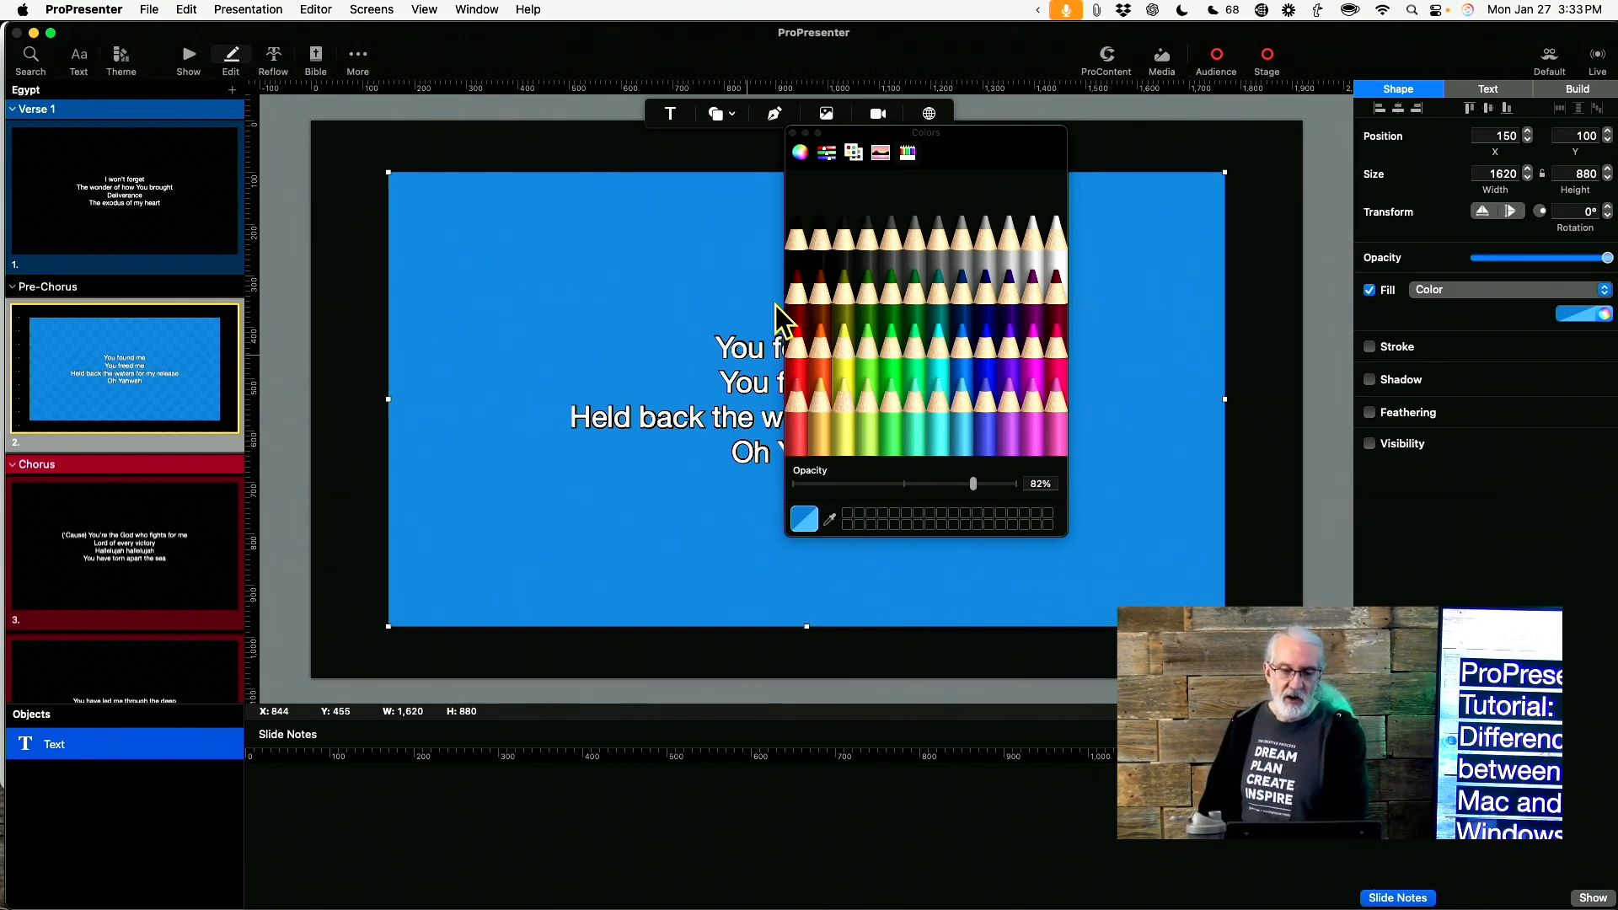
mouse_move(800, 137)
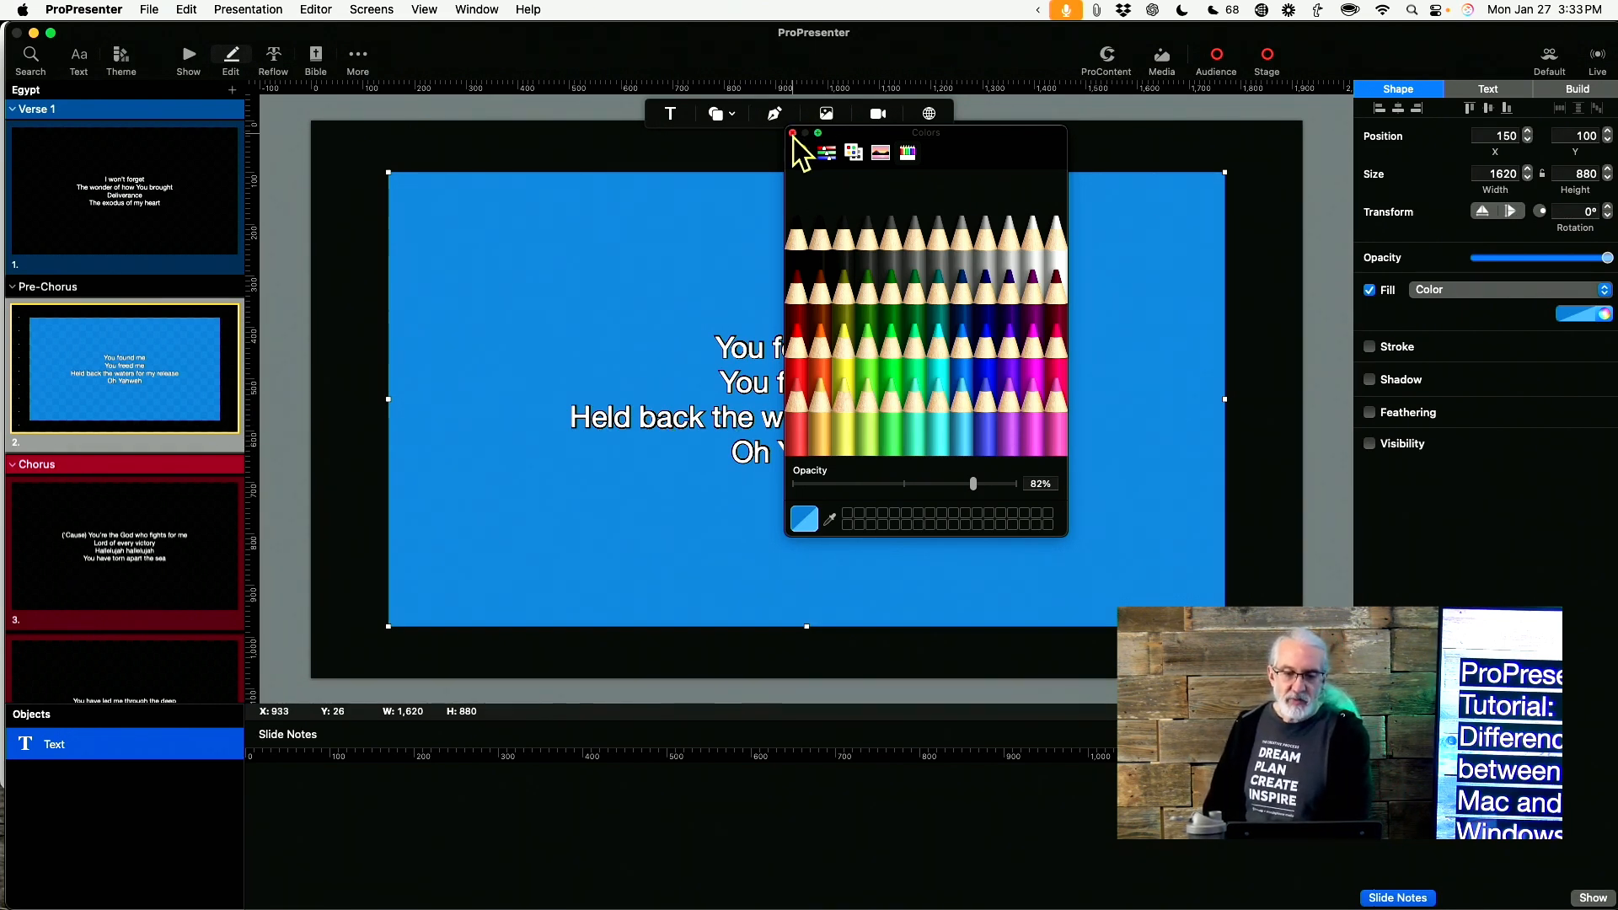
click(795, 134)
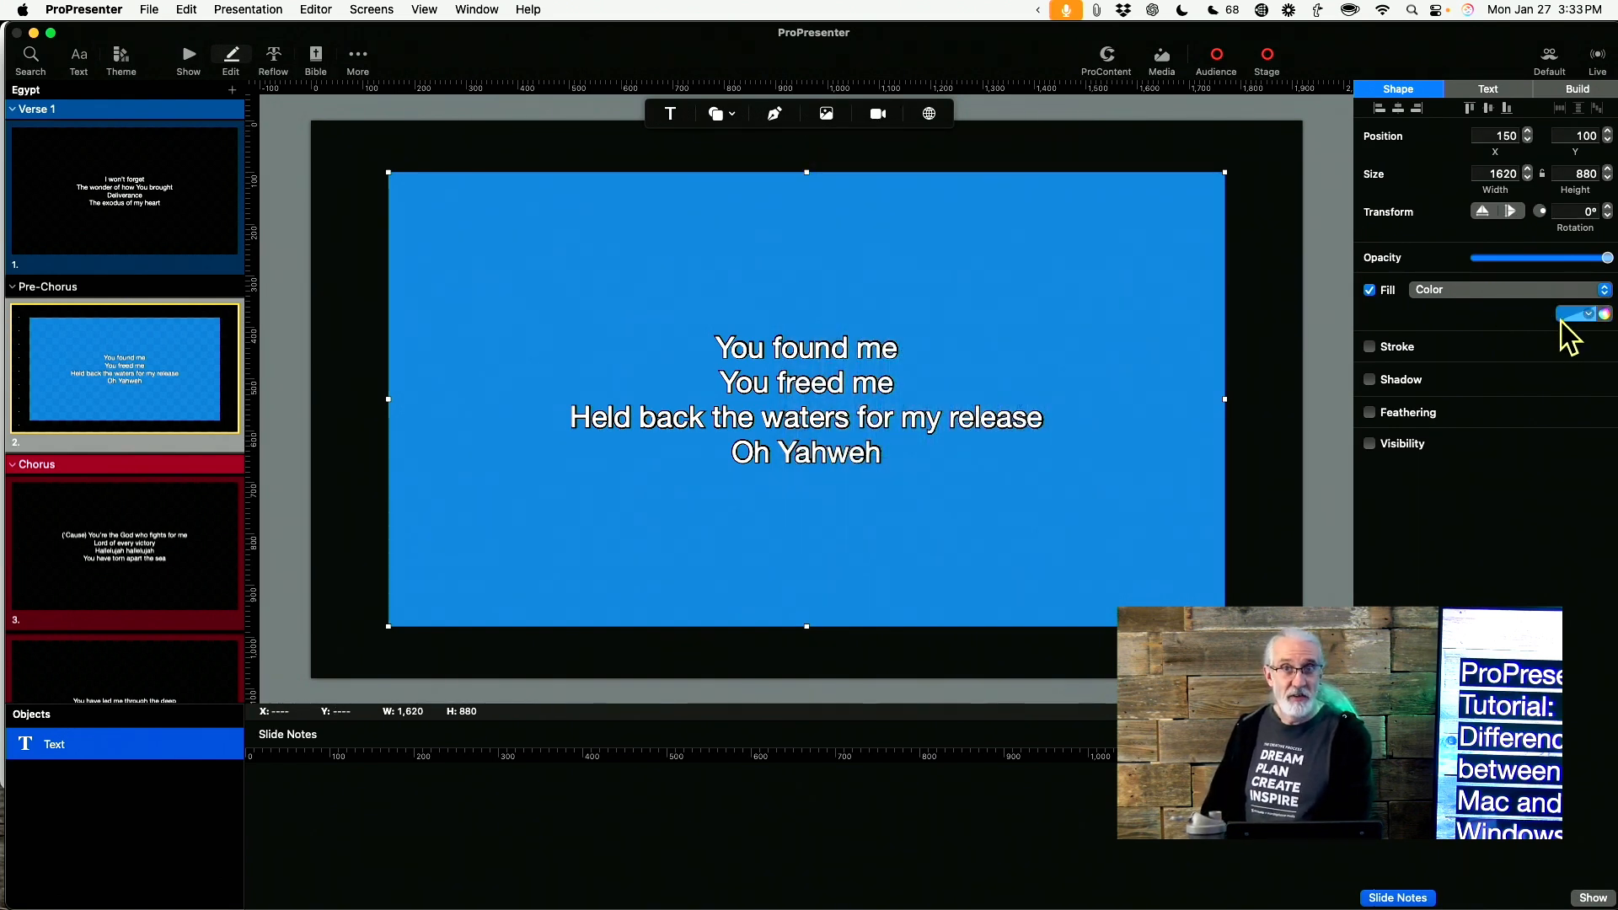
mouse_move(1363, 279)
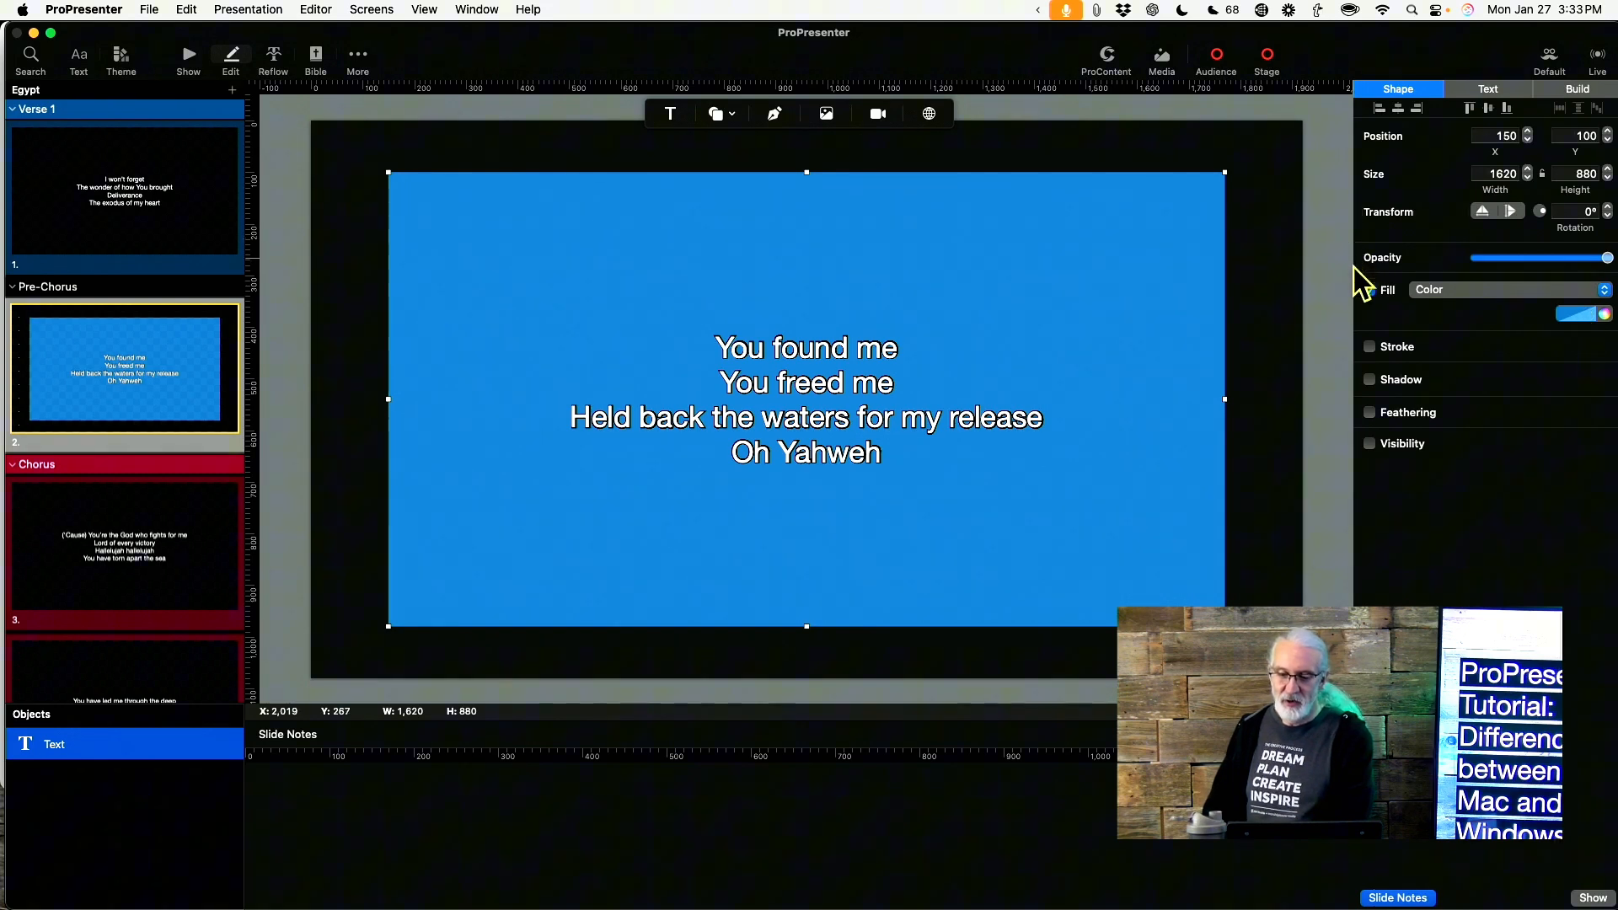
Step: Uncheck Fill in the Shape inspector to clear the blue background
click(1371, 289)
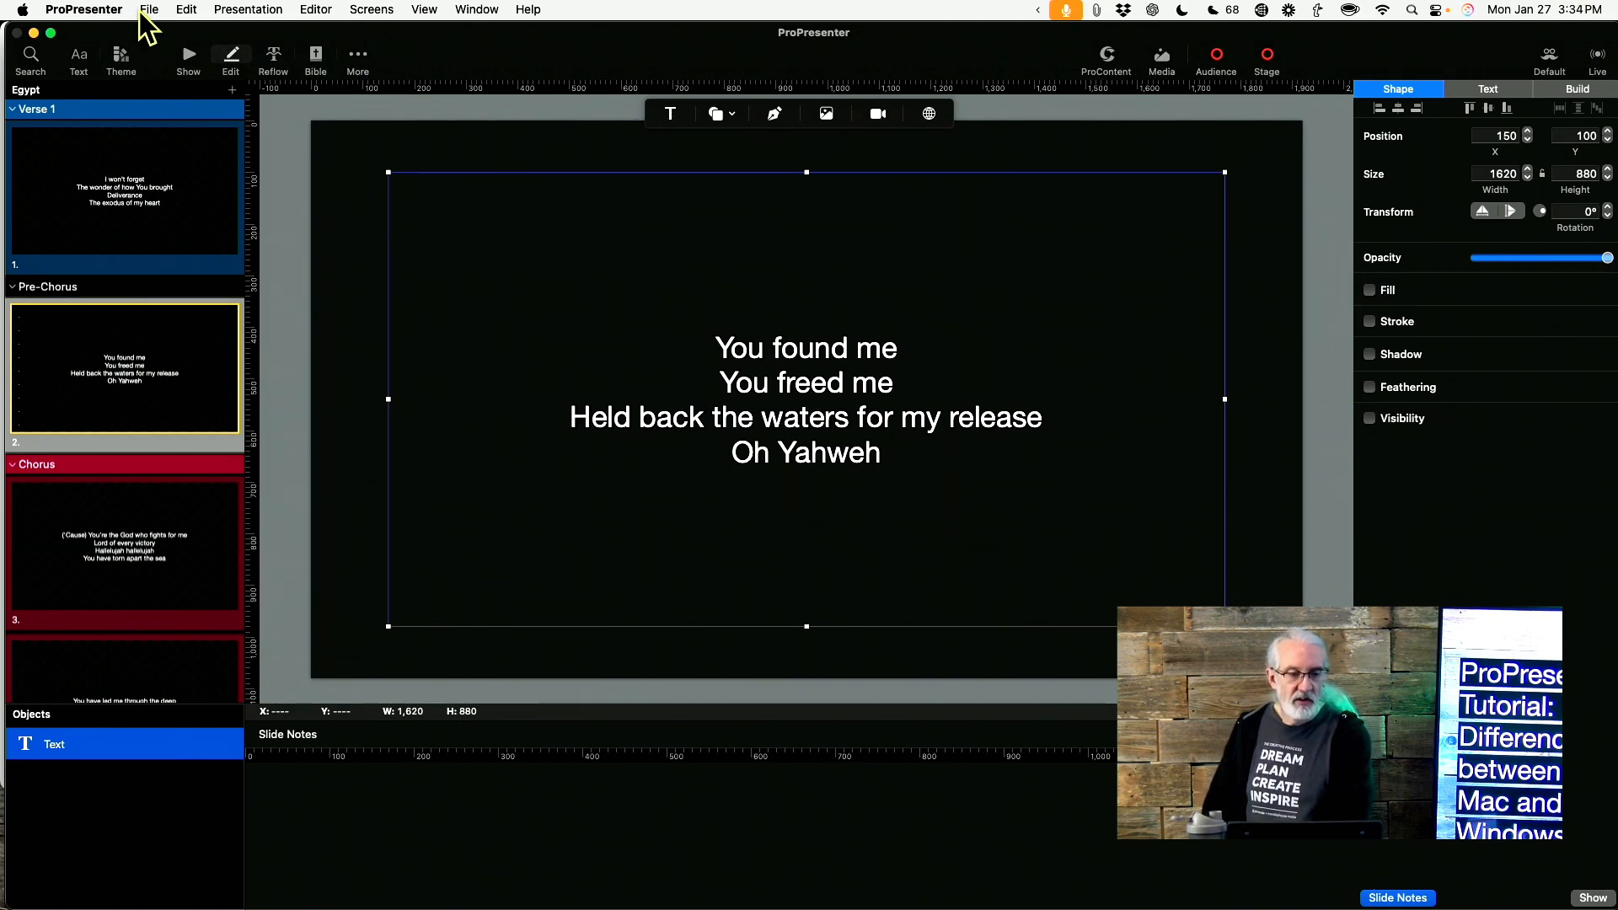
click(372, 10)
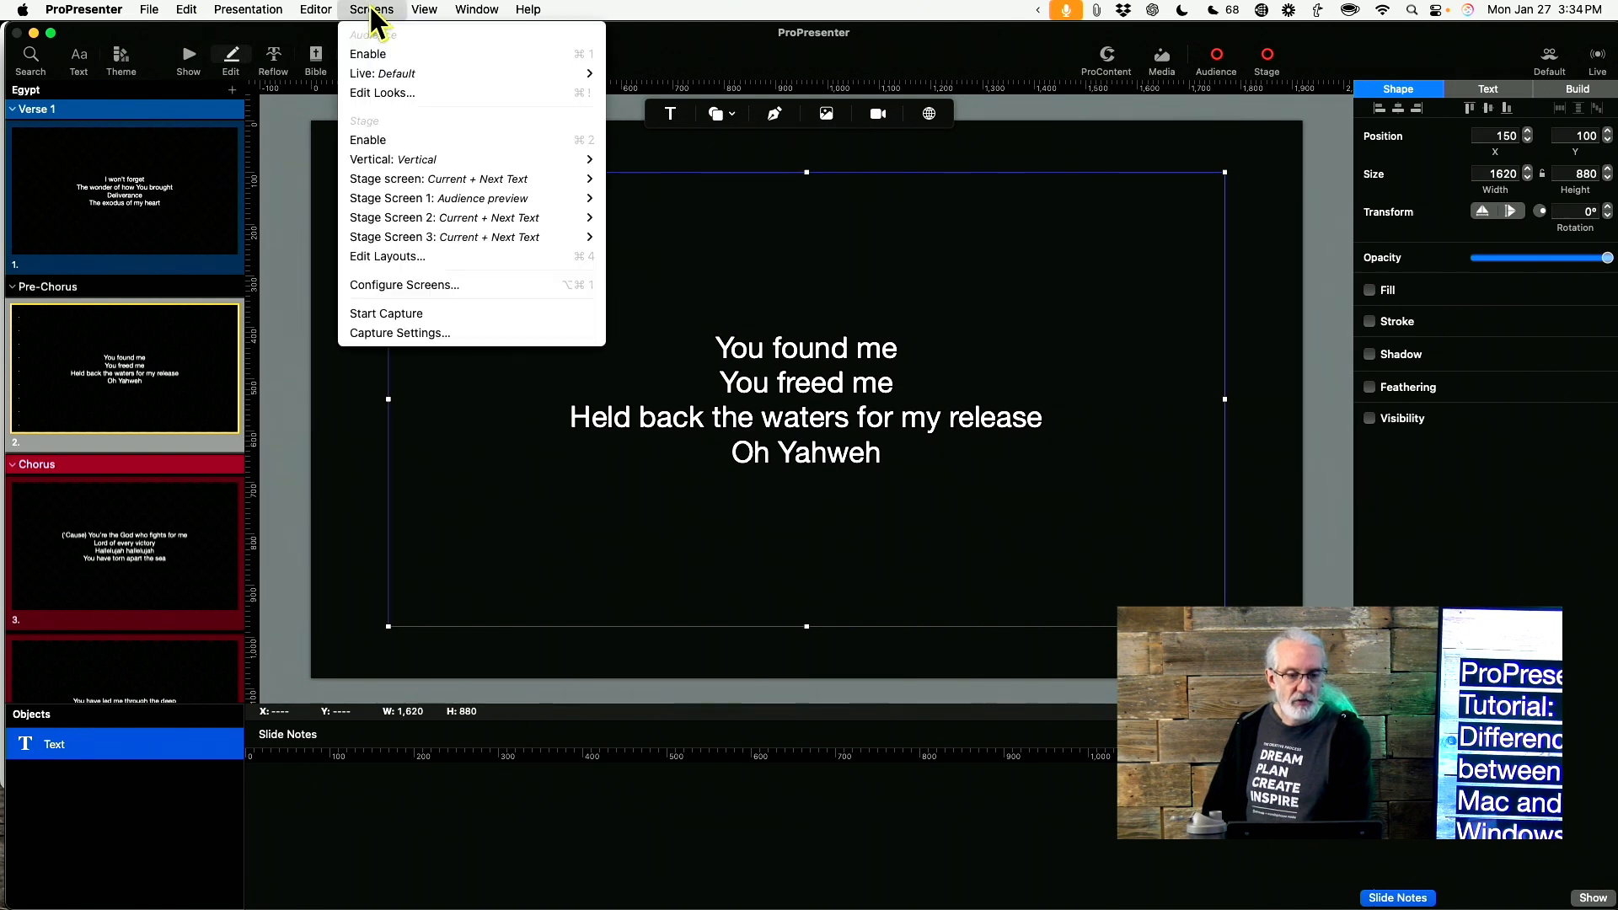
mouse_move(403, 285)
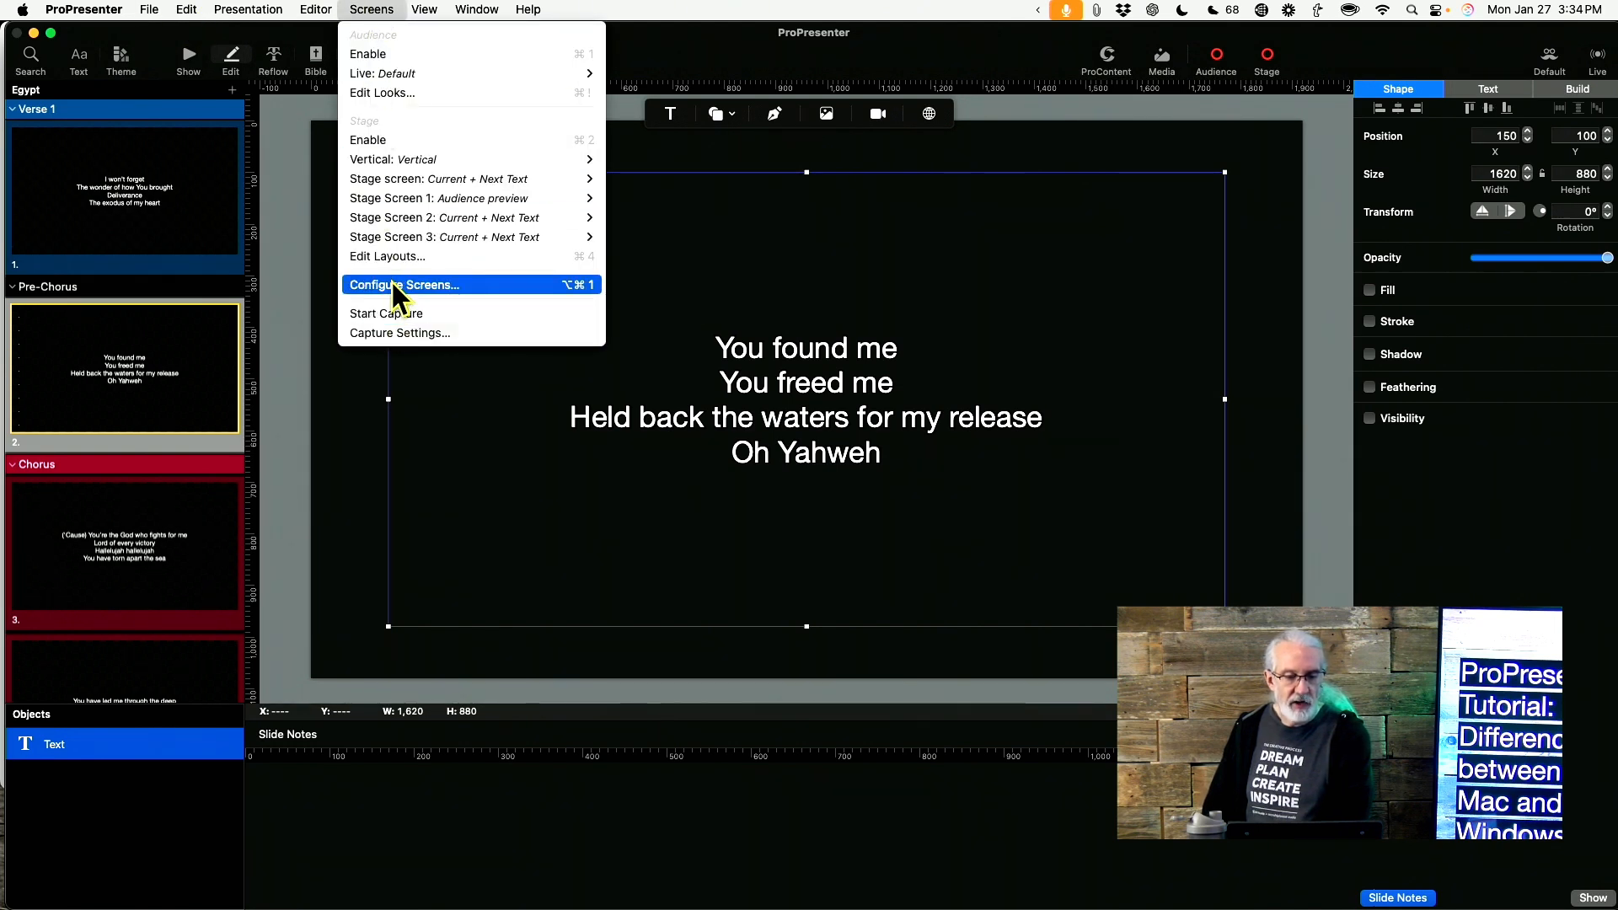
click(403, 284)
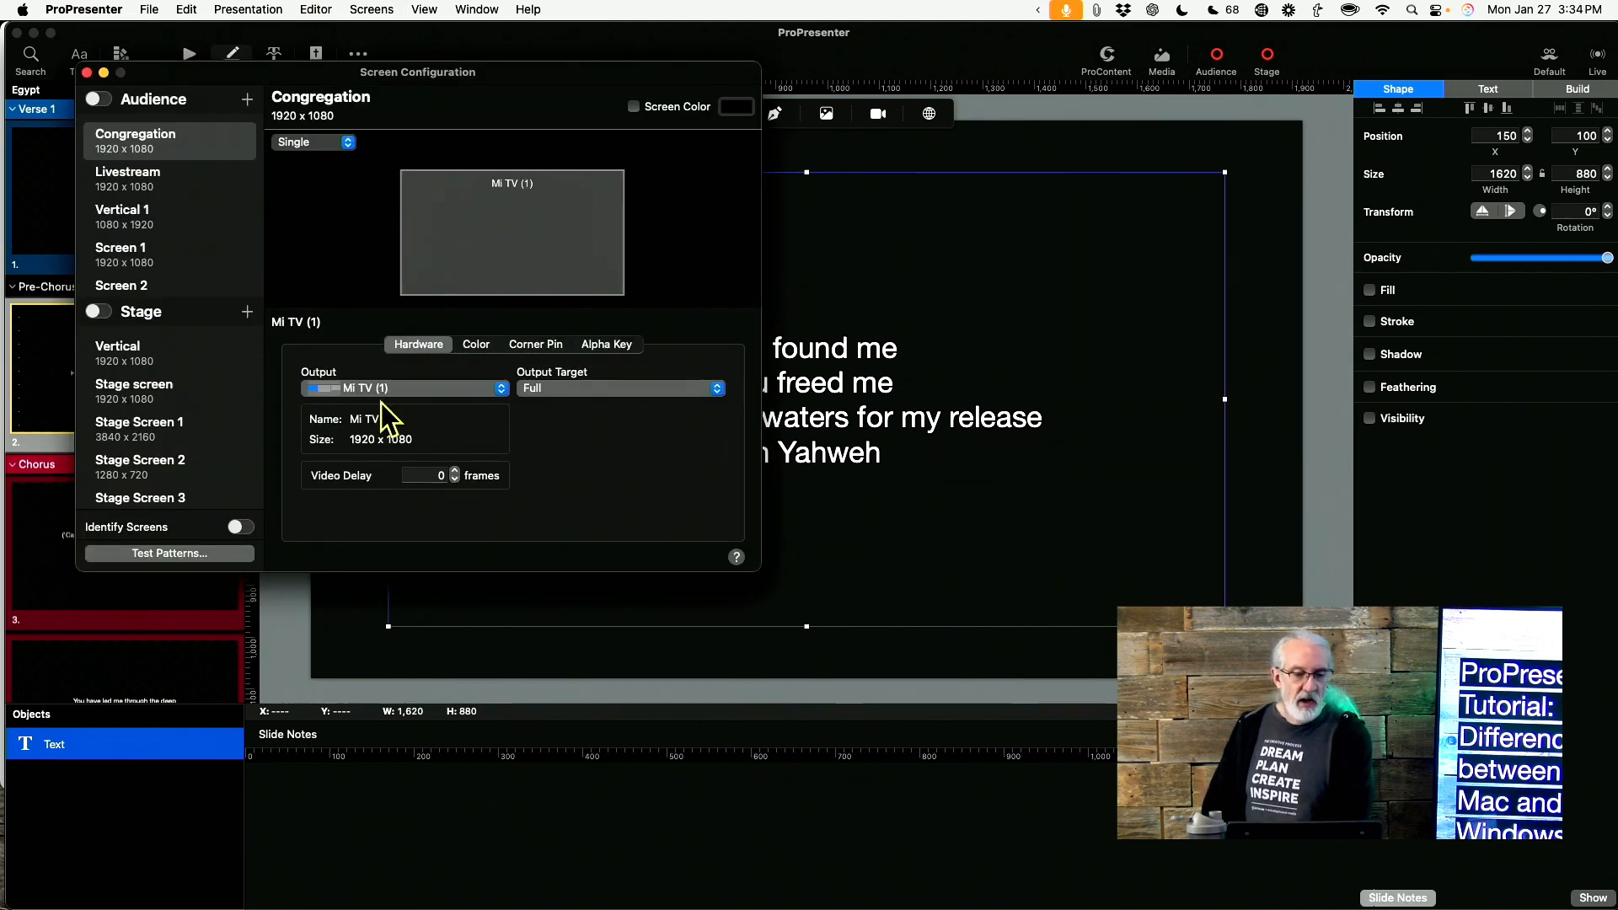
mouse_move(258, 330)
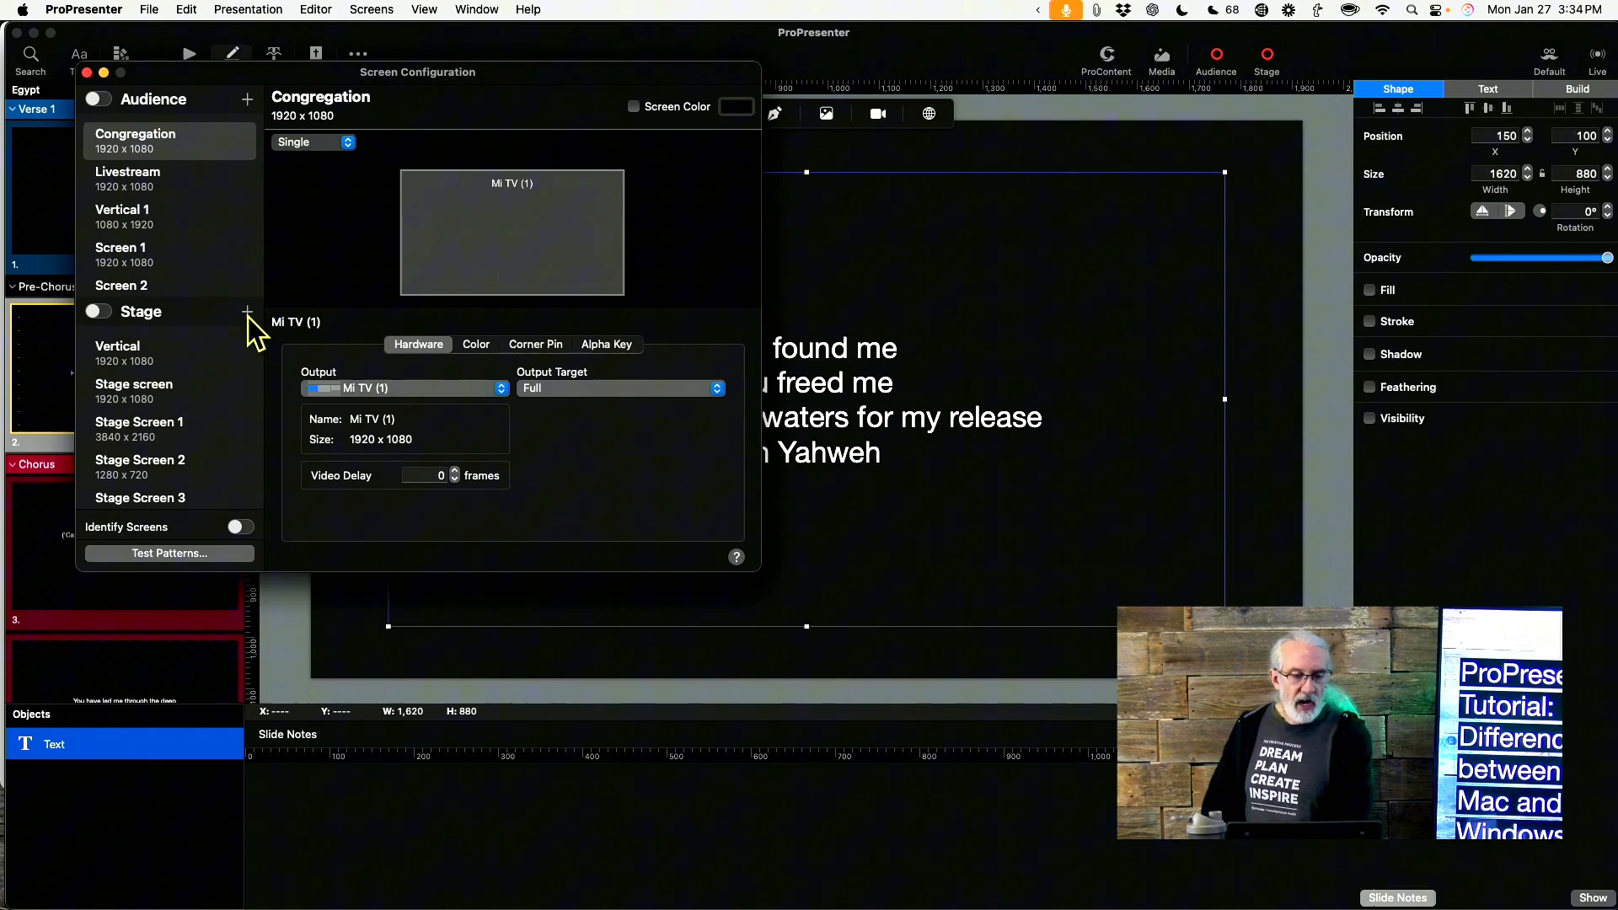
click(403, 388)
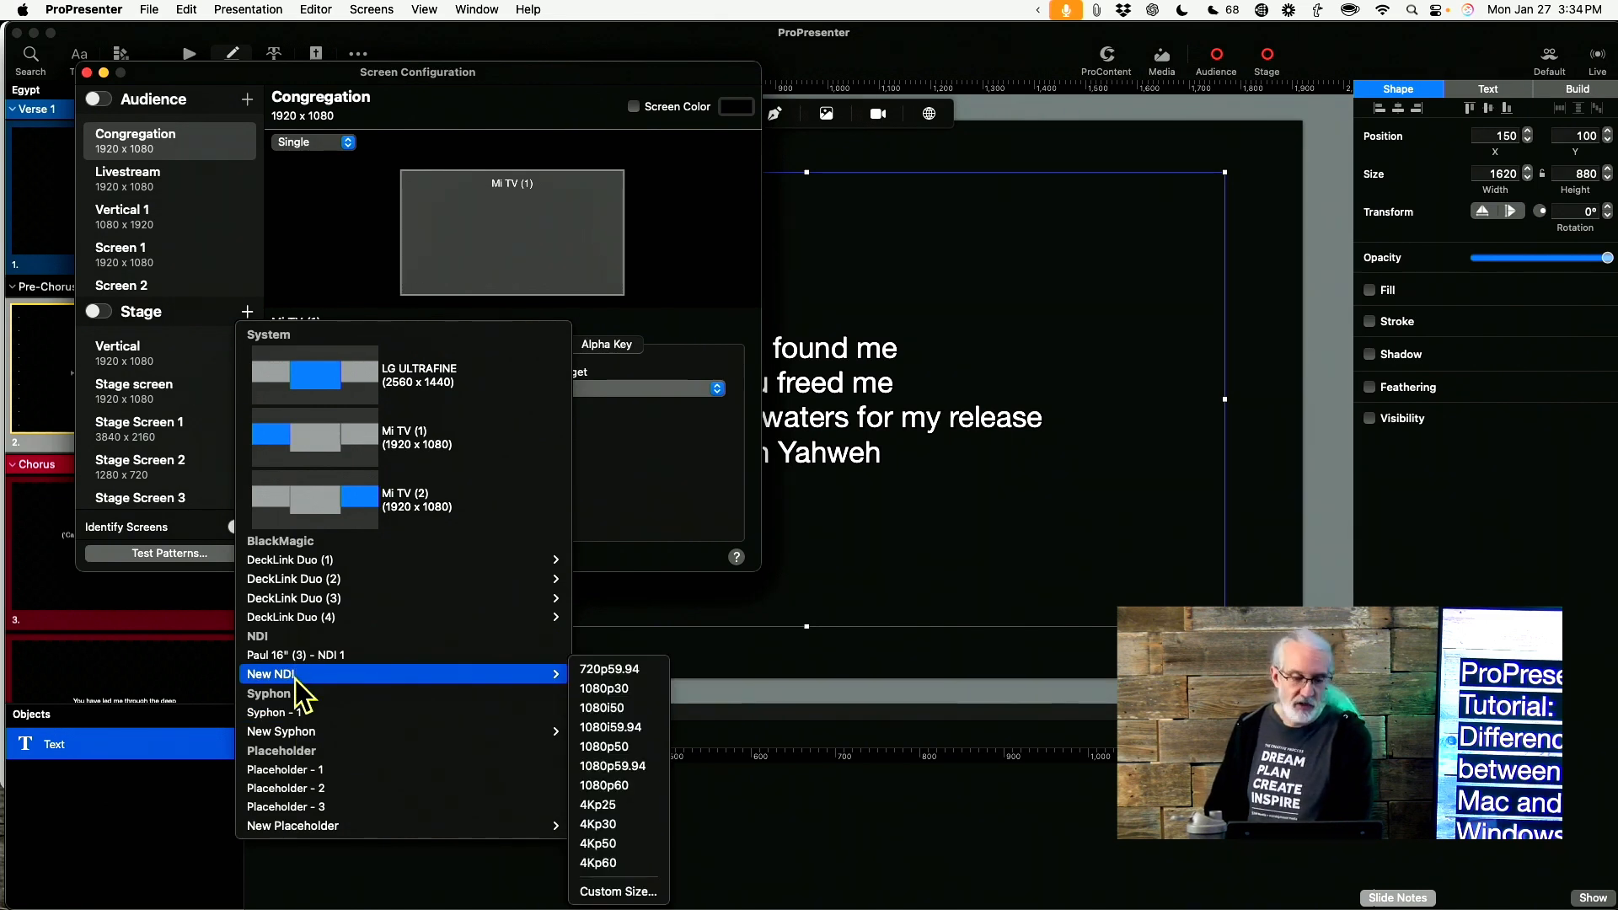
mouse_move(289, 712)
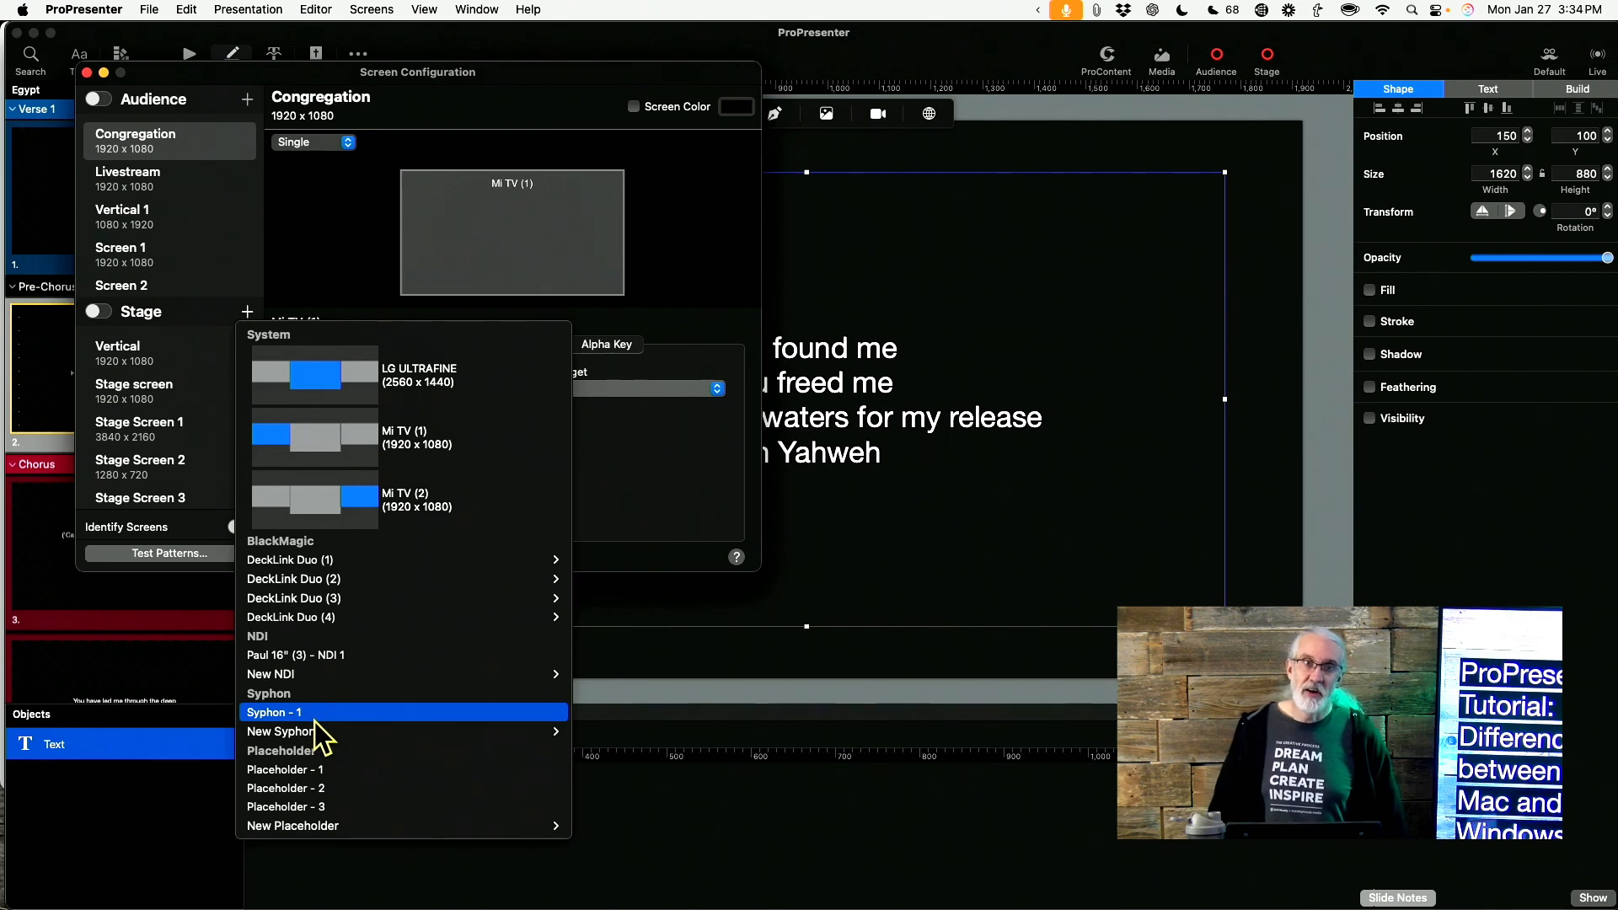
mouse_move(289, 731)
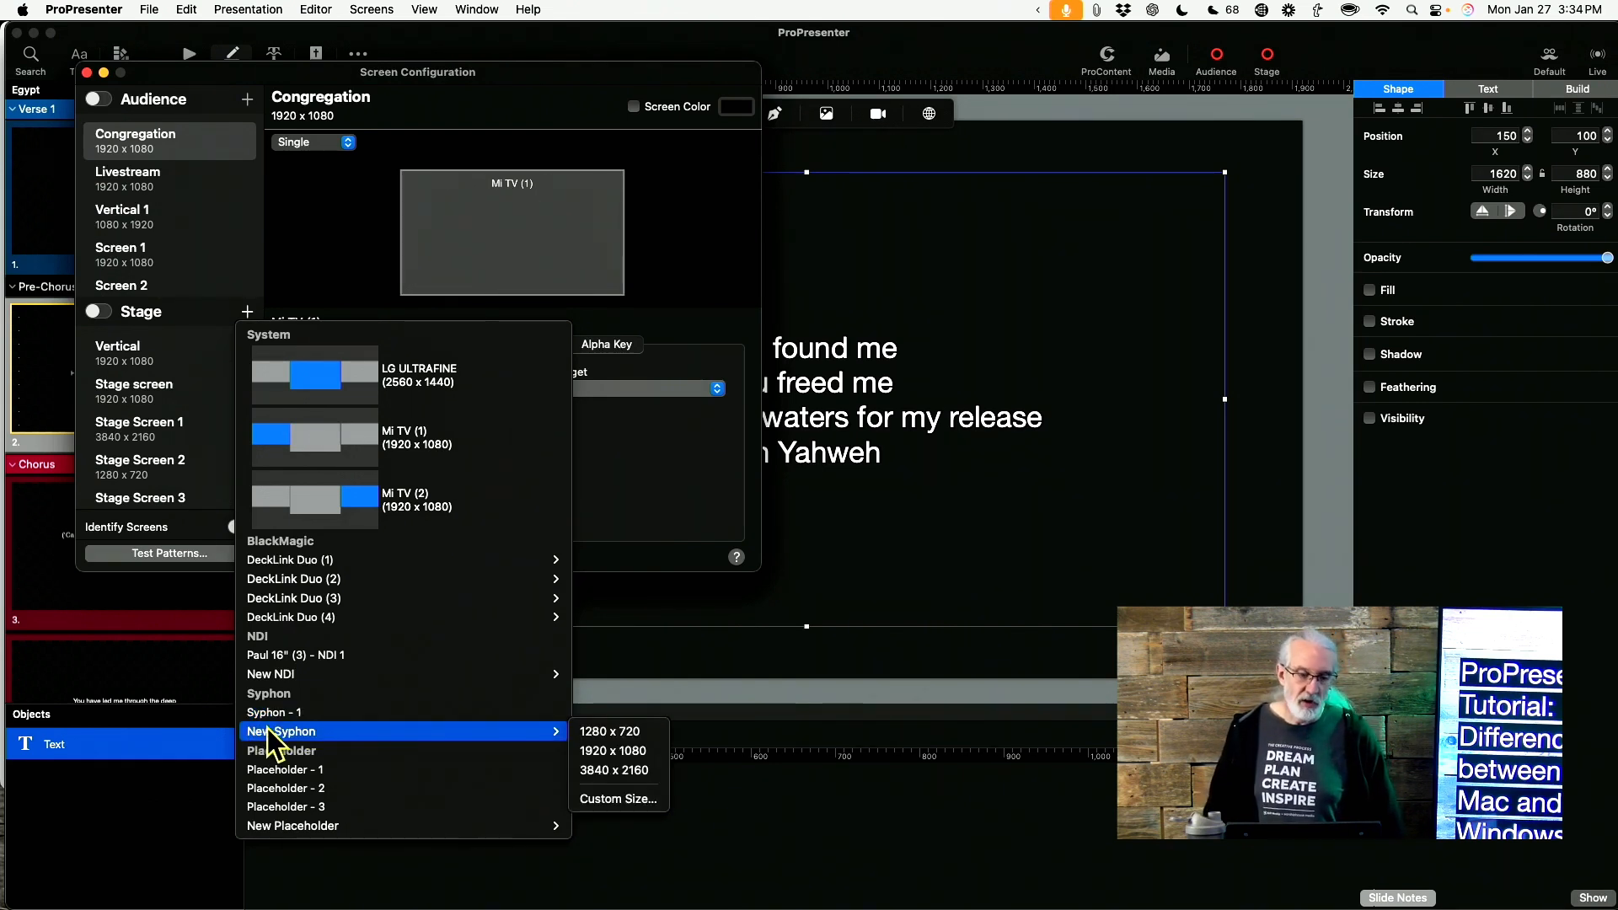
mouse_move(271, 675)
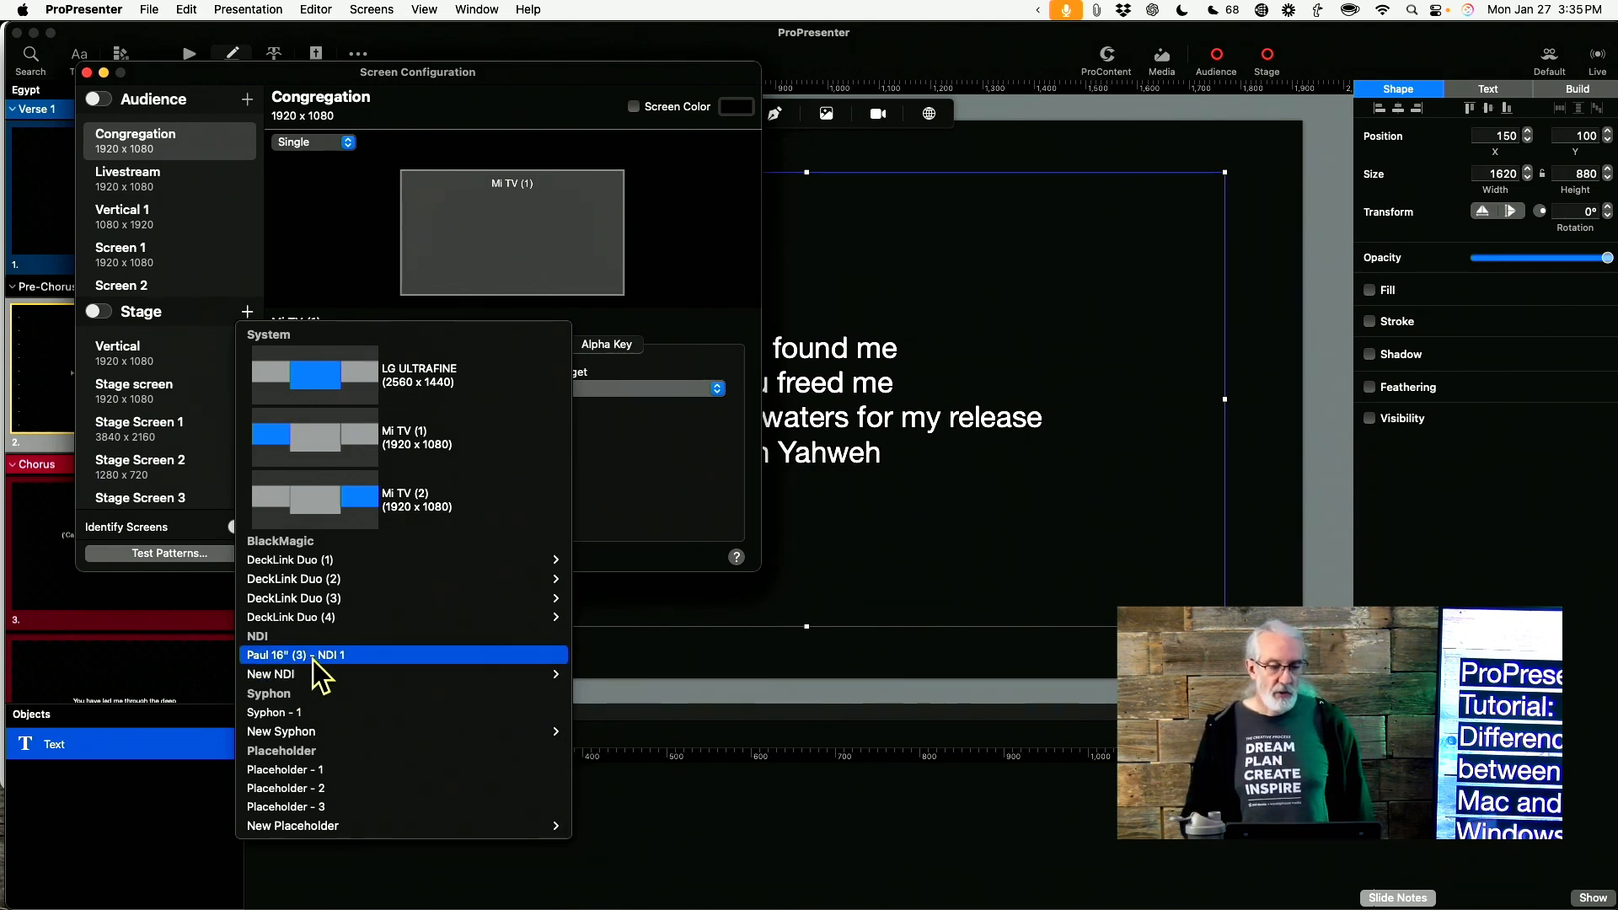
mouse_move(634, 474)
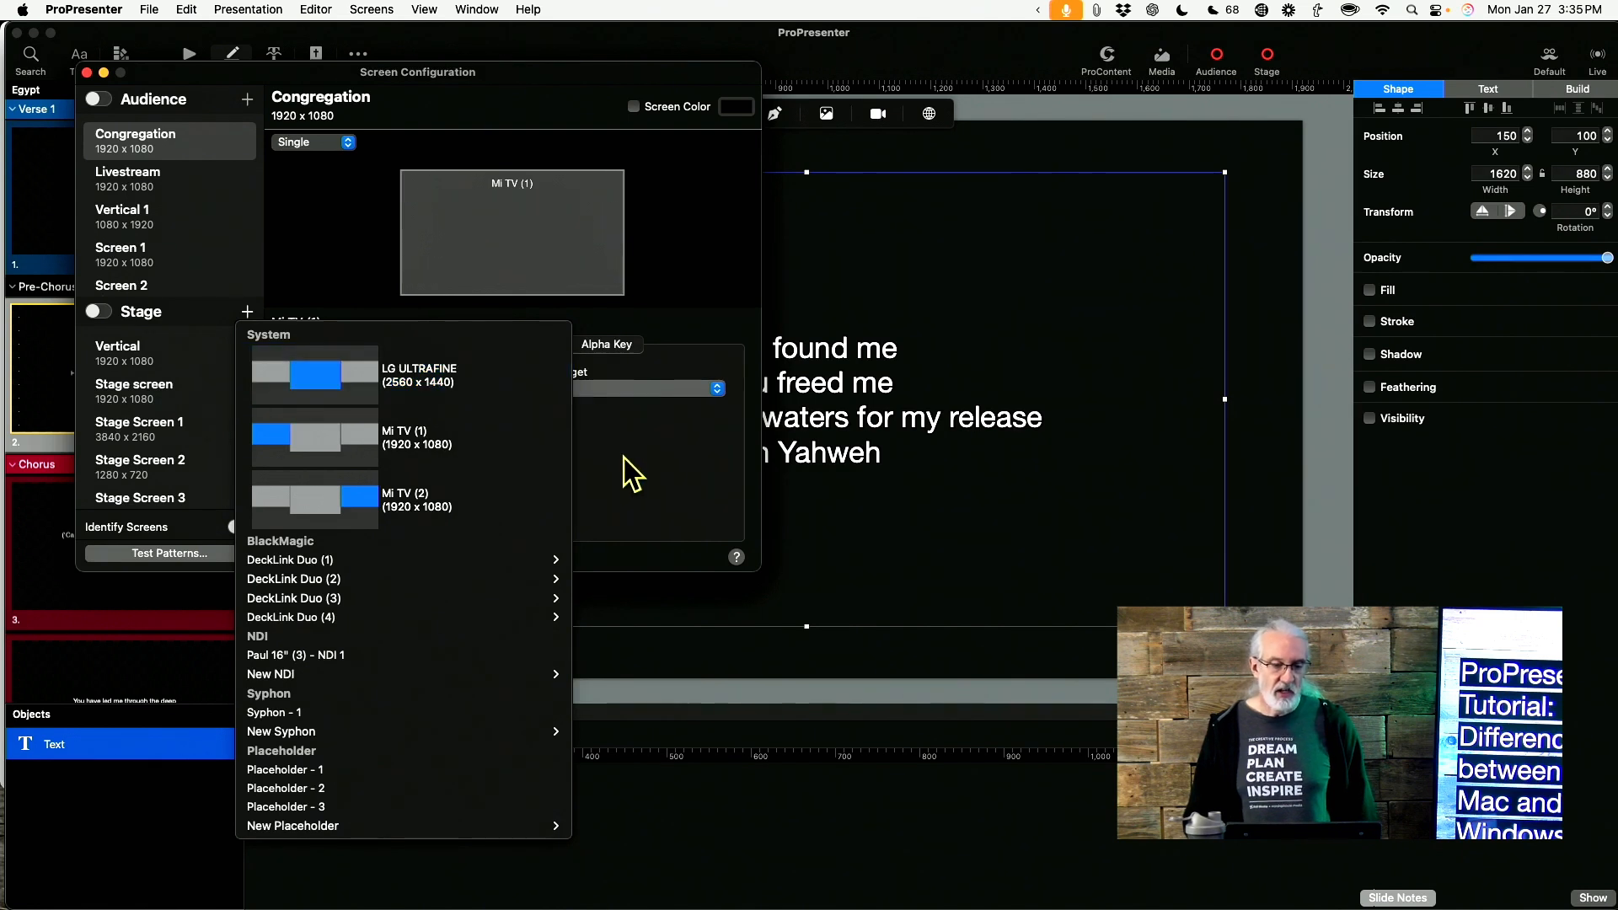
click(405, 437)
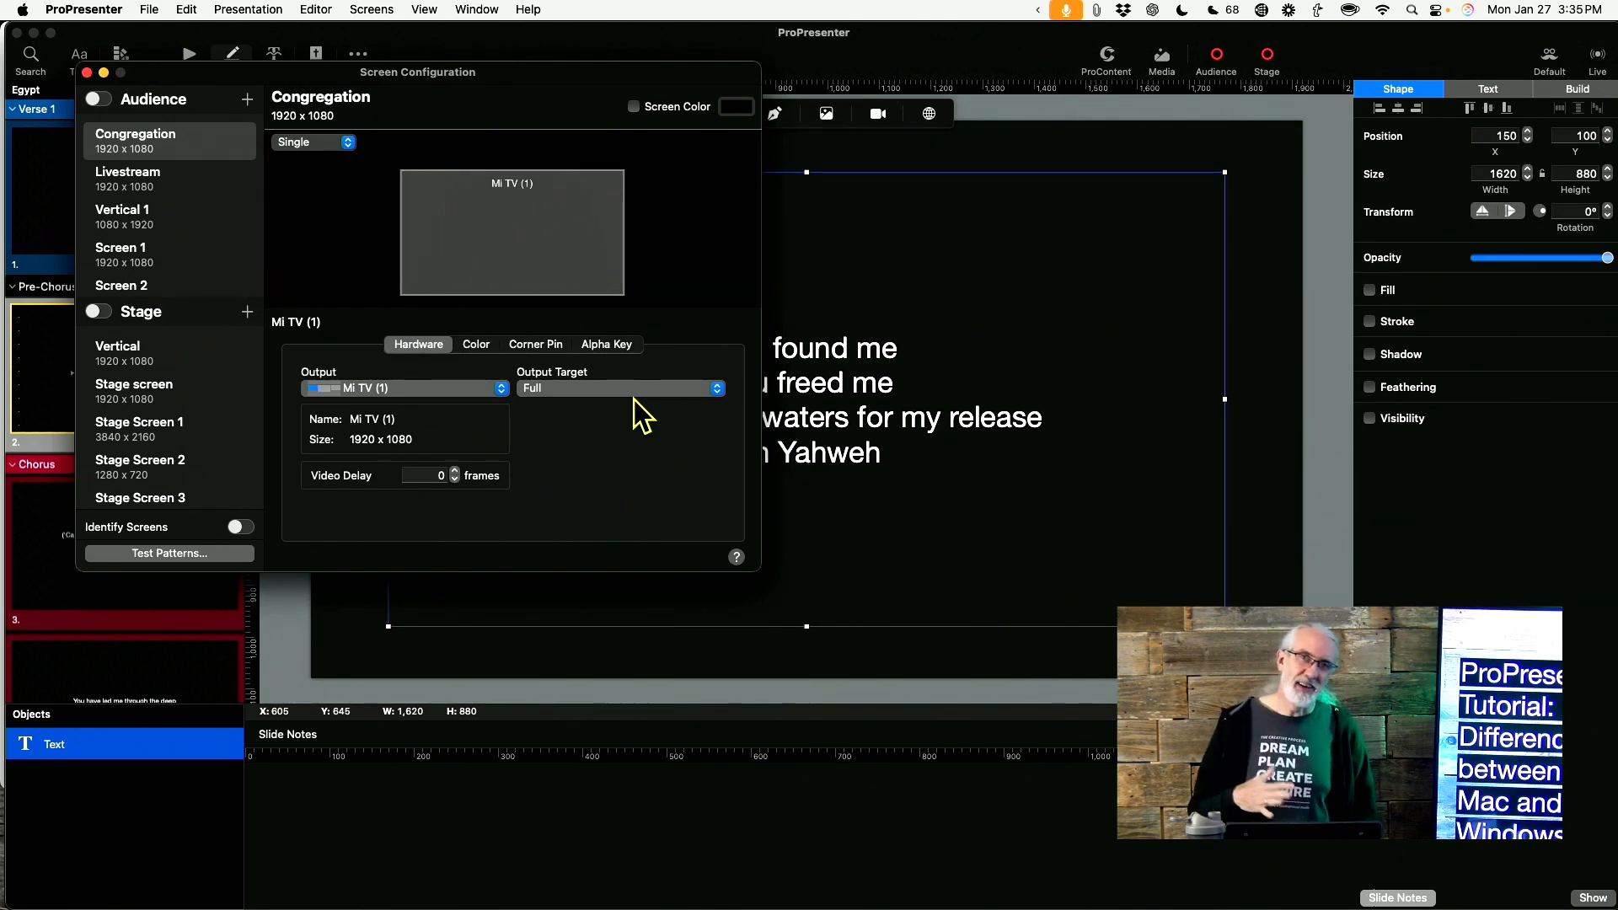
mouse_move(635, 191)
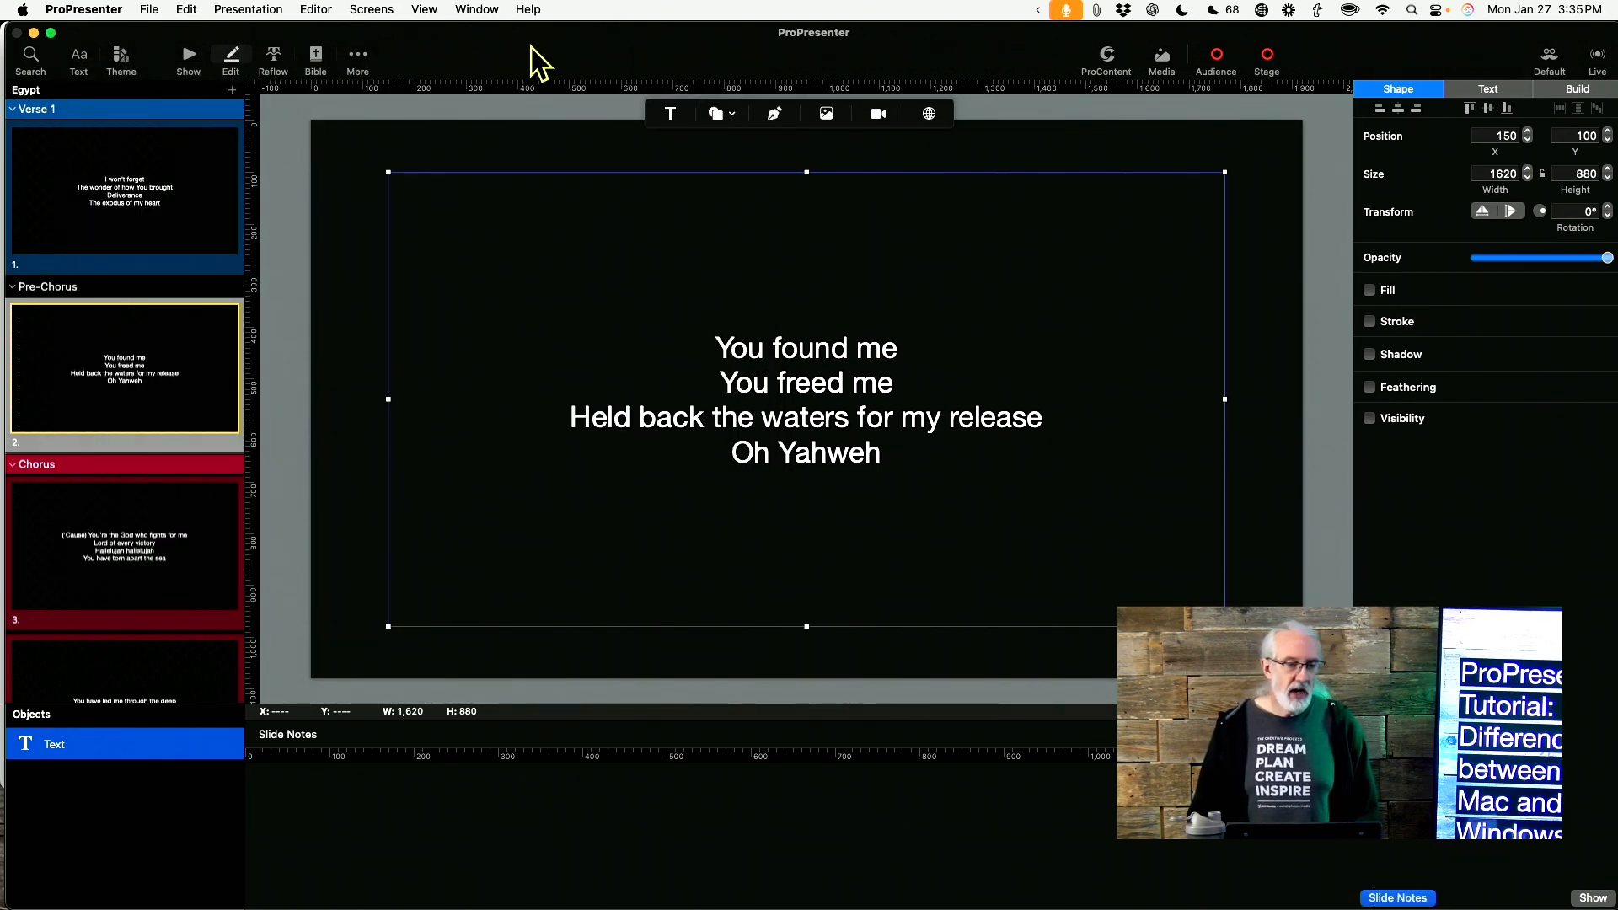
mouse_move(351, 56)
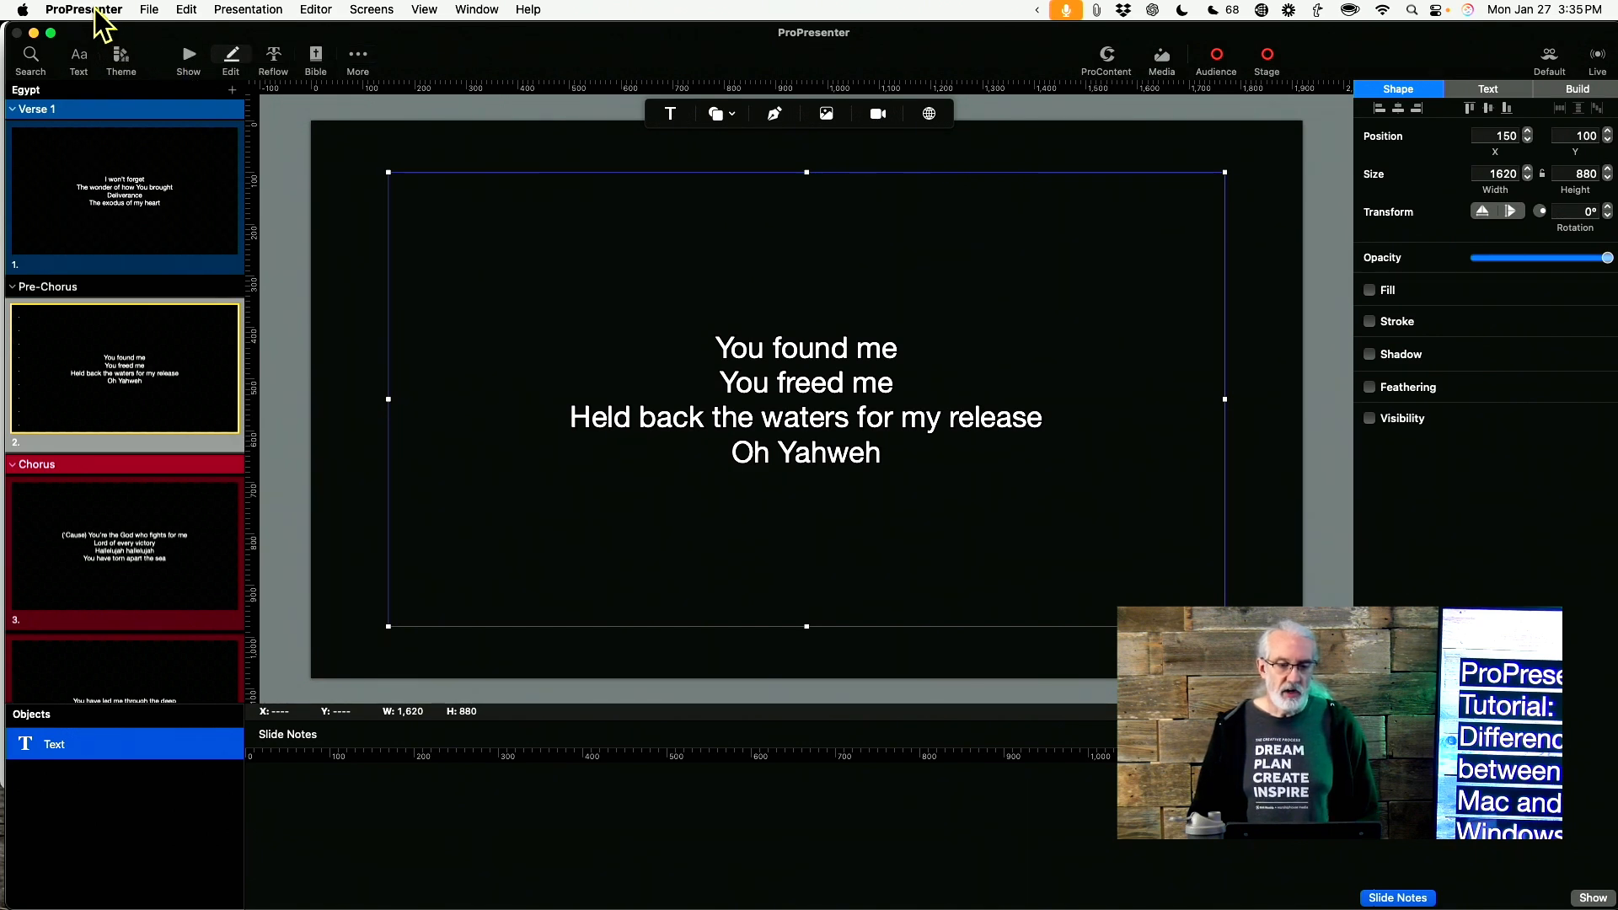
mouse_move(188, 55)
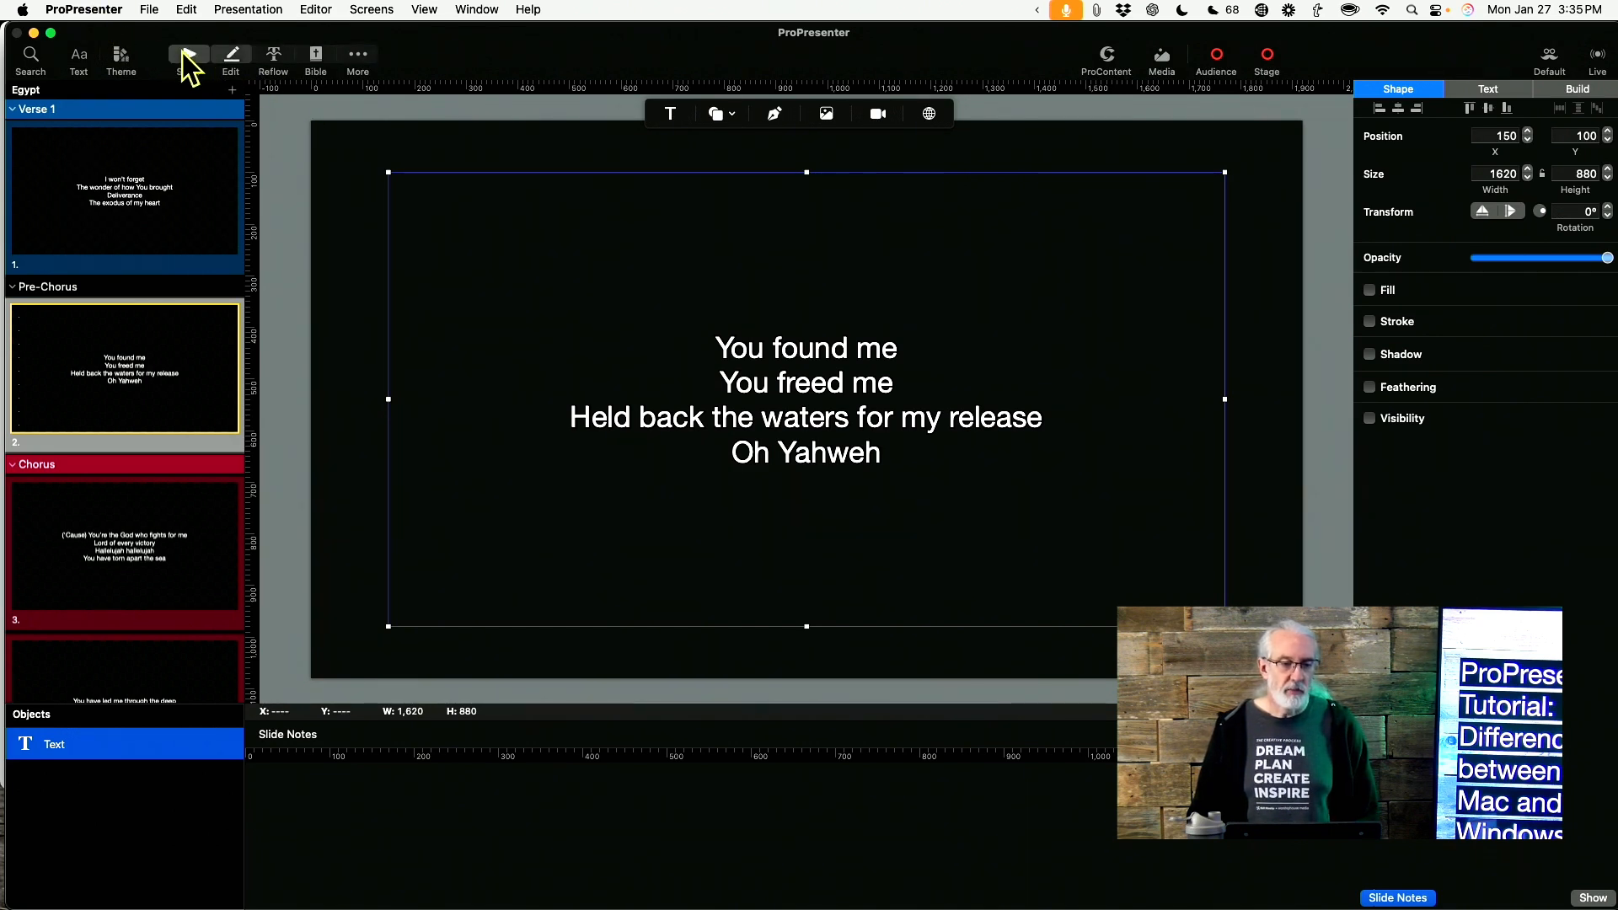
Step: Exit Edit mode back to Egypt's slide grid and bring up the import options
click(187, 54)
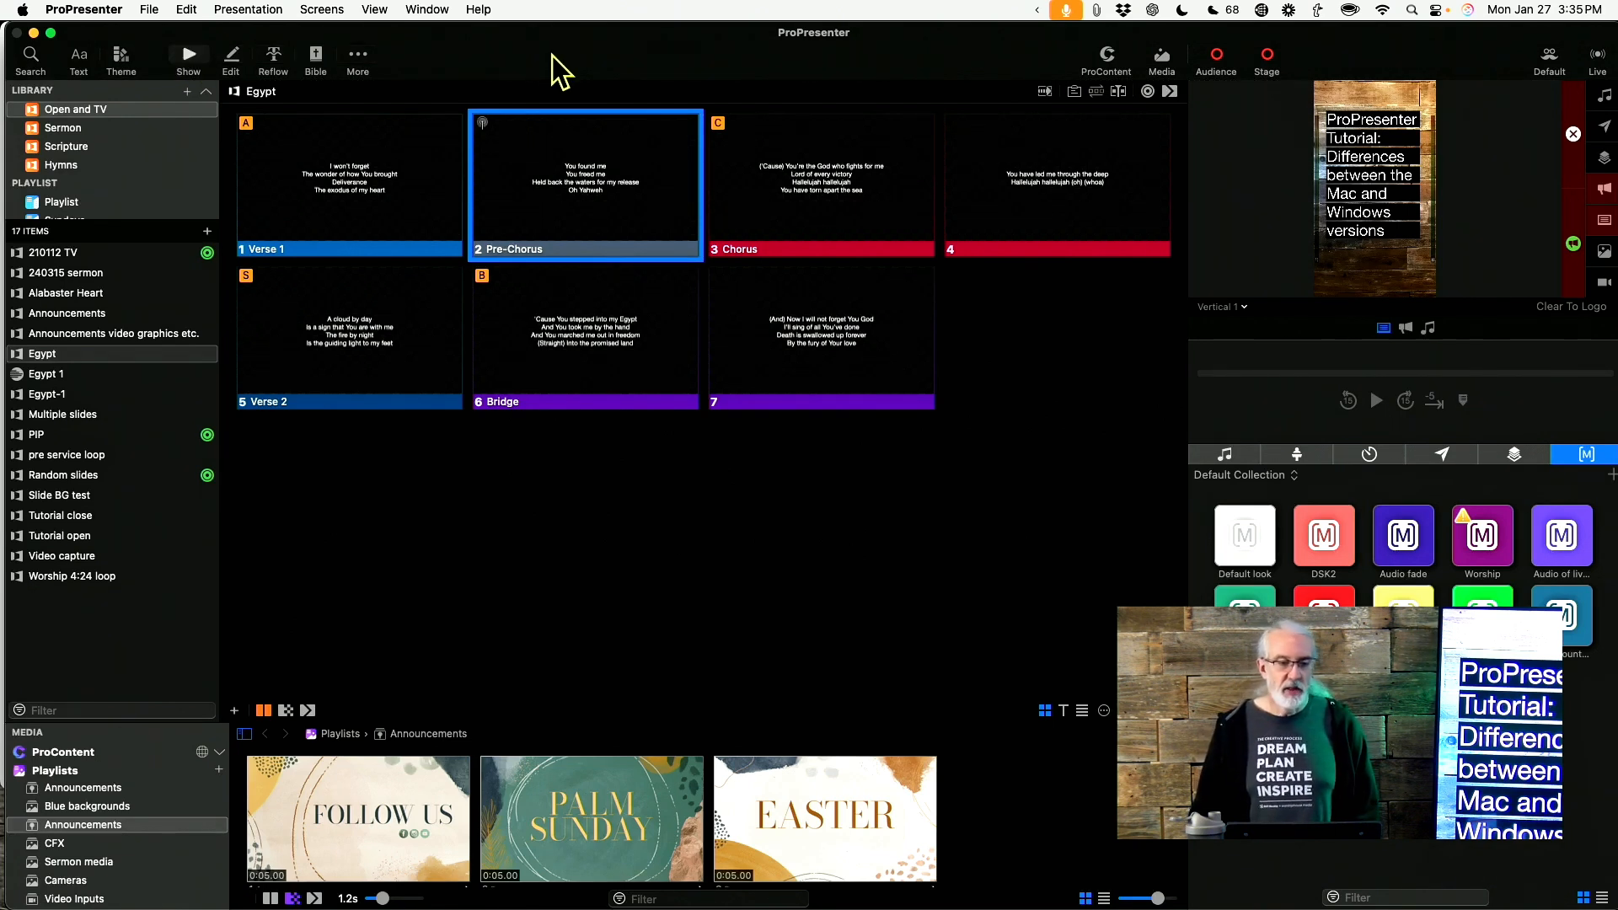
click(148, 9)
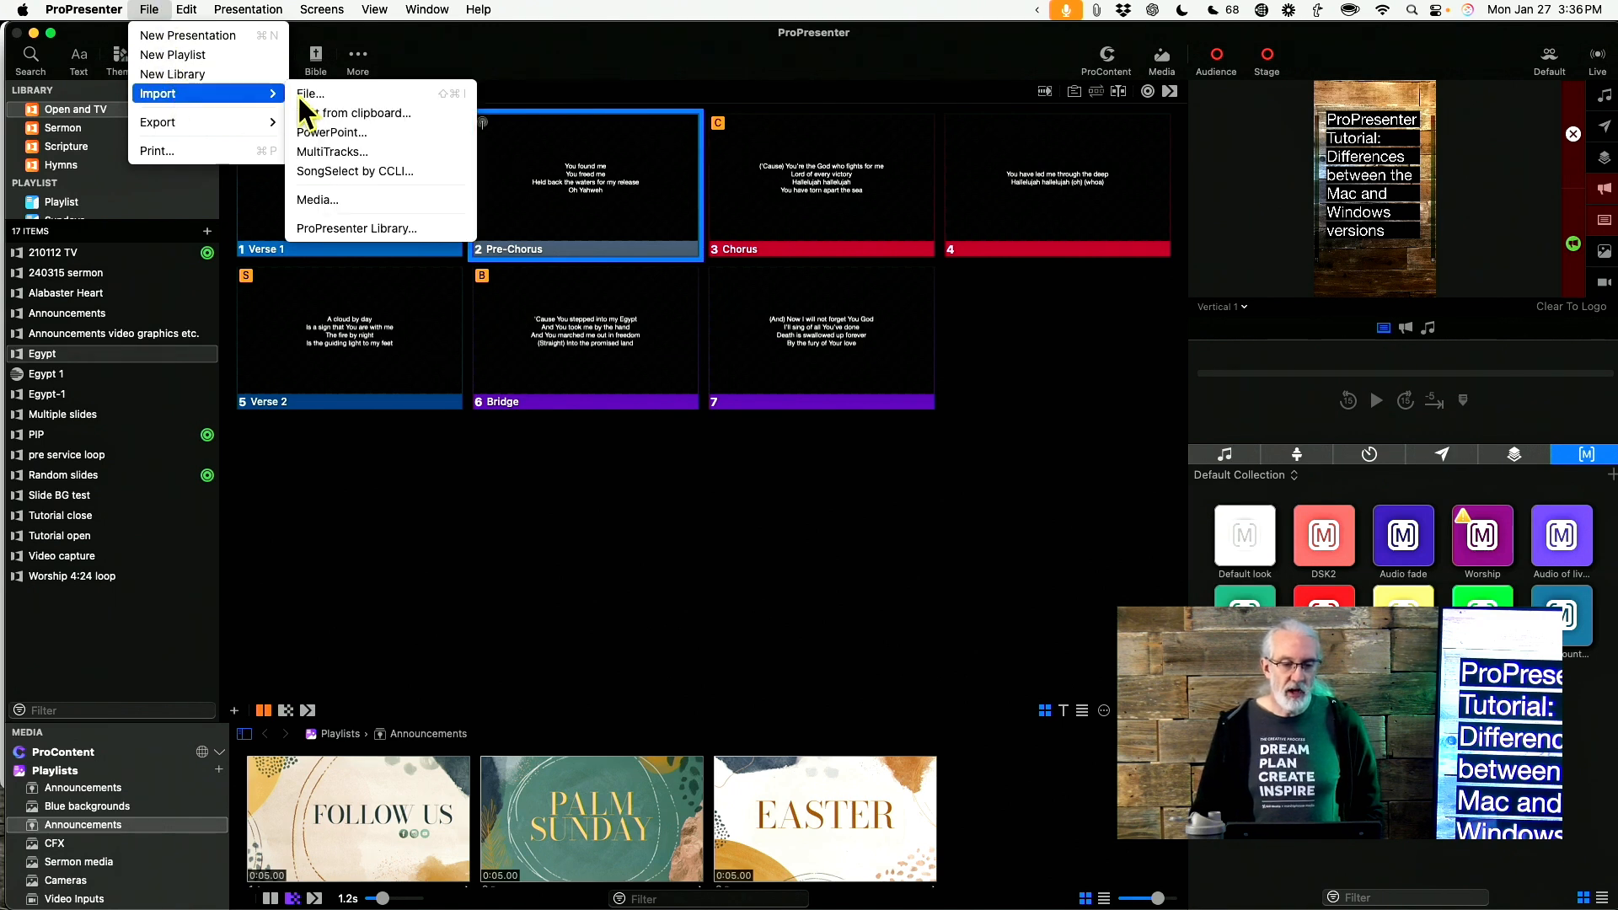
mouse_move(361, 133)
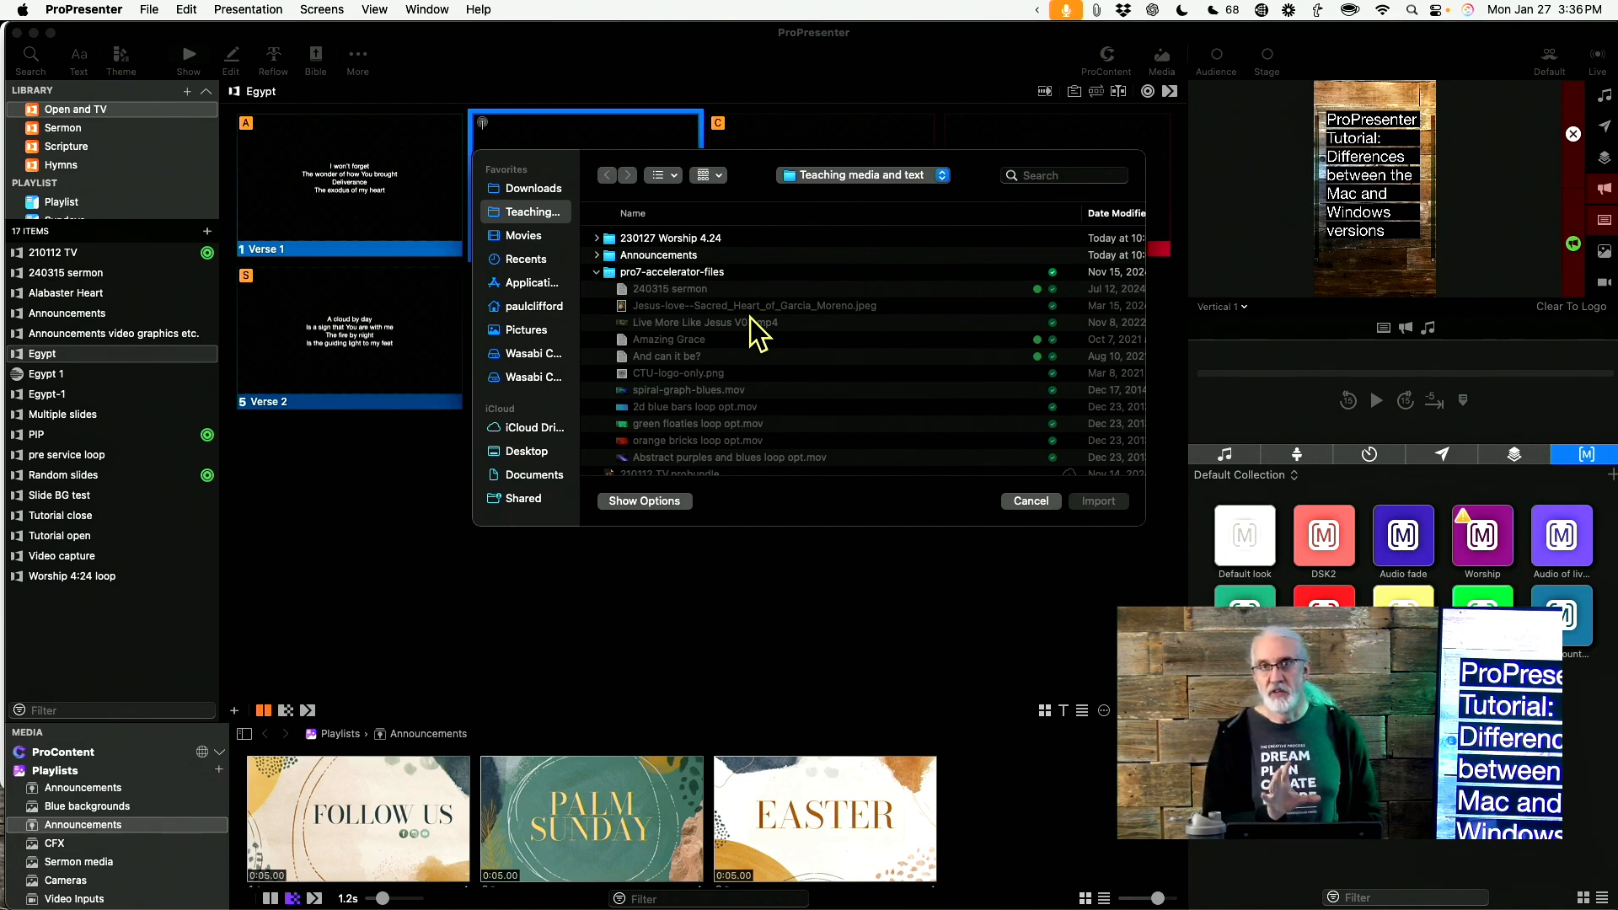
mouse_move(661, 371)
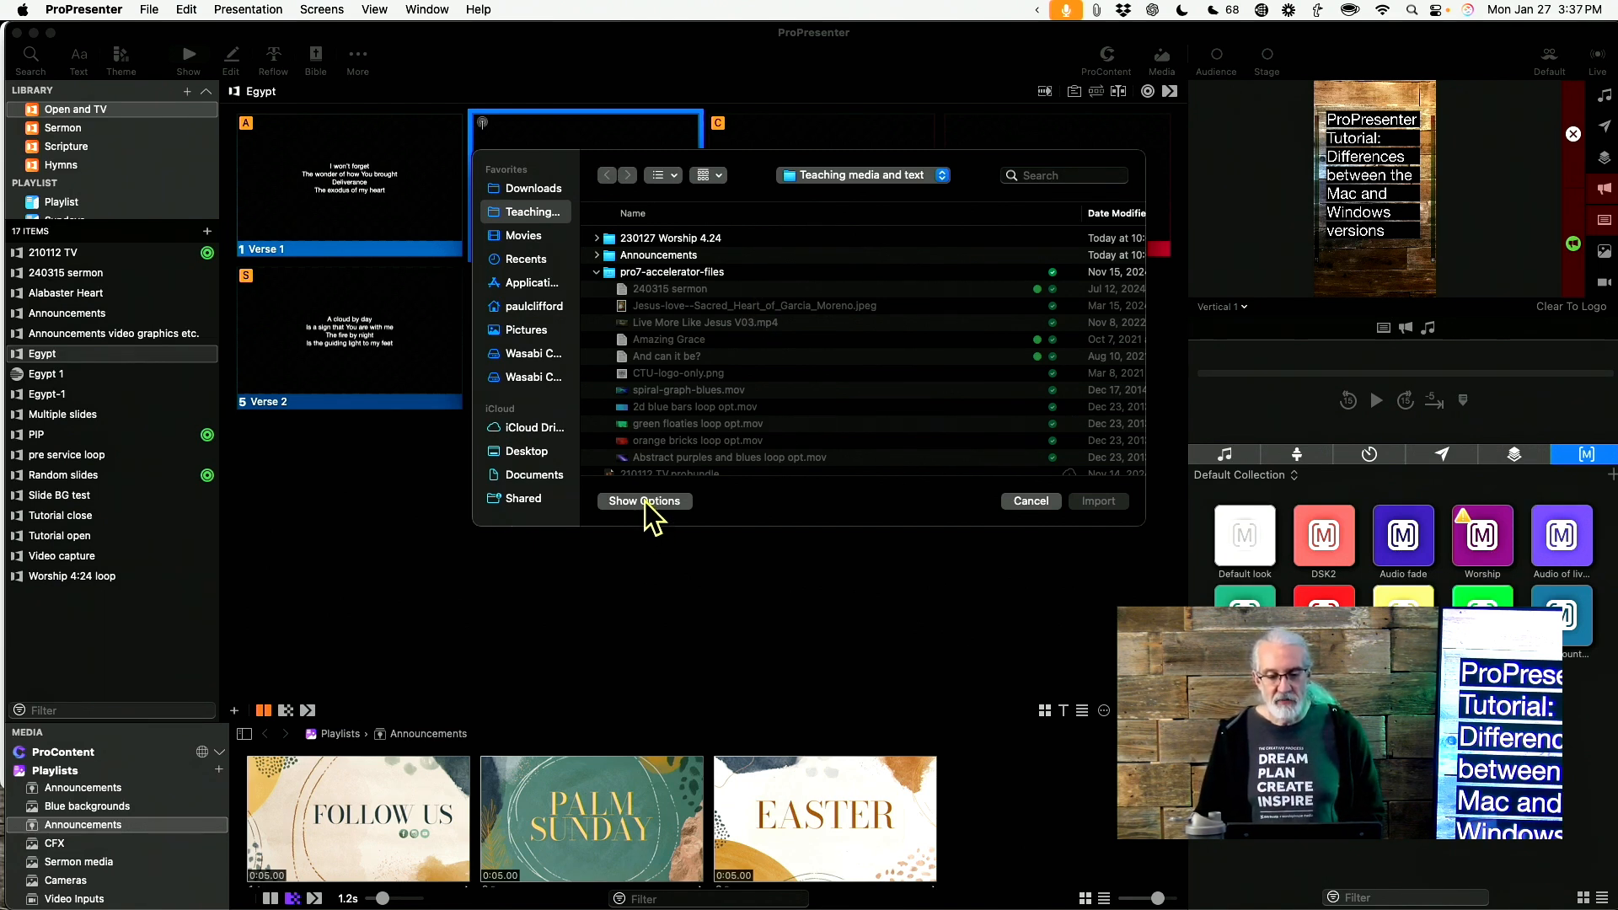
Step: Expand the PowerPoint import options, try JPEG and text-only, then settle on text and graphic objects
click(644, 501)
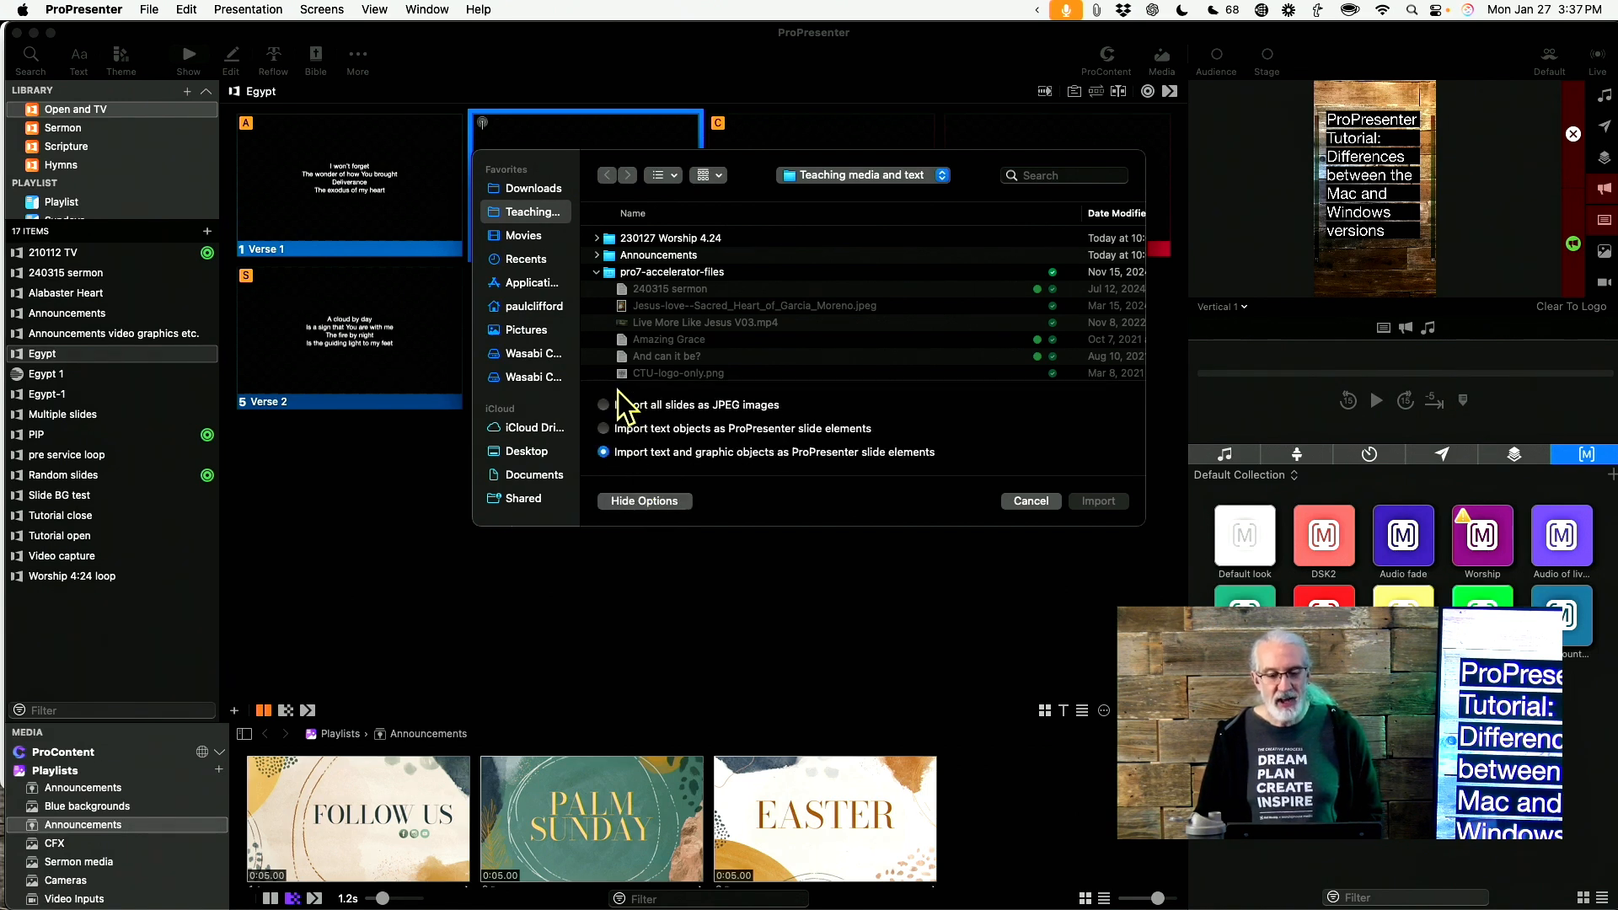
click(603, 404)
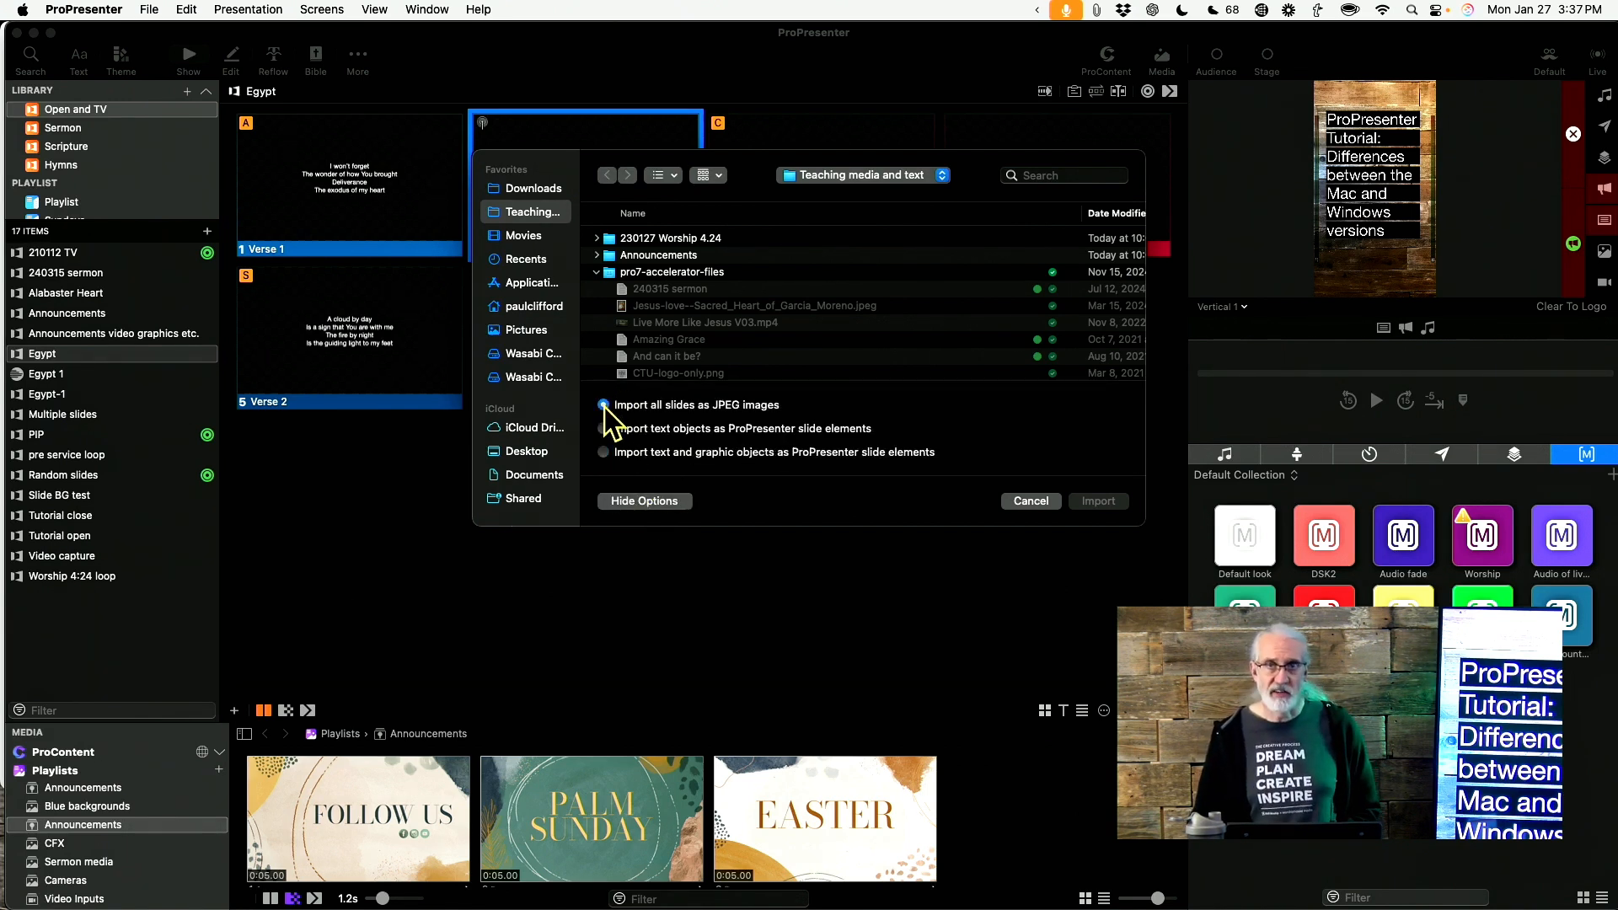
click(602, 428)
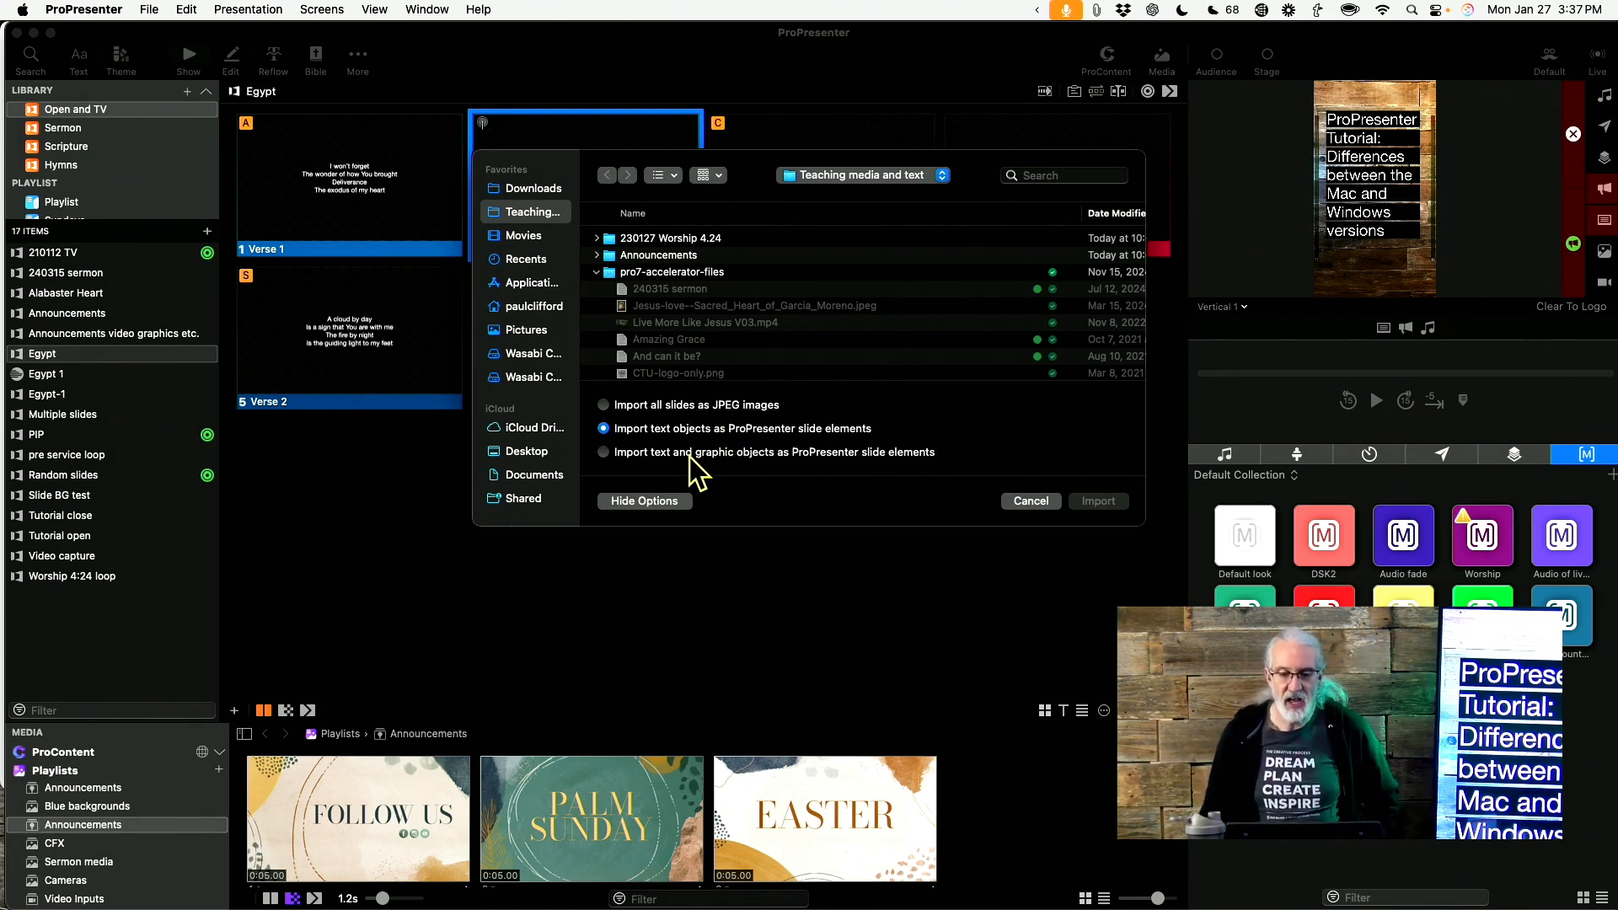
click(603, 452)
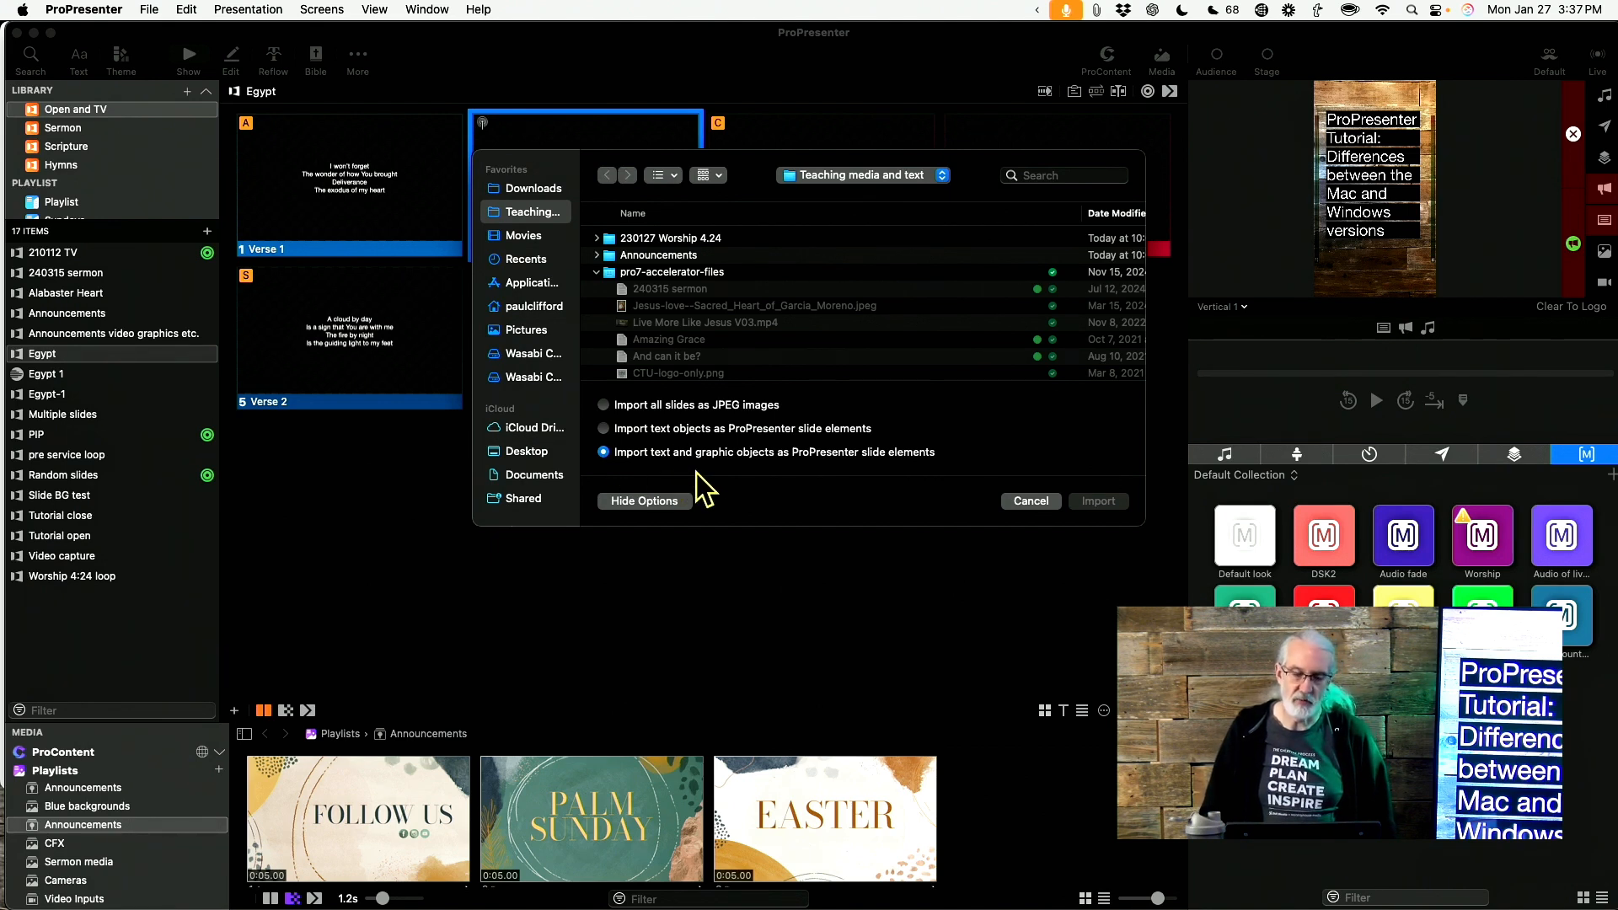
mouse_move(722, 464)
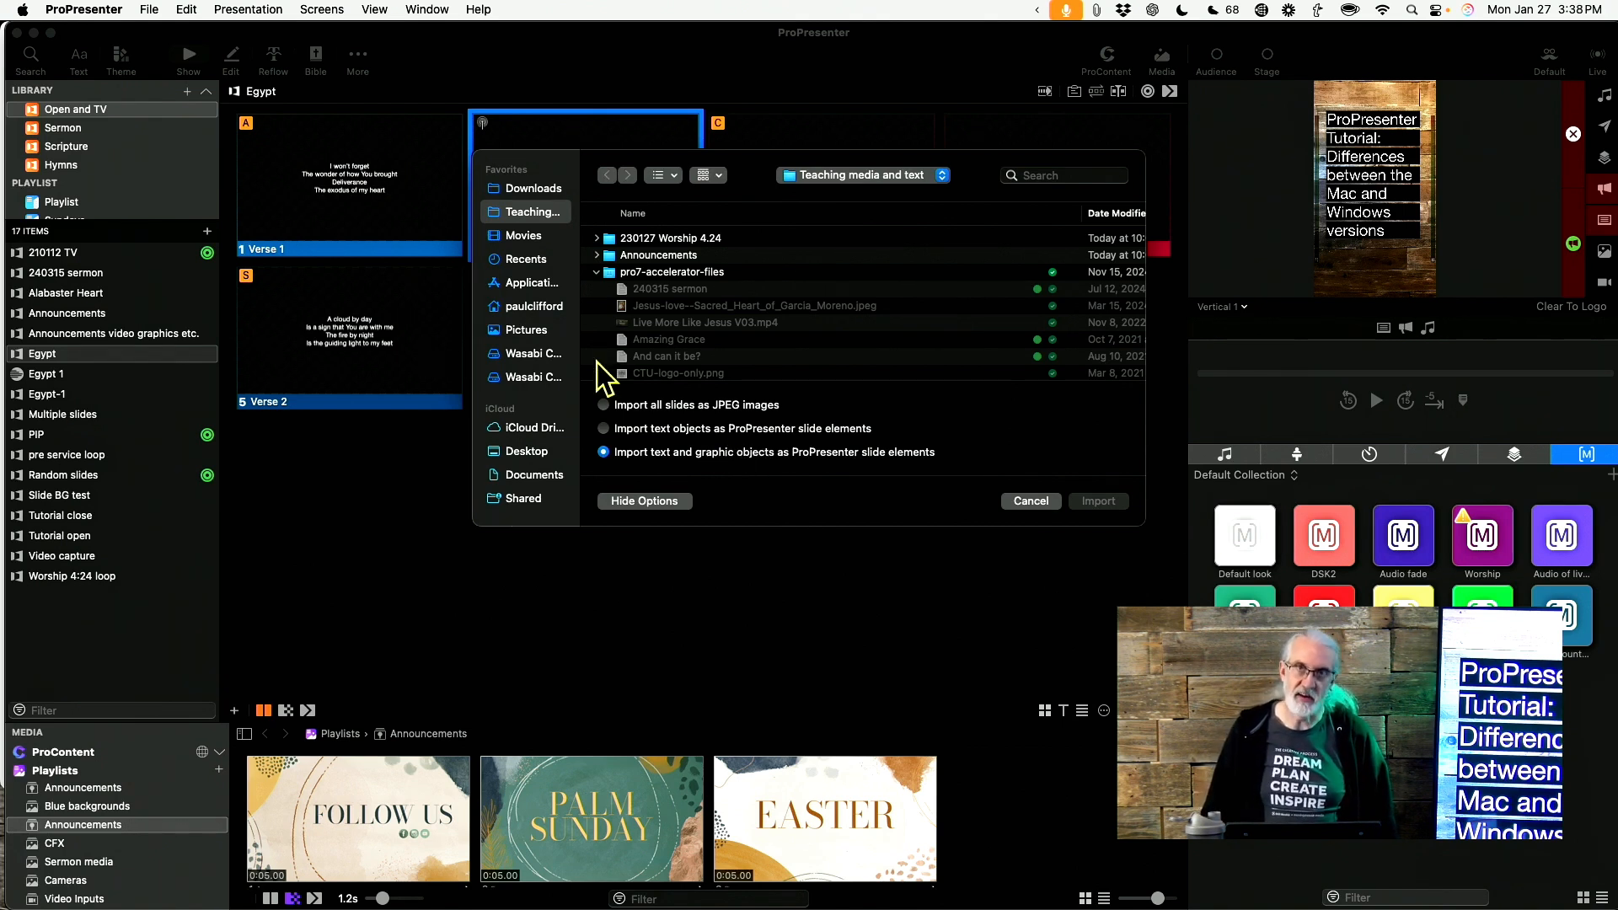
mouse_move(631, 372)
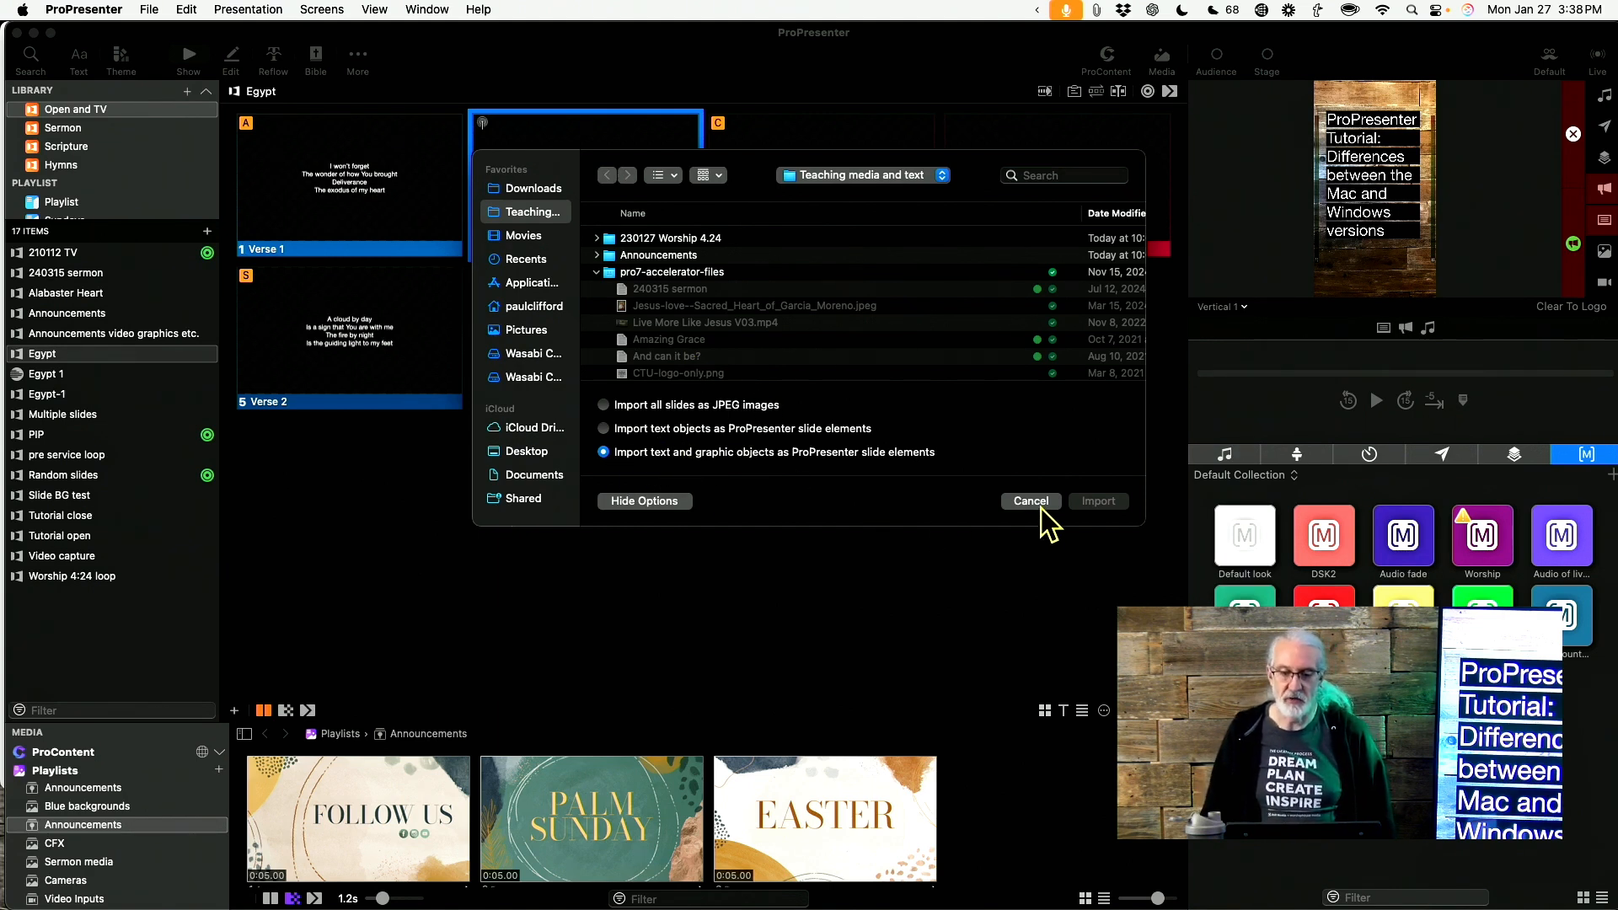
Step: Cancel the PowerPoint import without bringing in any slides
click(1029, 500)
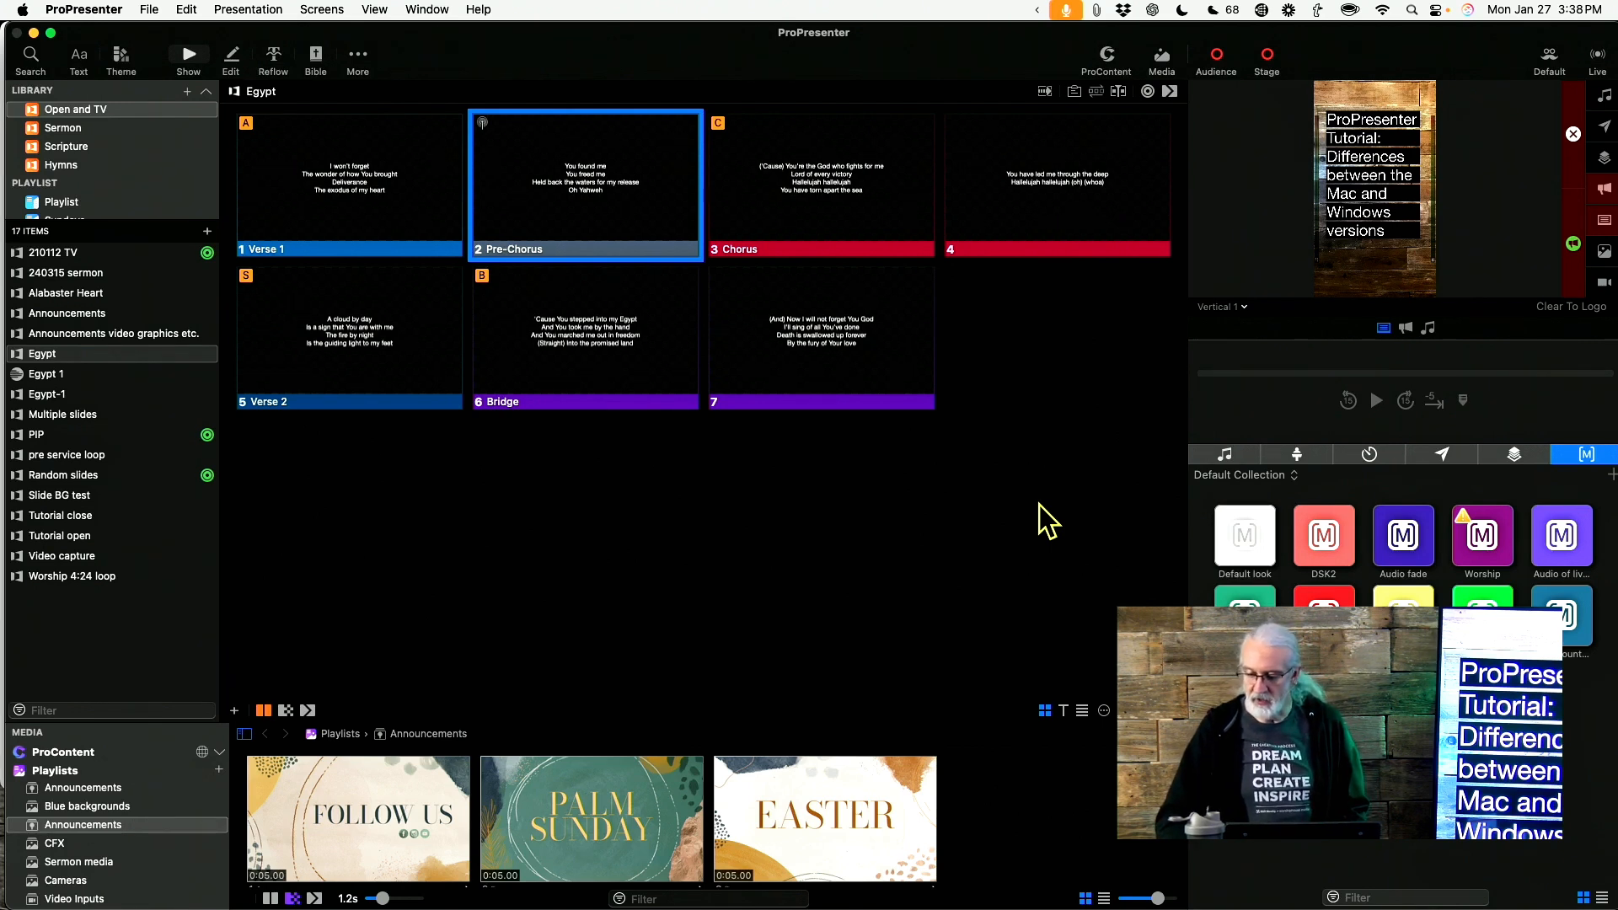
mouse_move(336, 175)
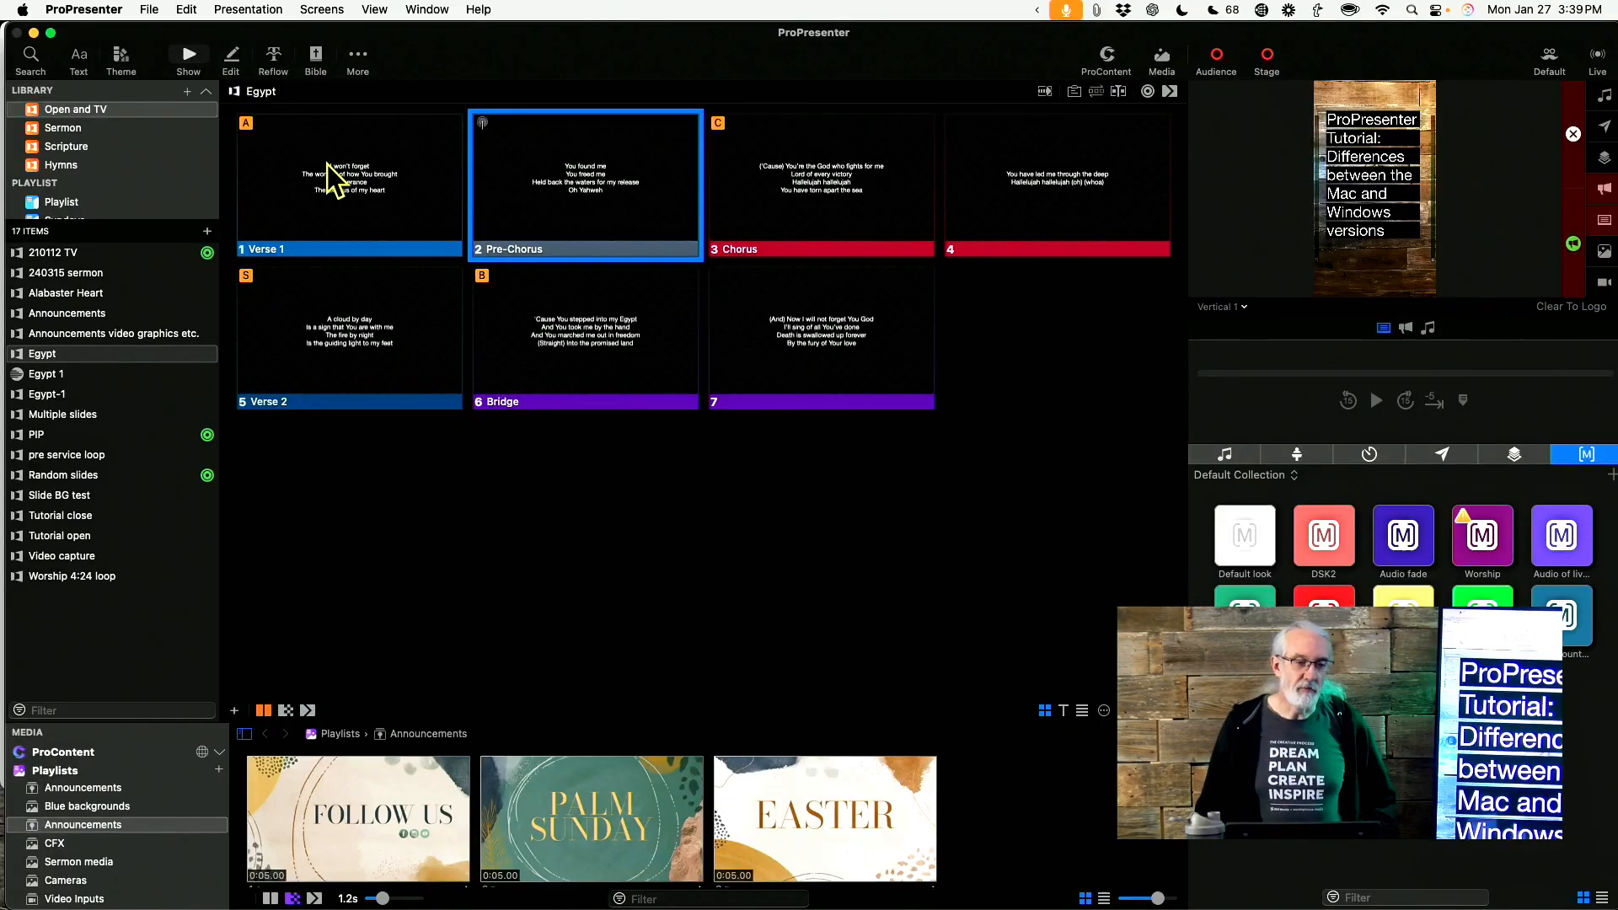
Step: Open Settings > Devices and list the protocols available for adding a new device
click(83, 9)
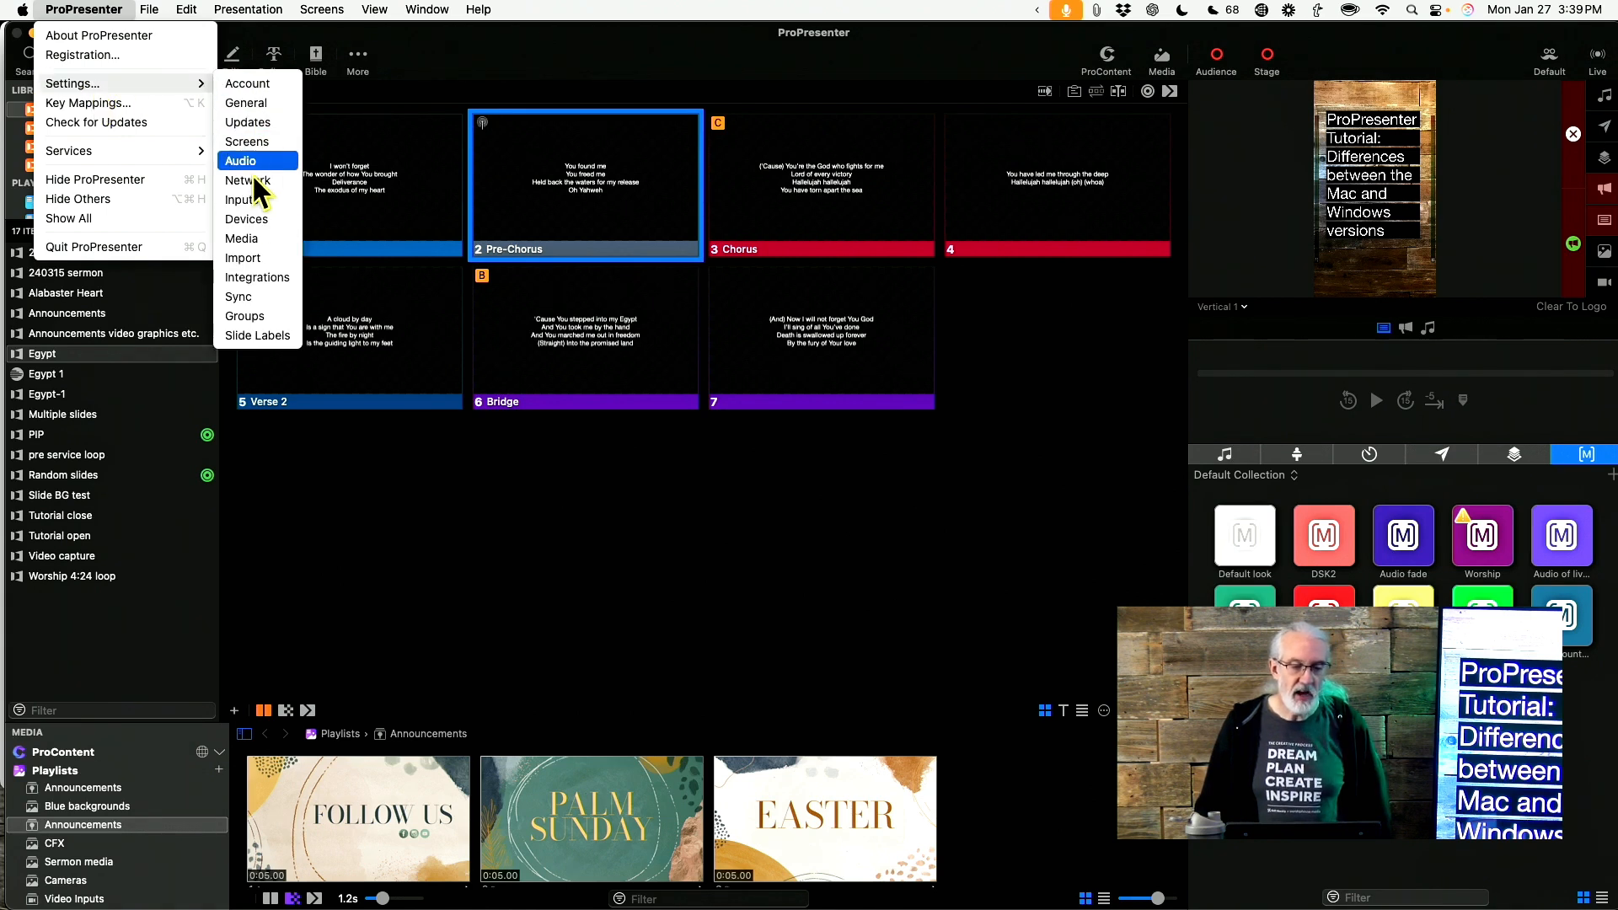
click(246, 219)
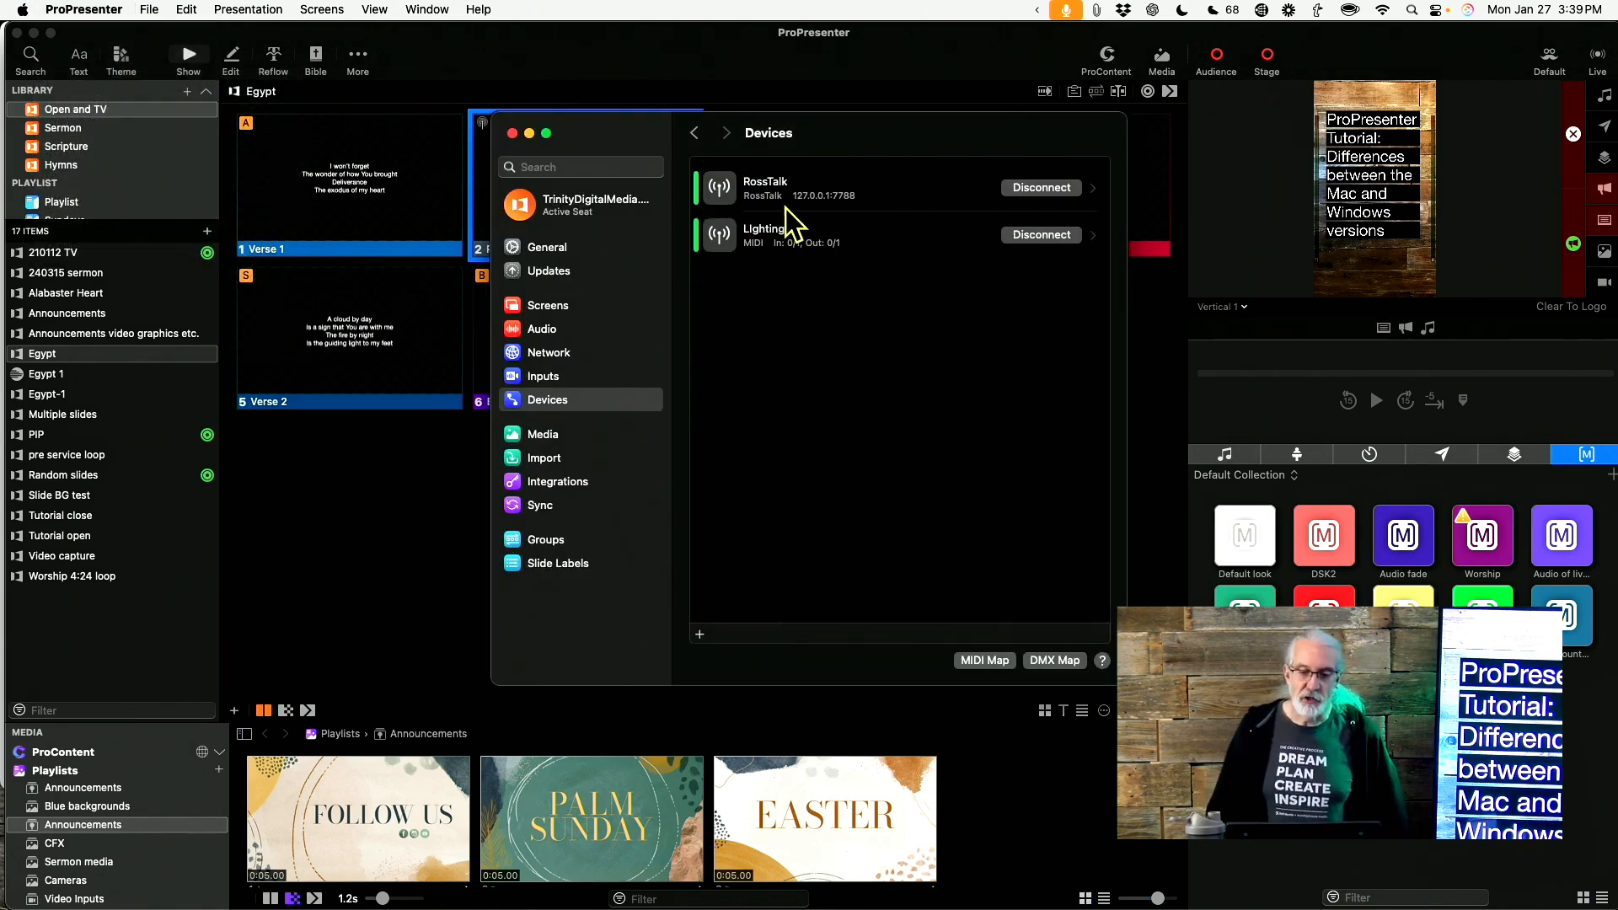
mouse_move(815, 202)
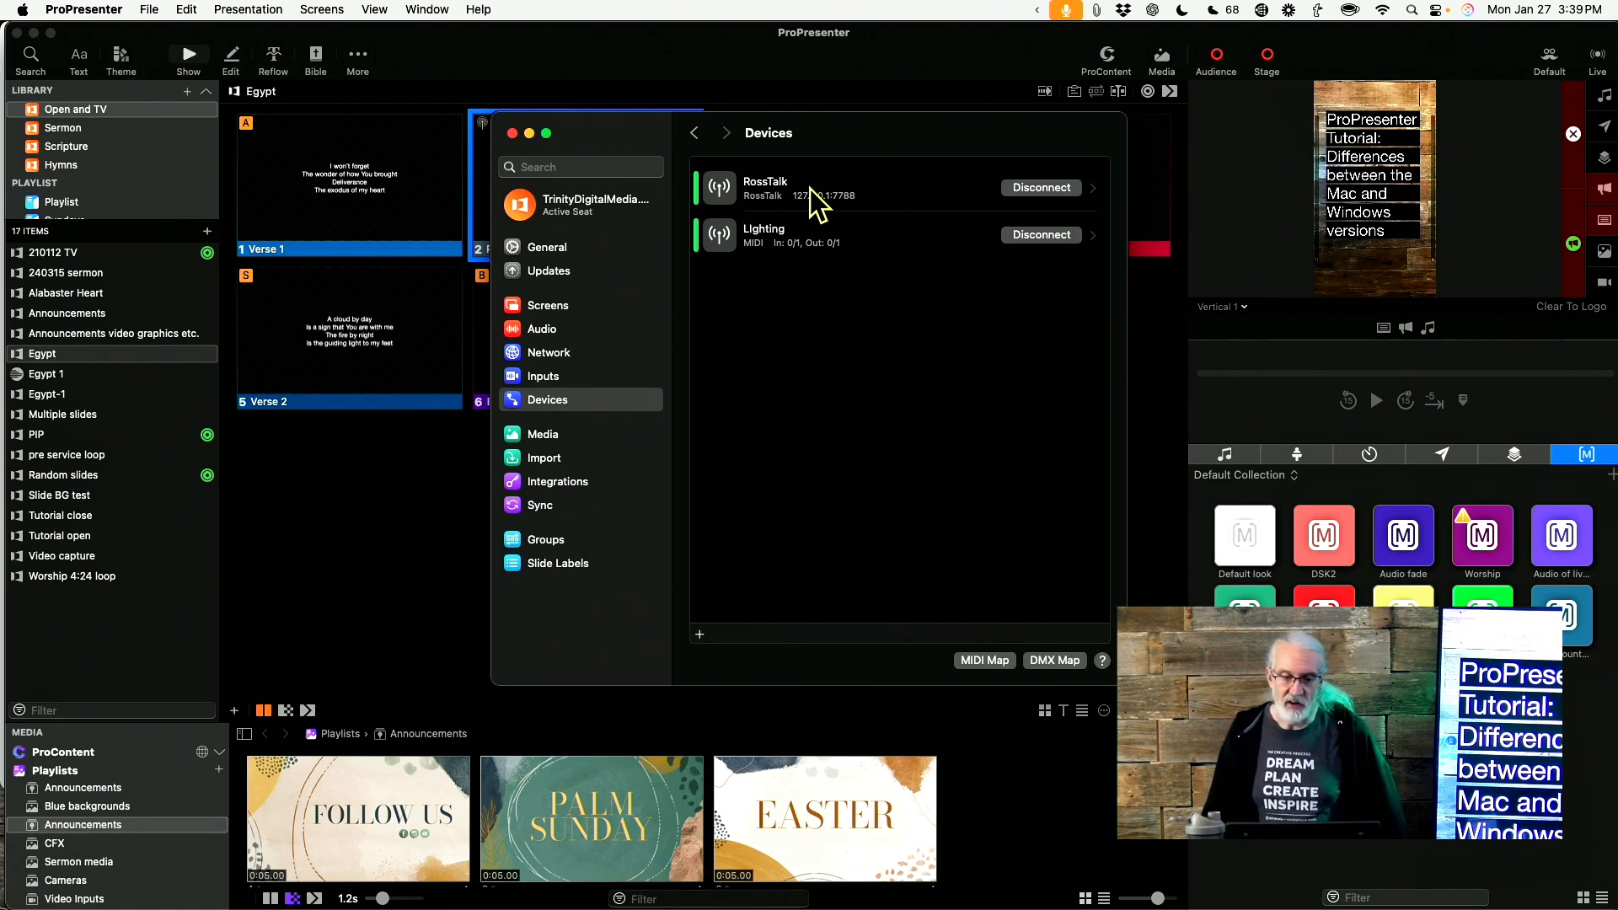
mouse_move(700, 529)
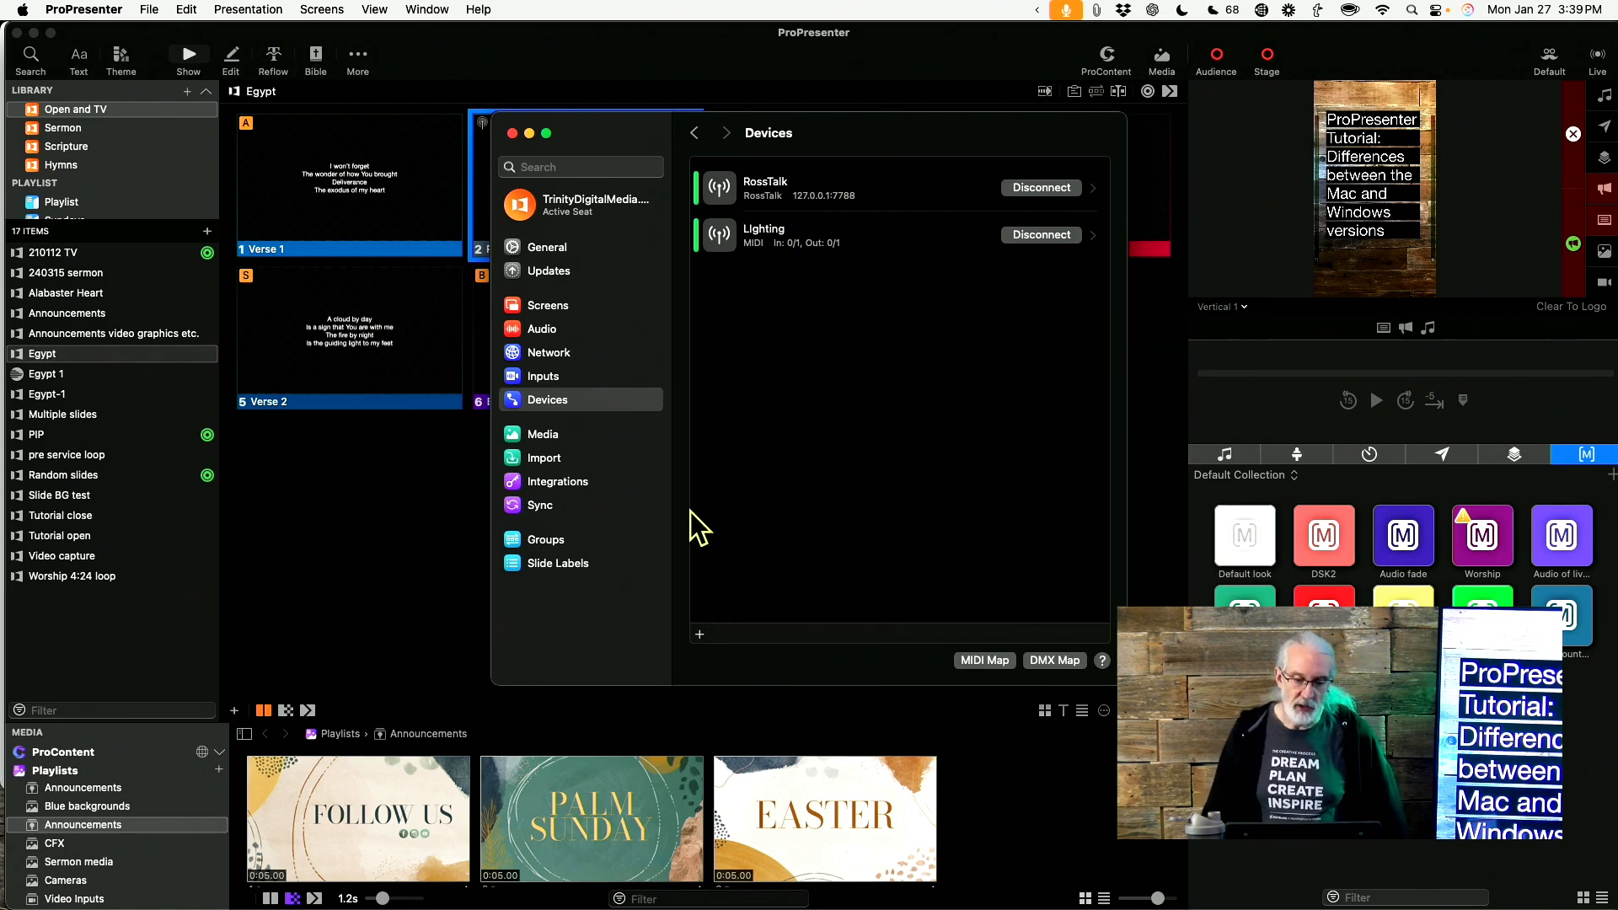
click(699, 633)
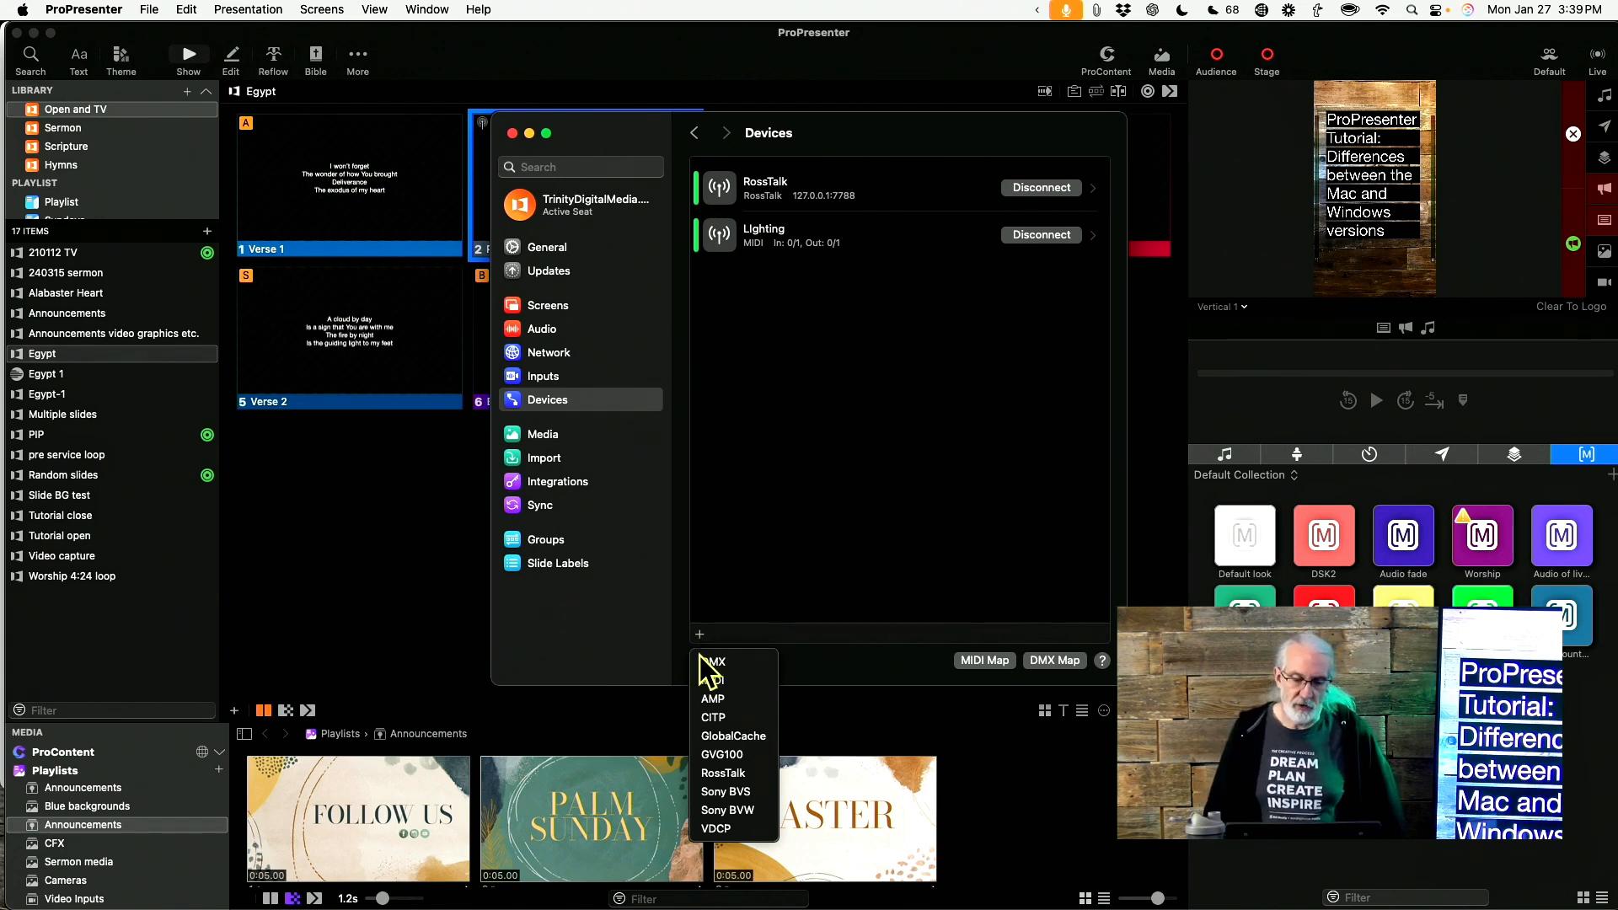
mouse_move(712, 680)
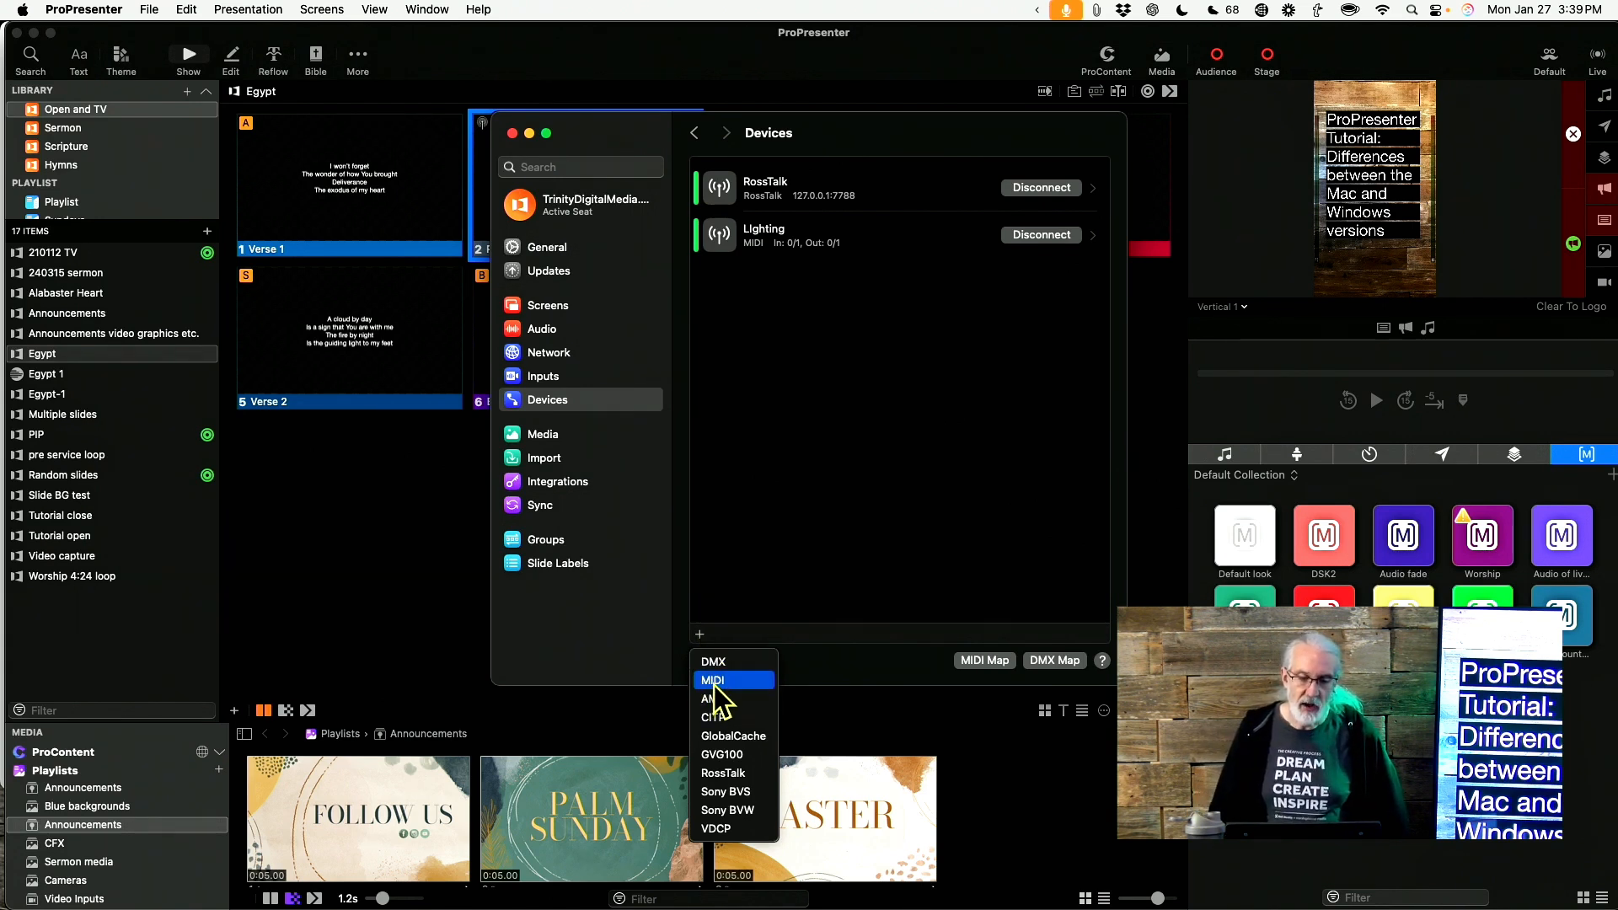
mouse_move(732, 810)
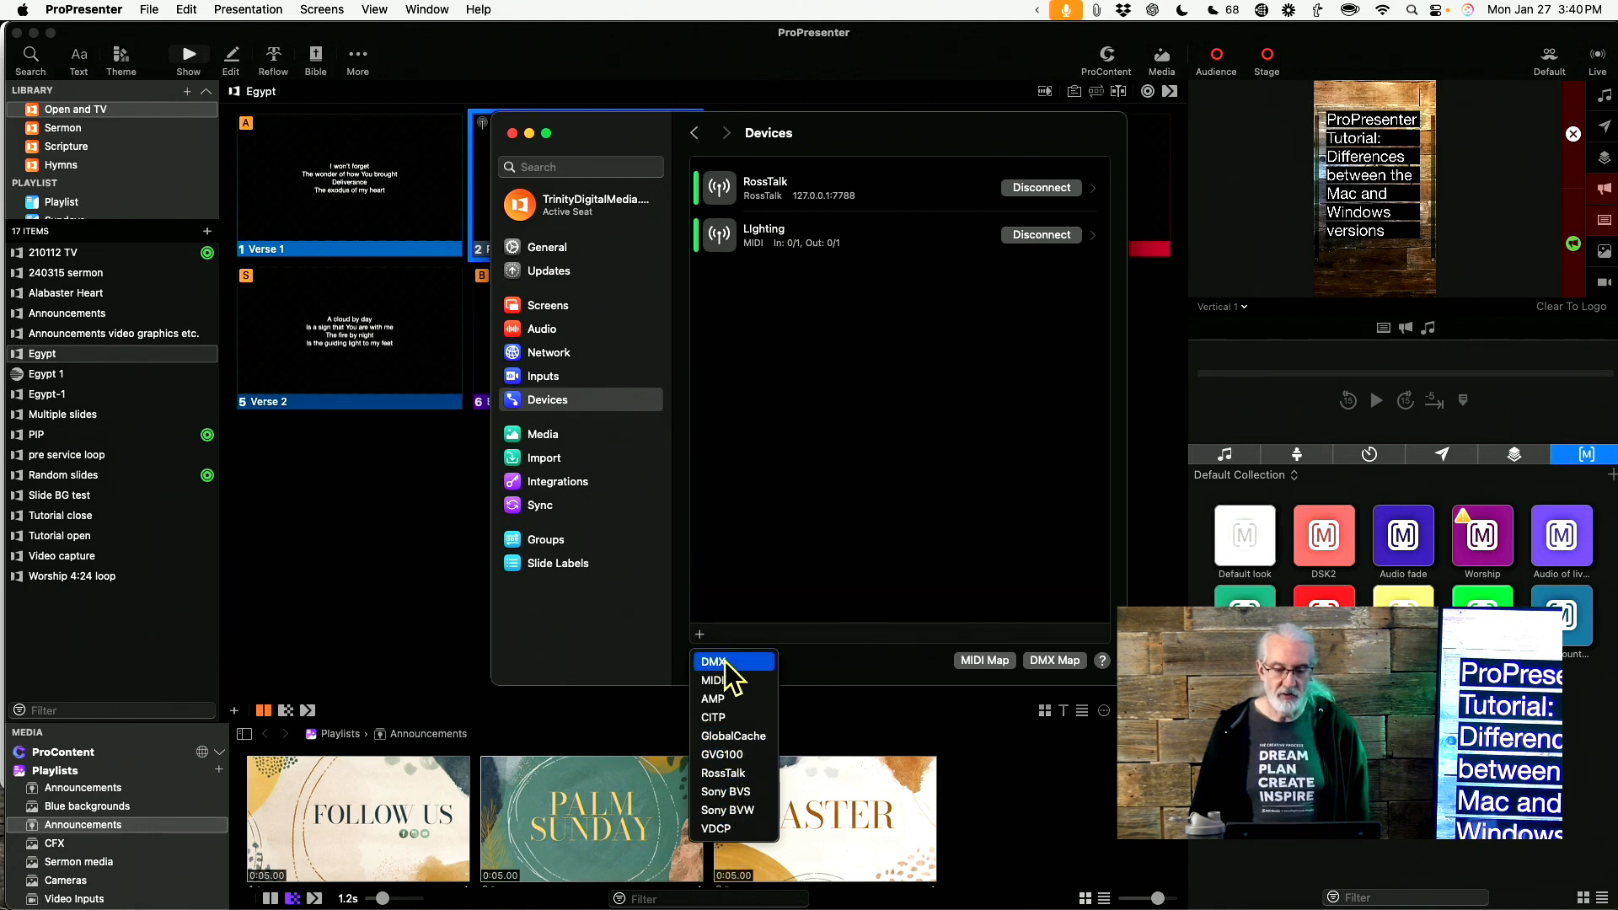
mouse_move(723, 681)
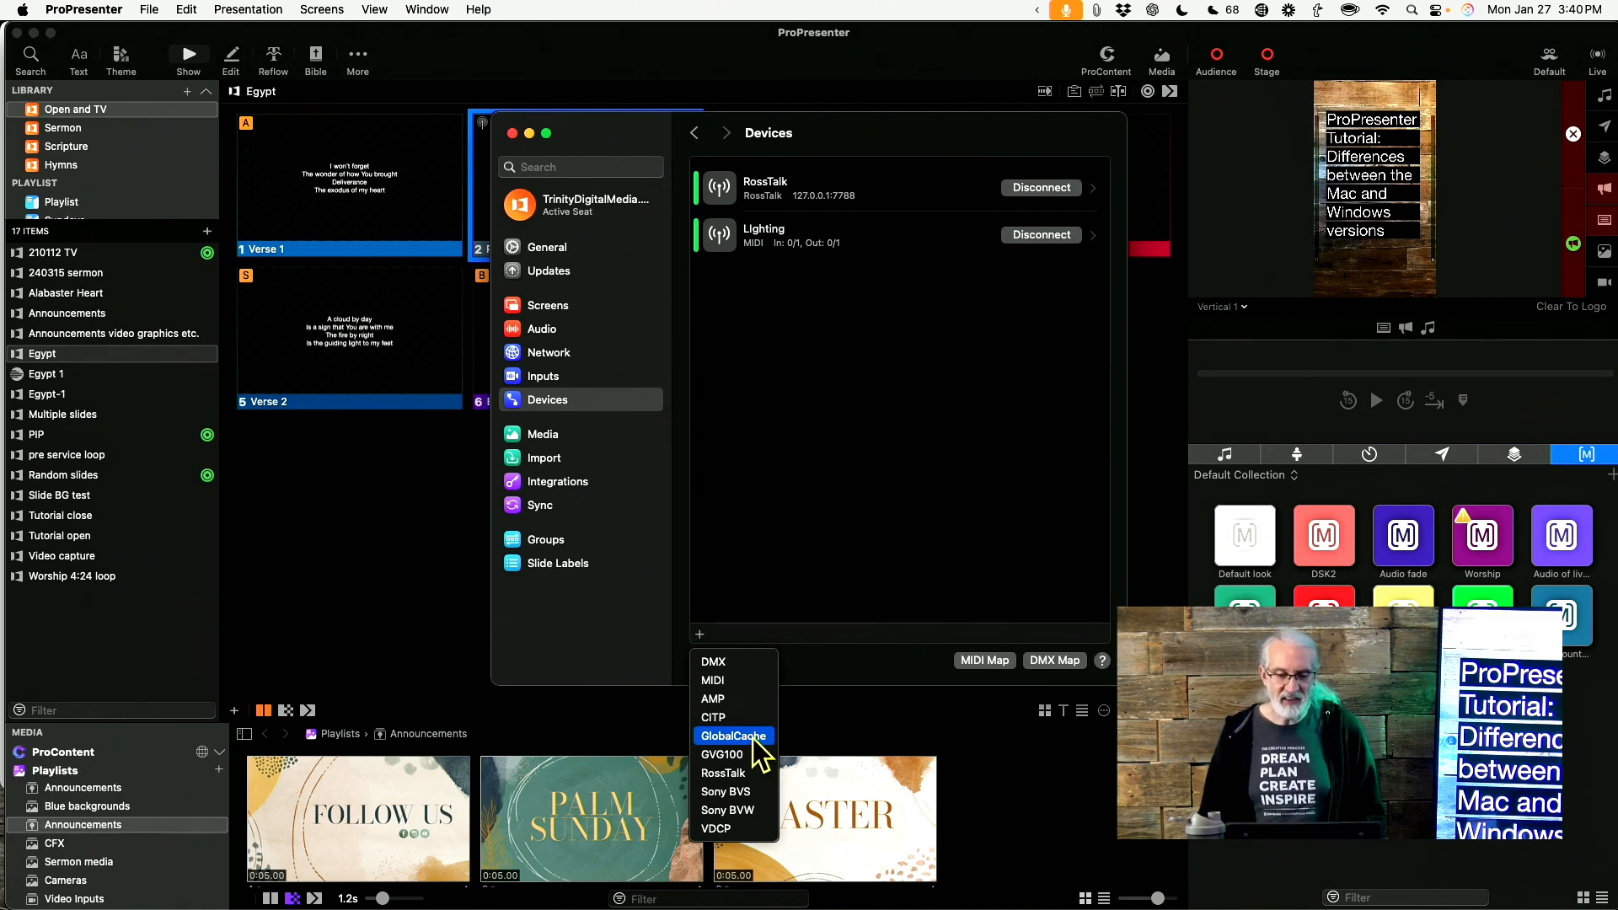
mouse_move(712, 699)
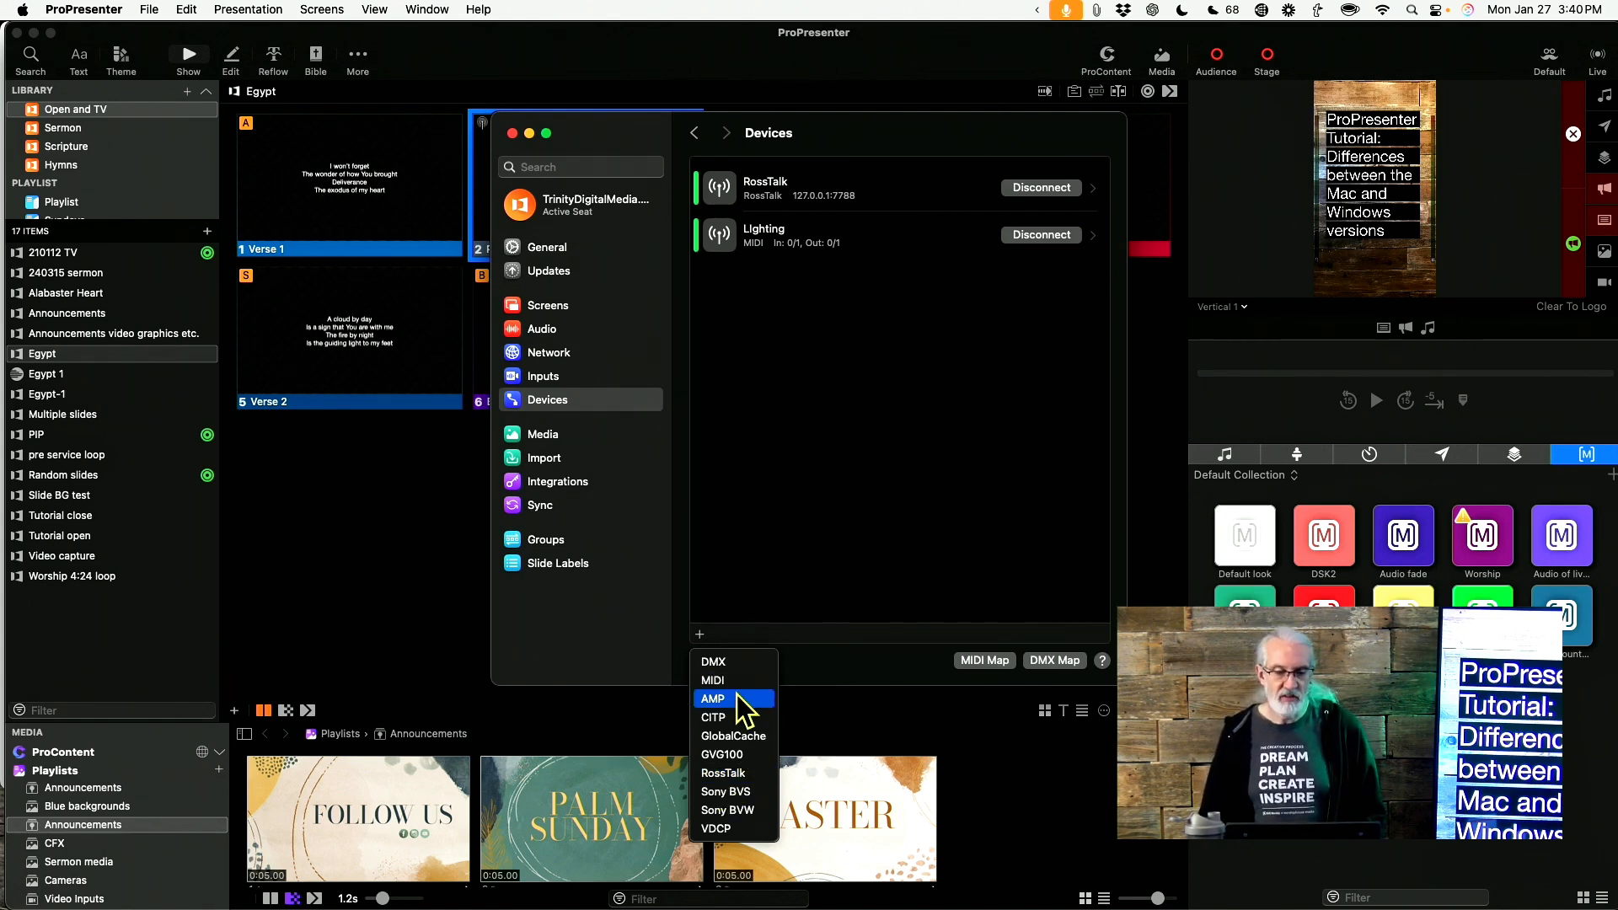
mouse_move(712, 680)
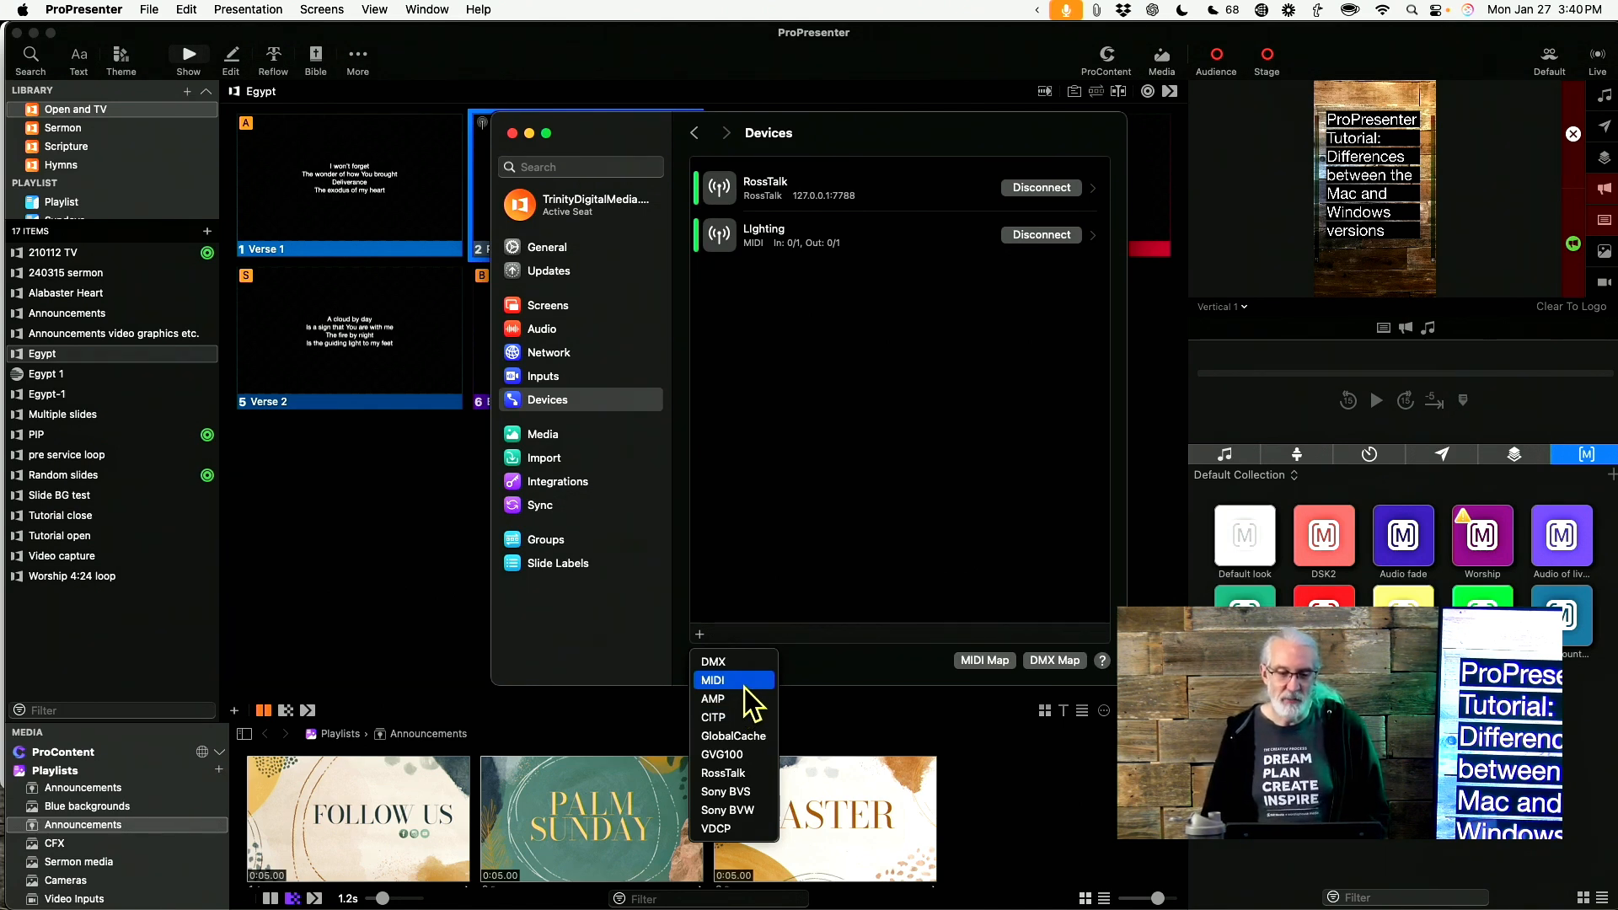
mouse_move(713, 662)
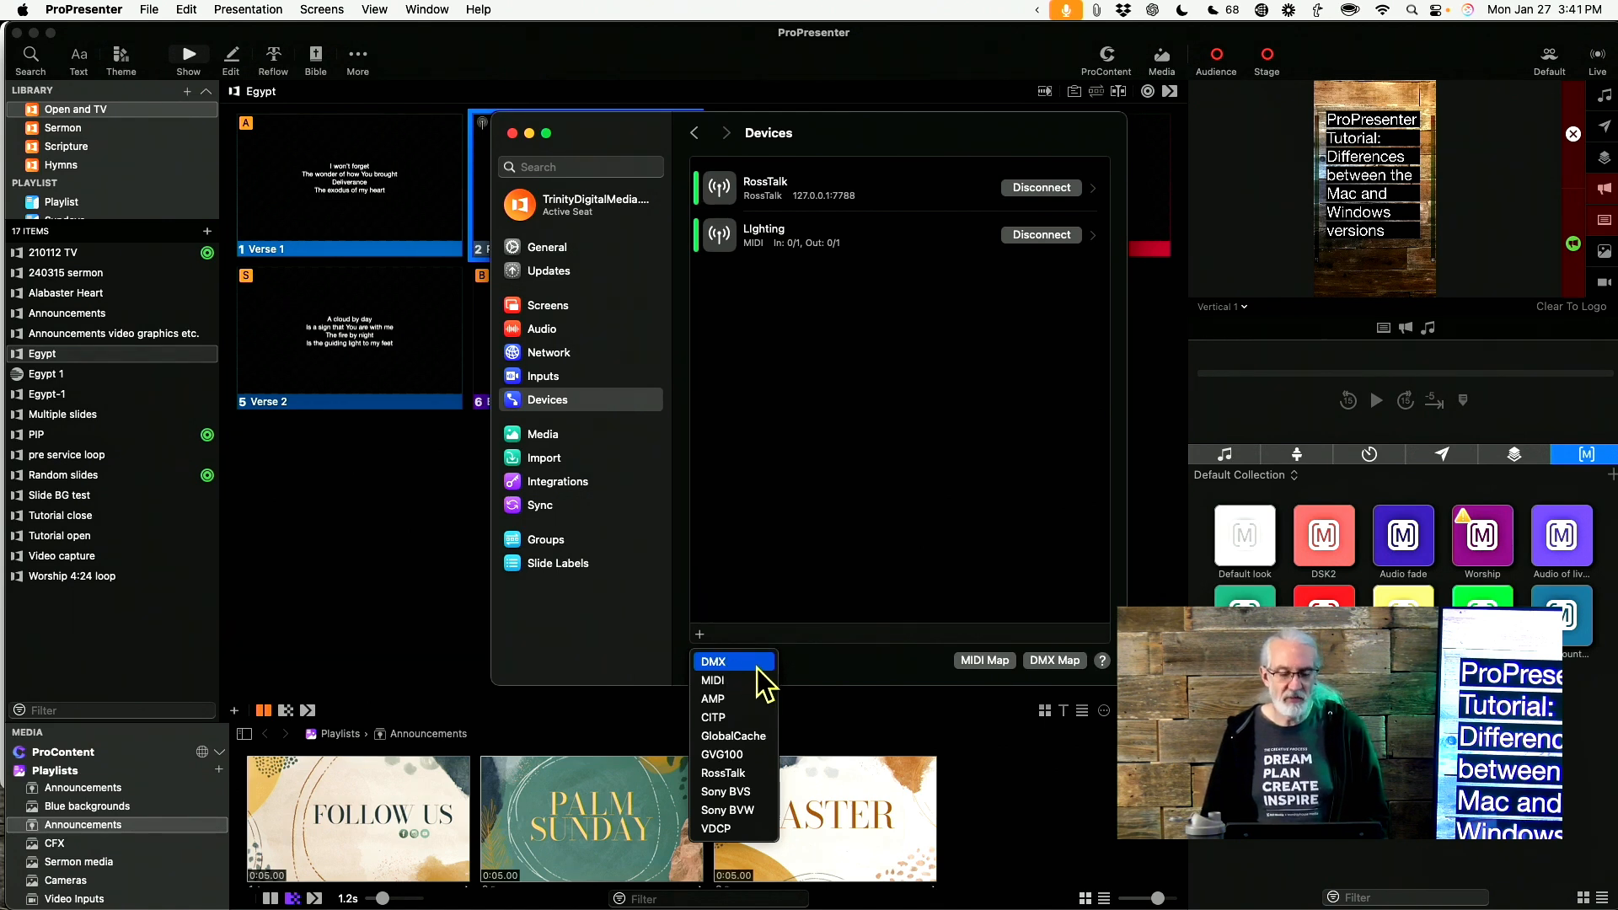
mouse_move(852, 679)
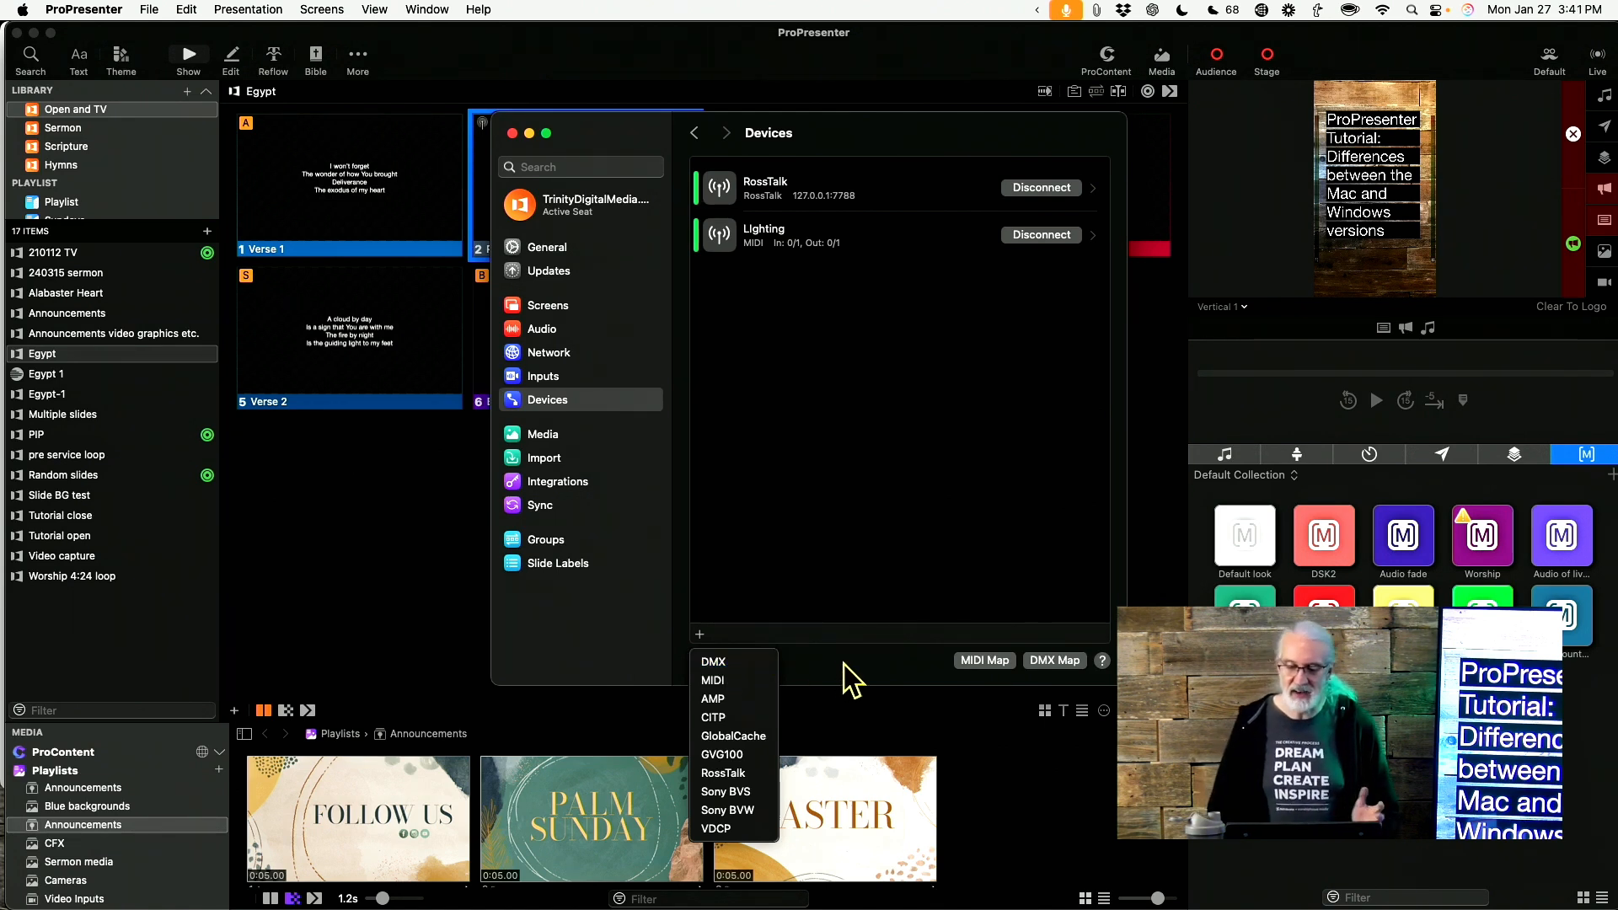